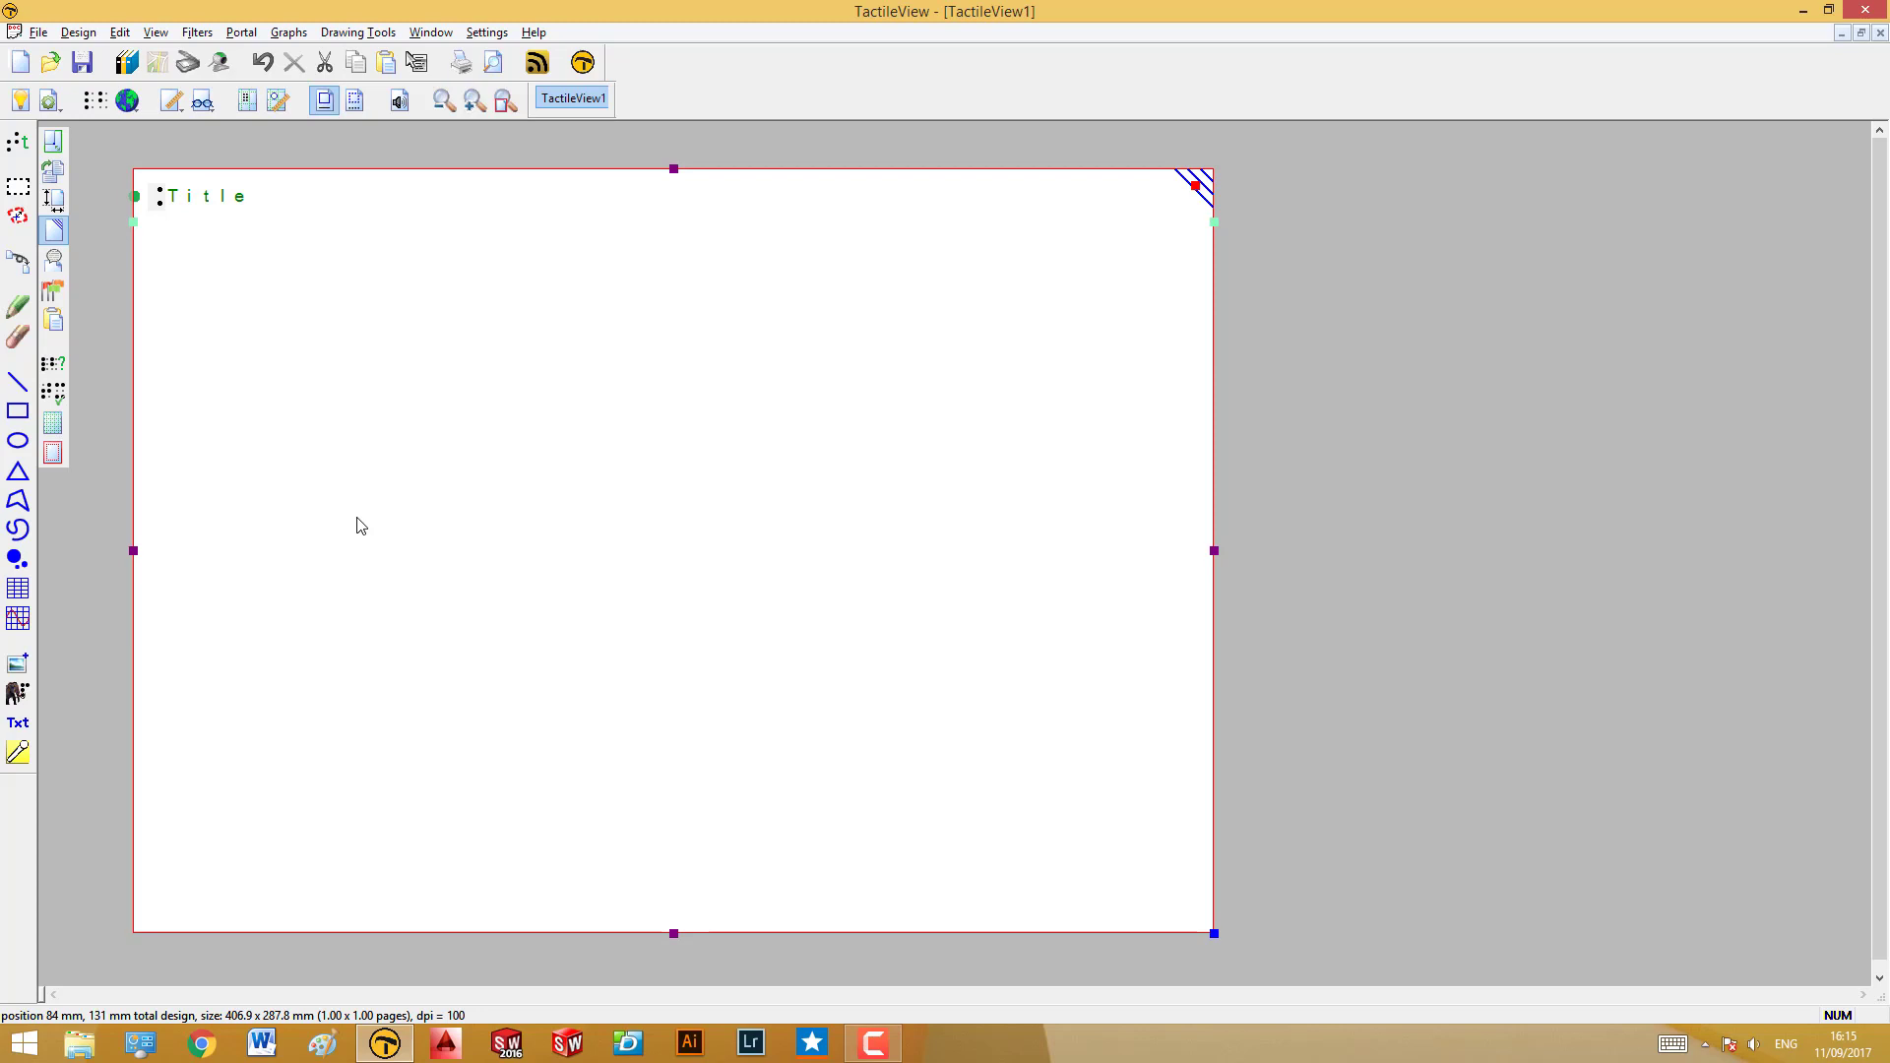
pyautogui.moveTo(17, 662)
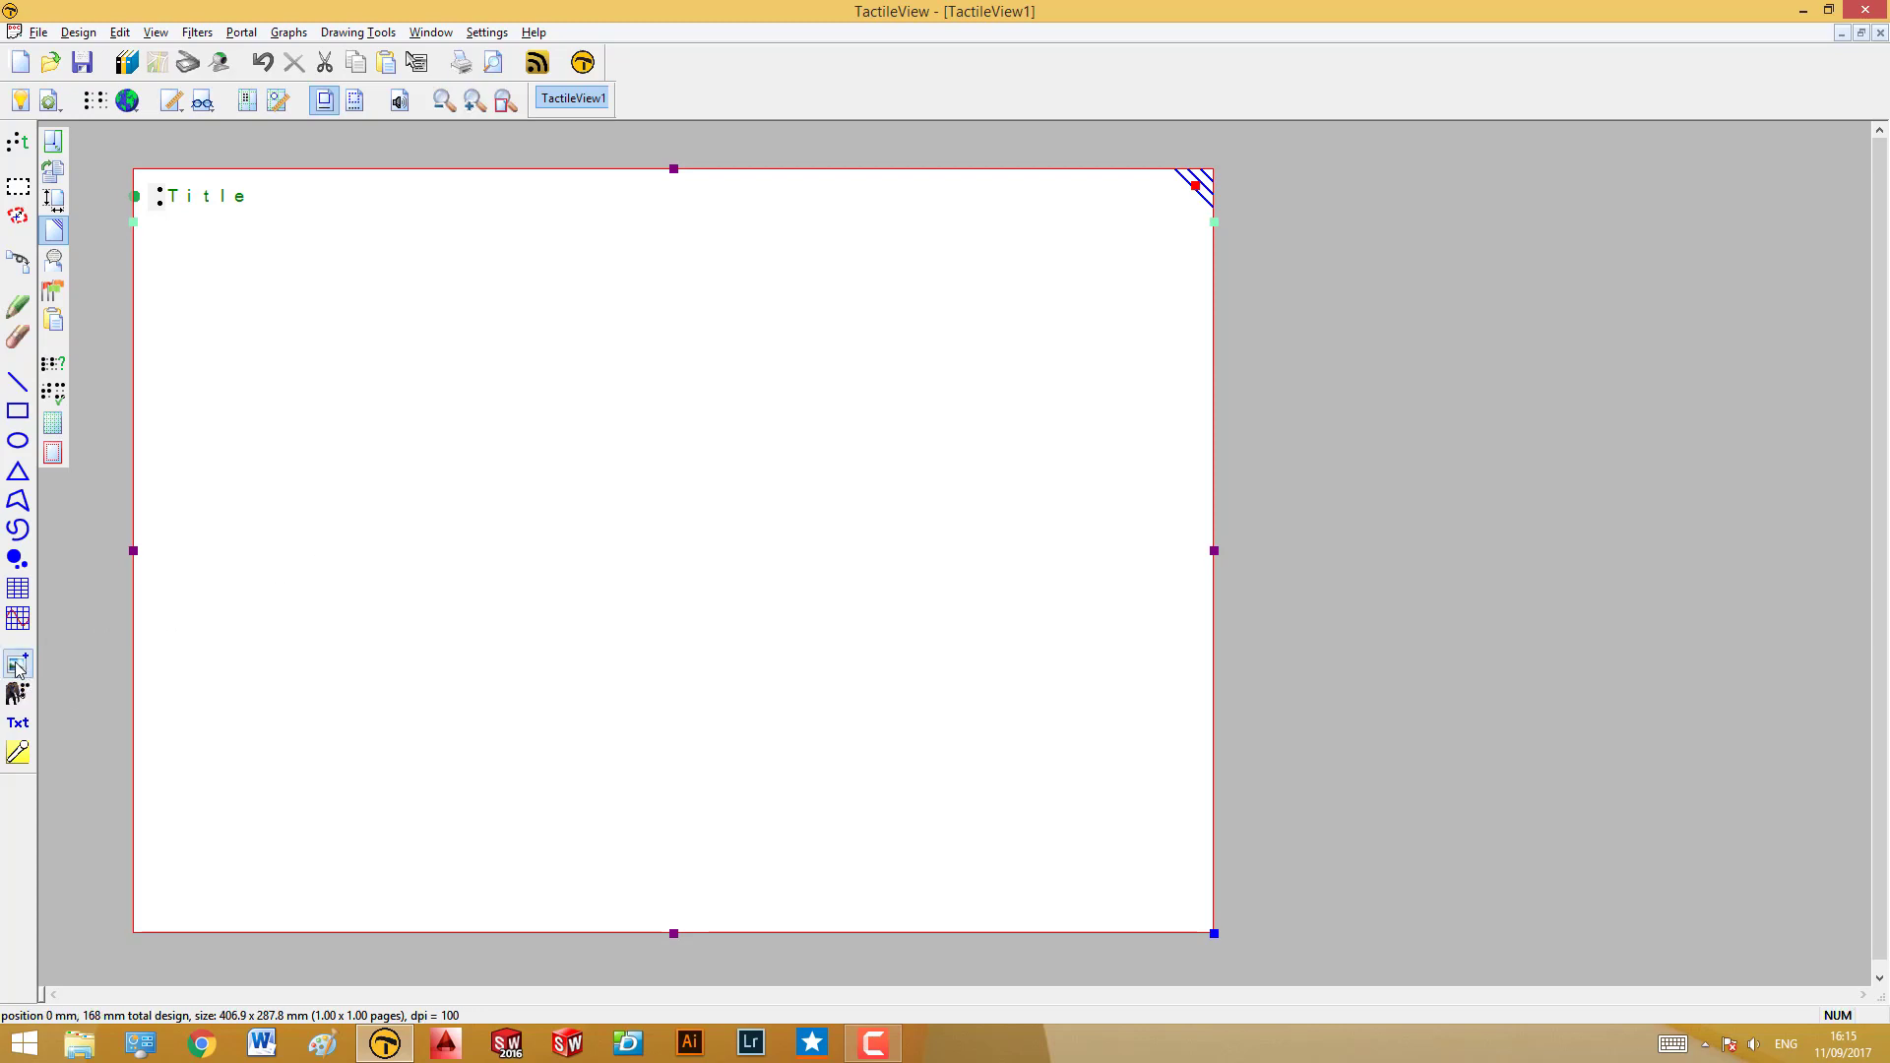
pyautogui.moveTo(18, 663)
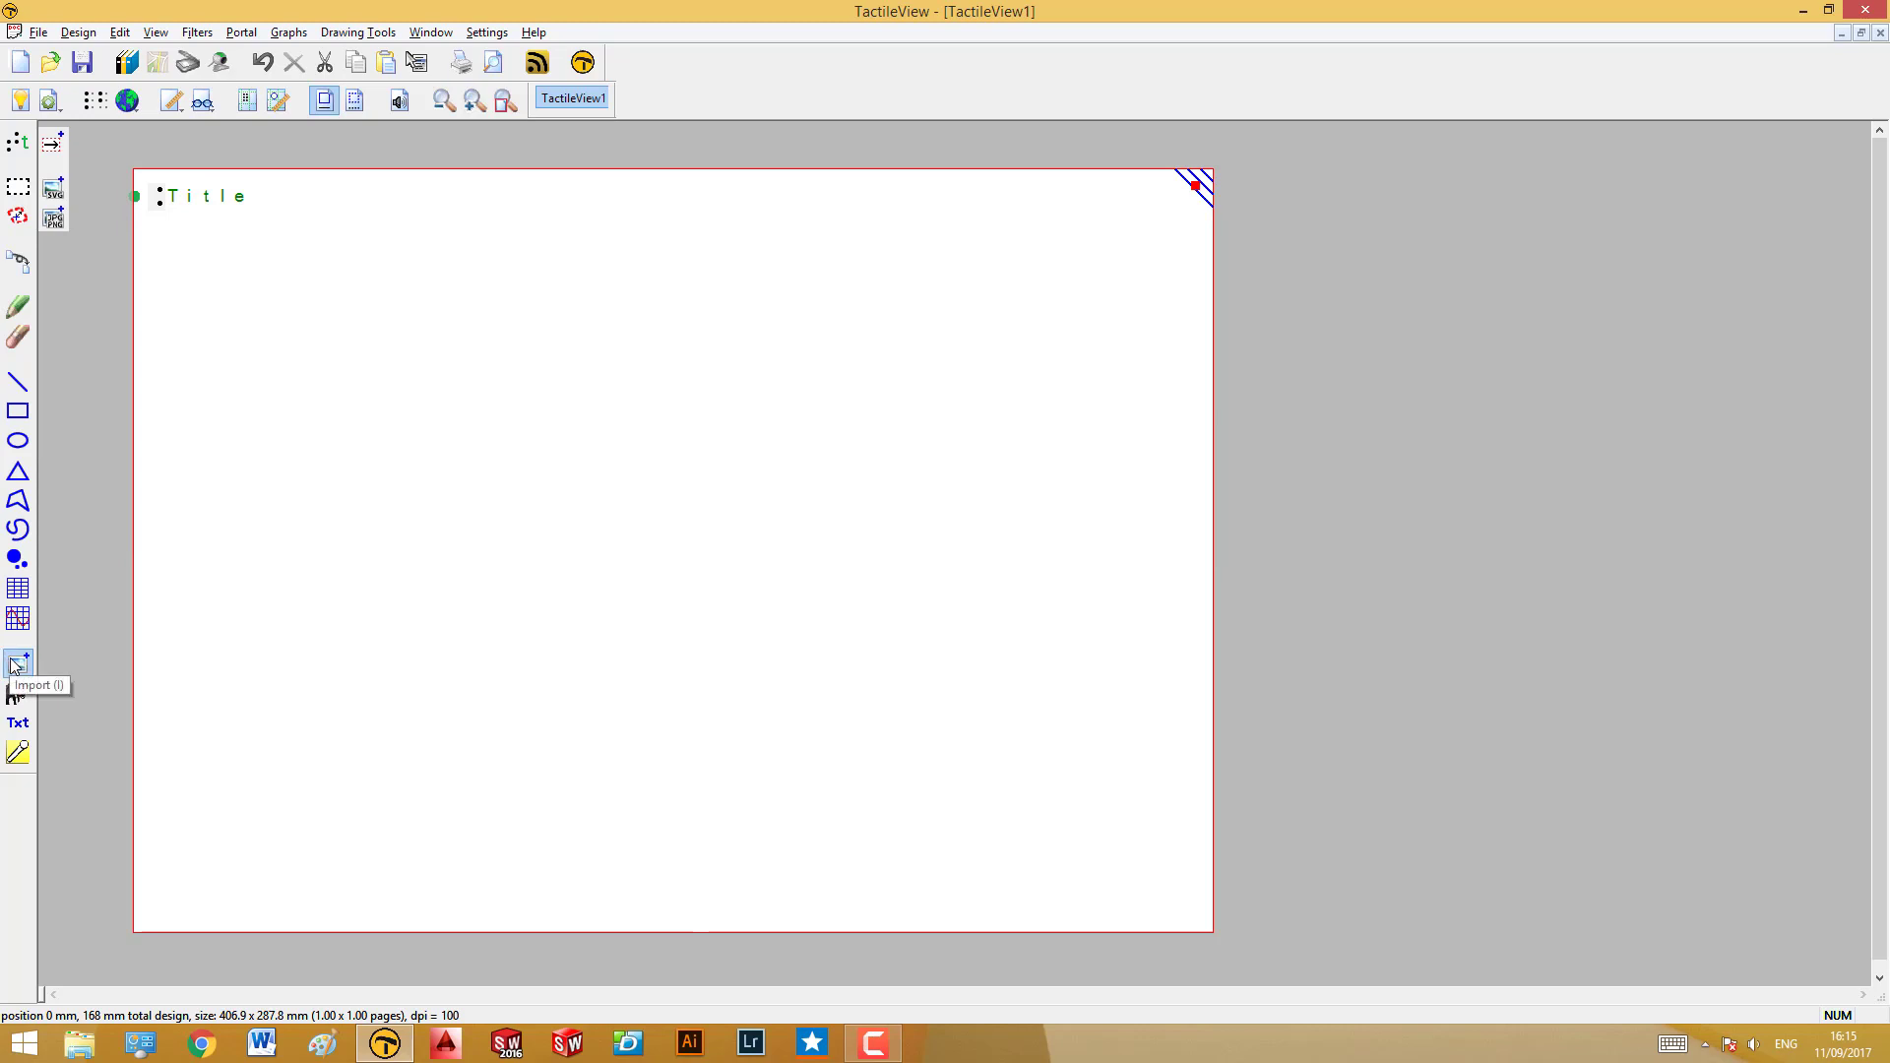
pyautogui.moveTo(54, 218)
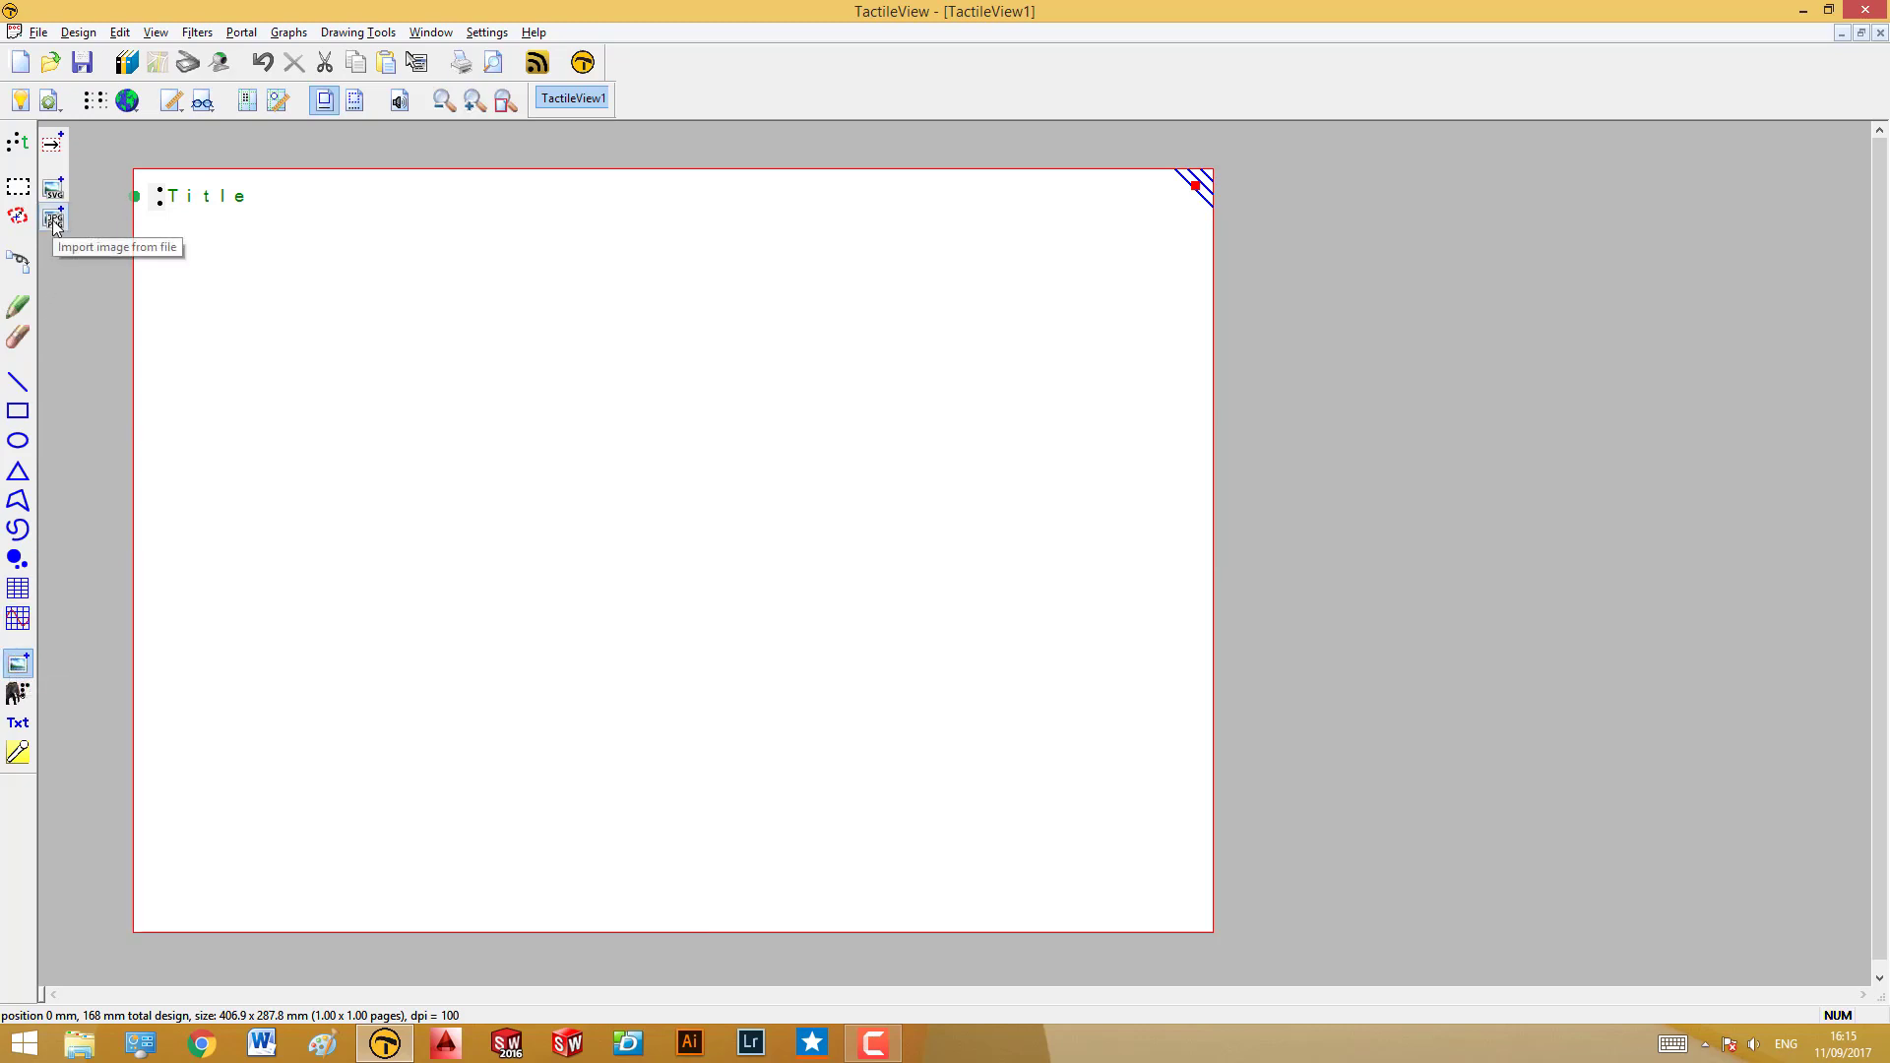
# Import Cruise map.png from Desktop > Tutorials onto the page beneath the title
pyautogui.click(53, 216)
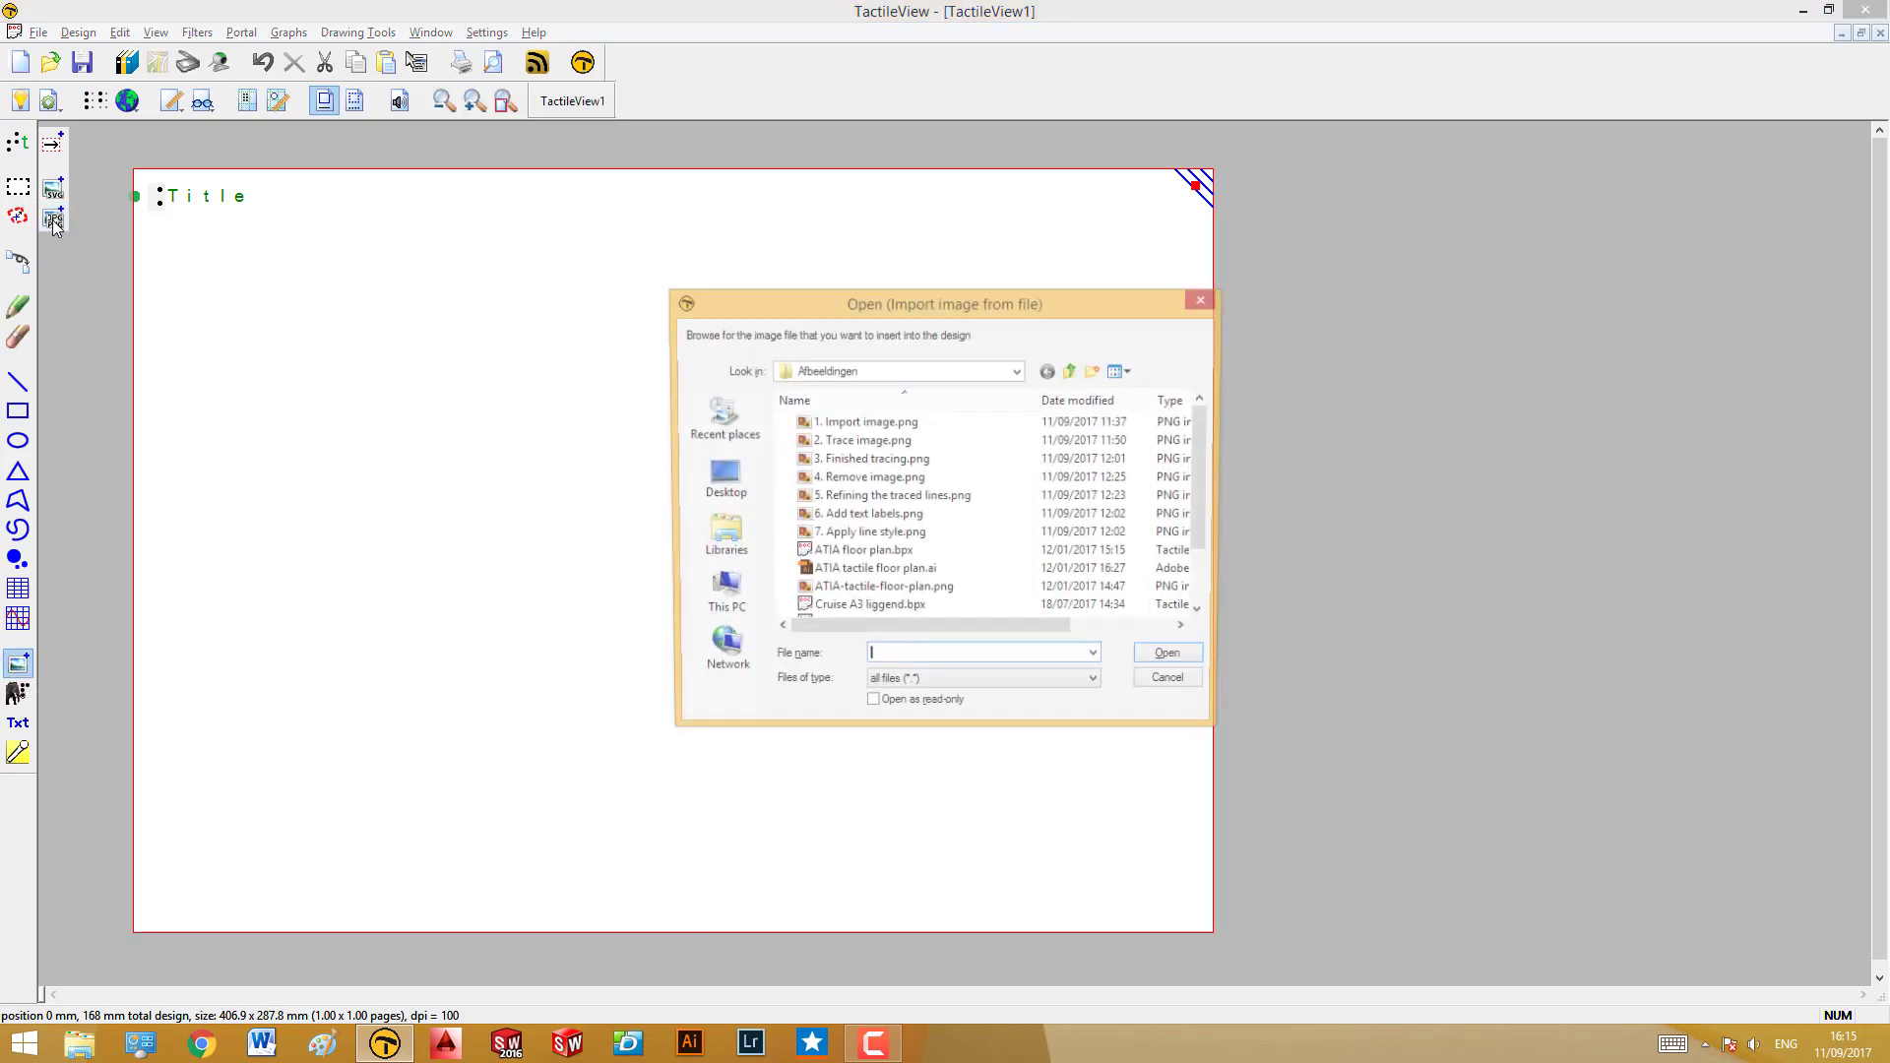
pyautogui.click(724, 475)
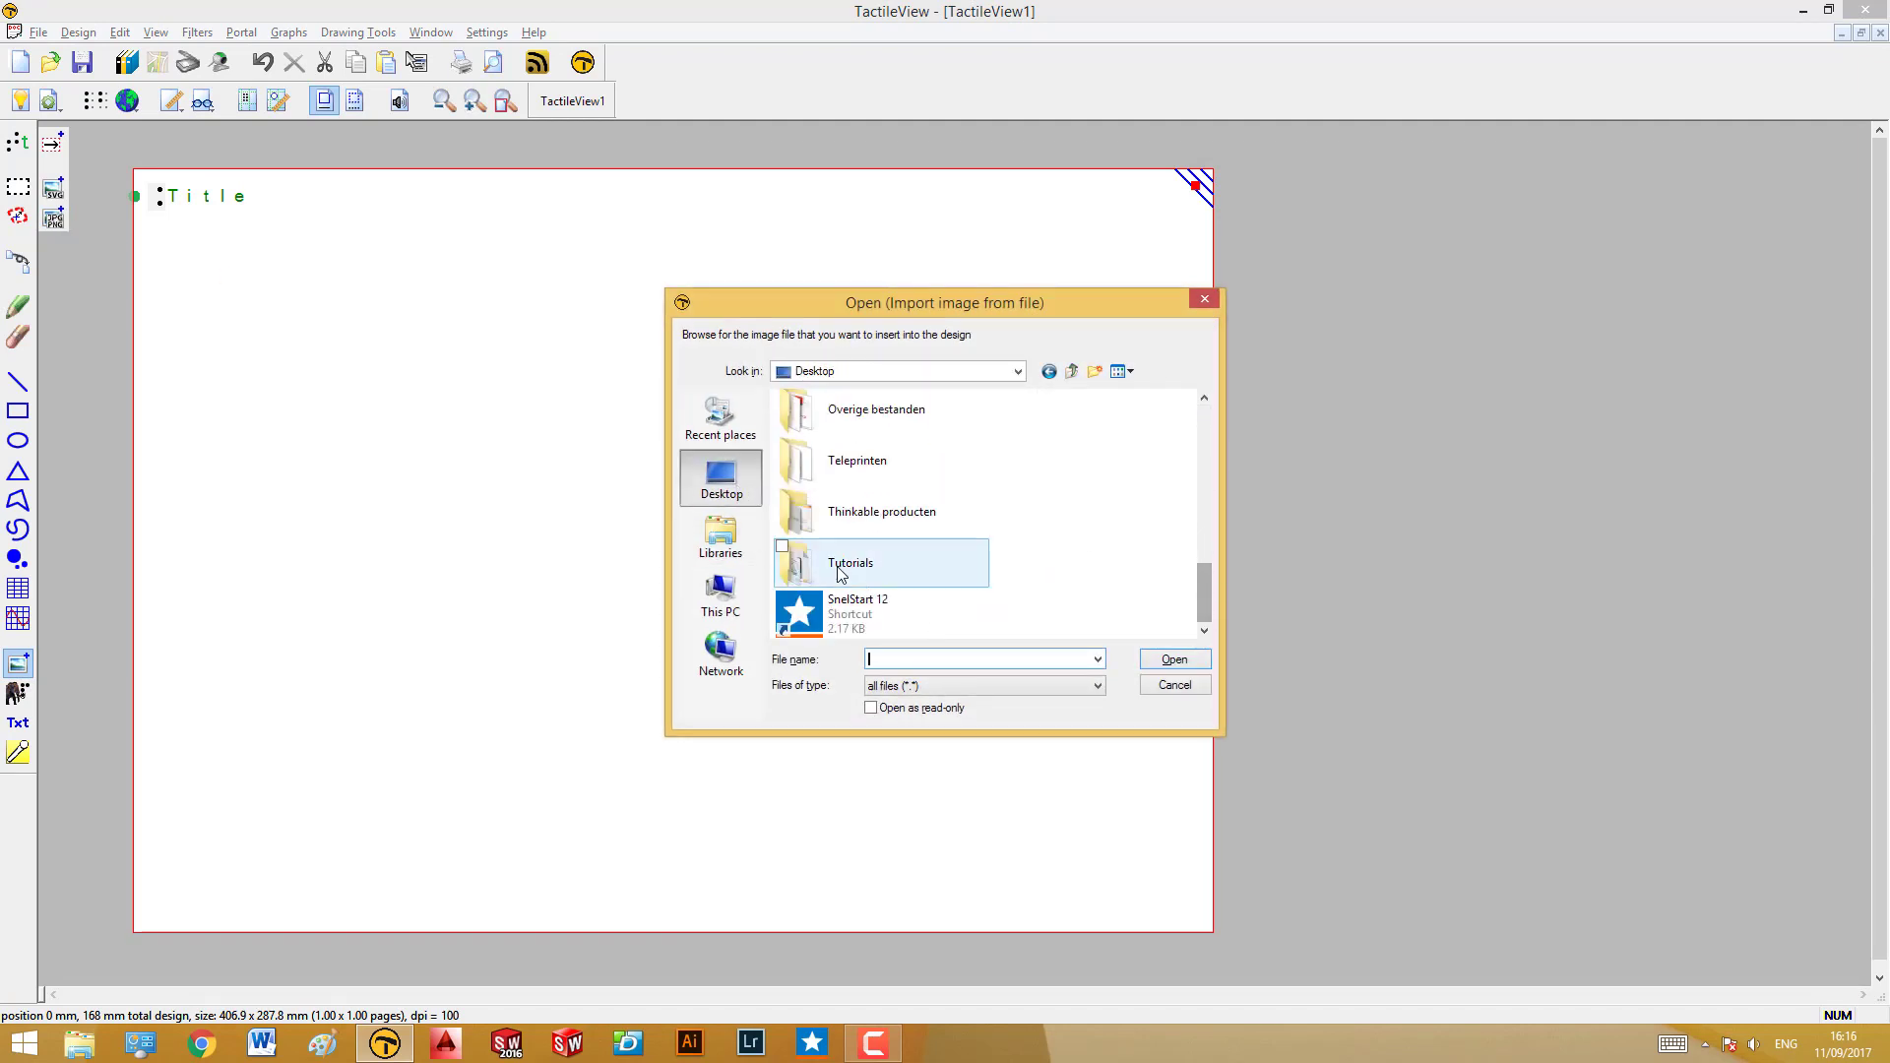
pyautogui.doubleClick(851, 563)
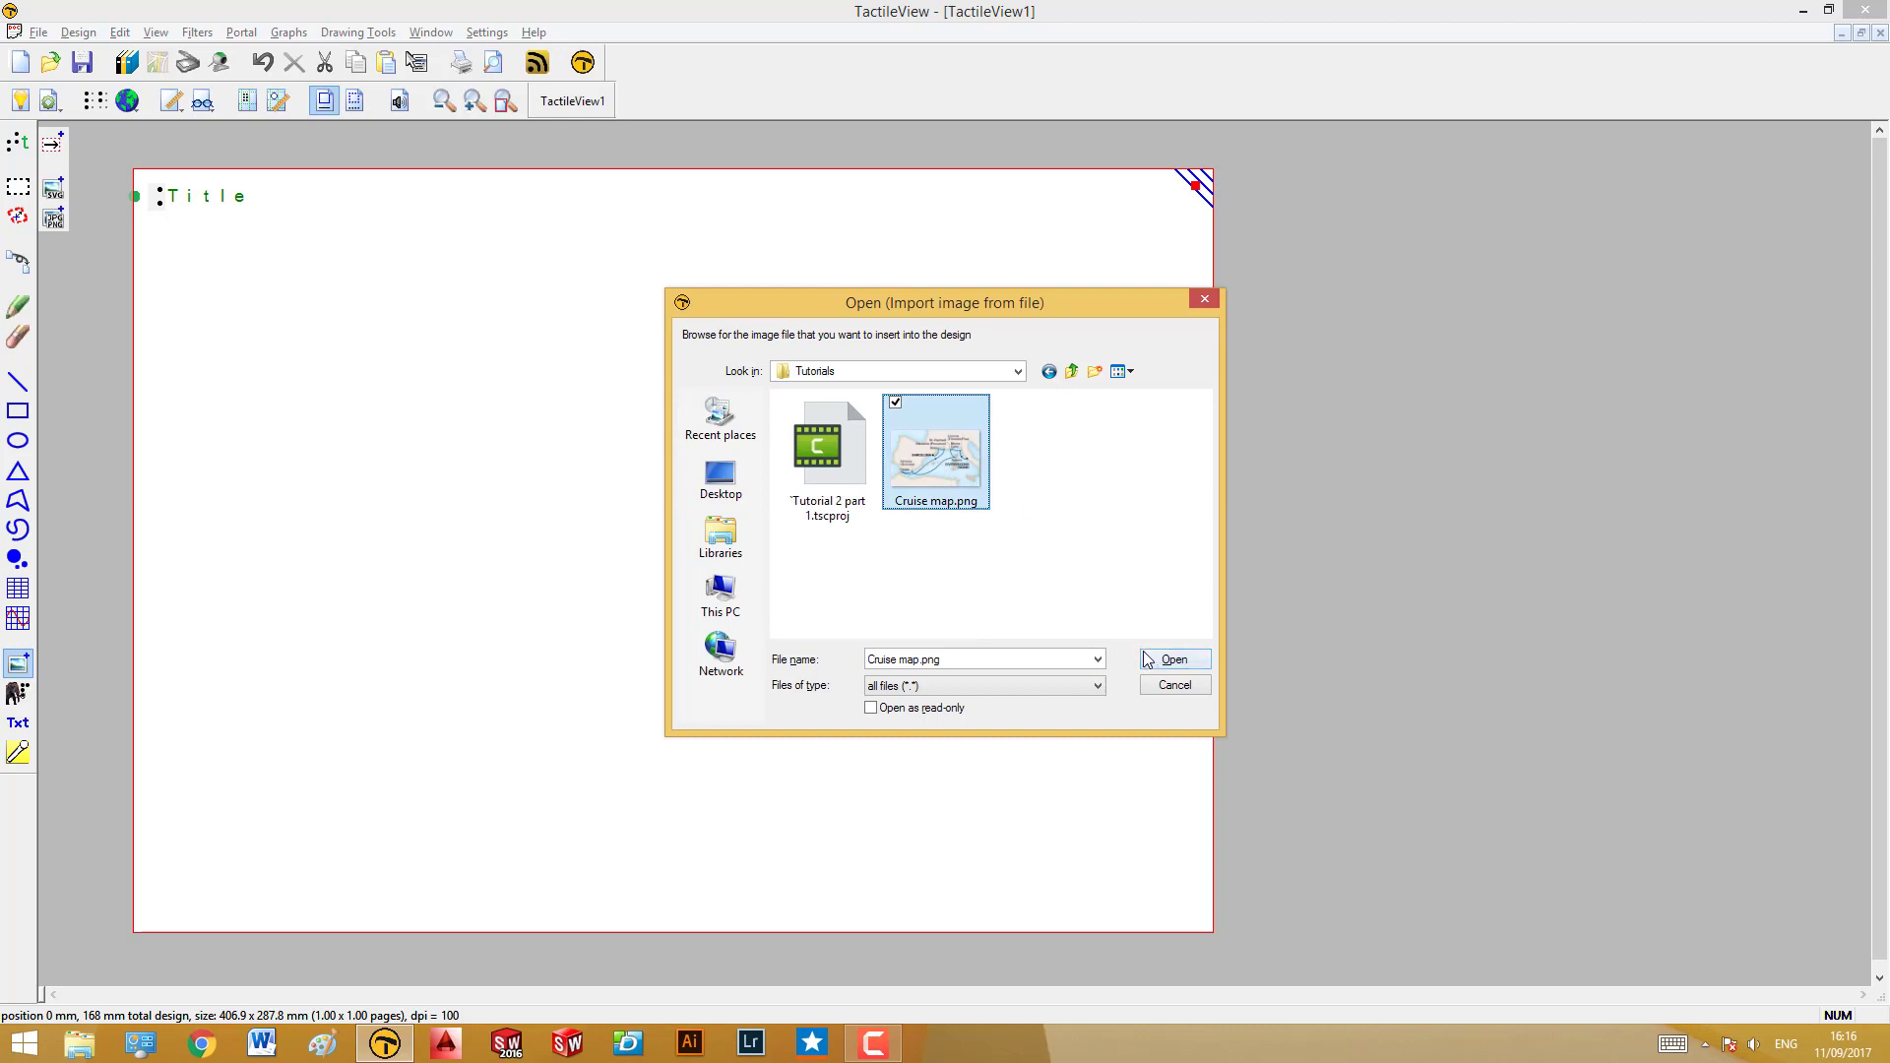
pyautogui.click(1174, 658)
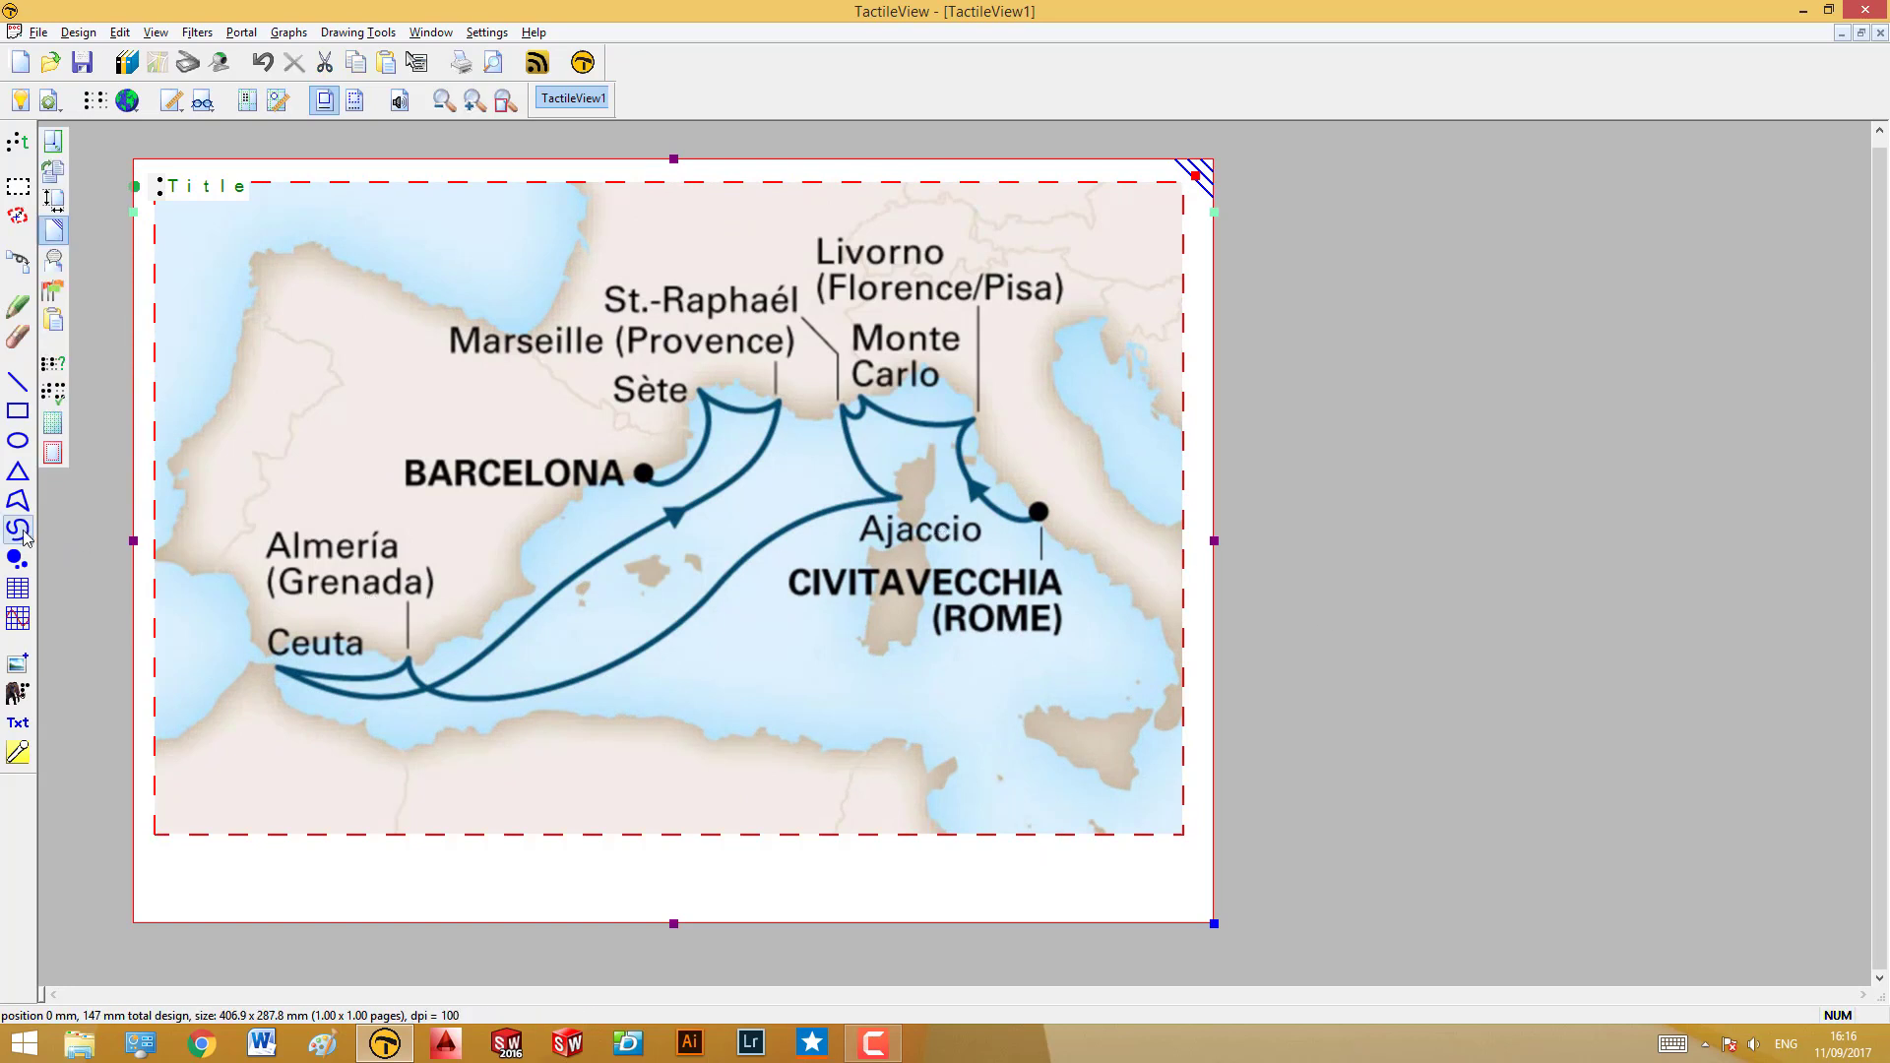
pyautogui.moveTo(18, 530)
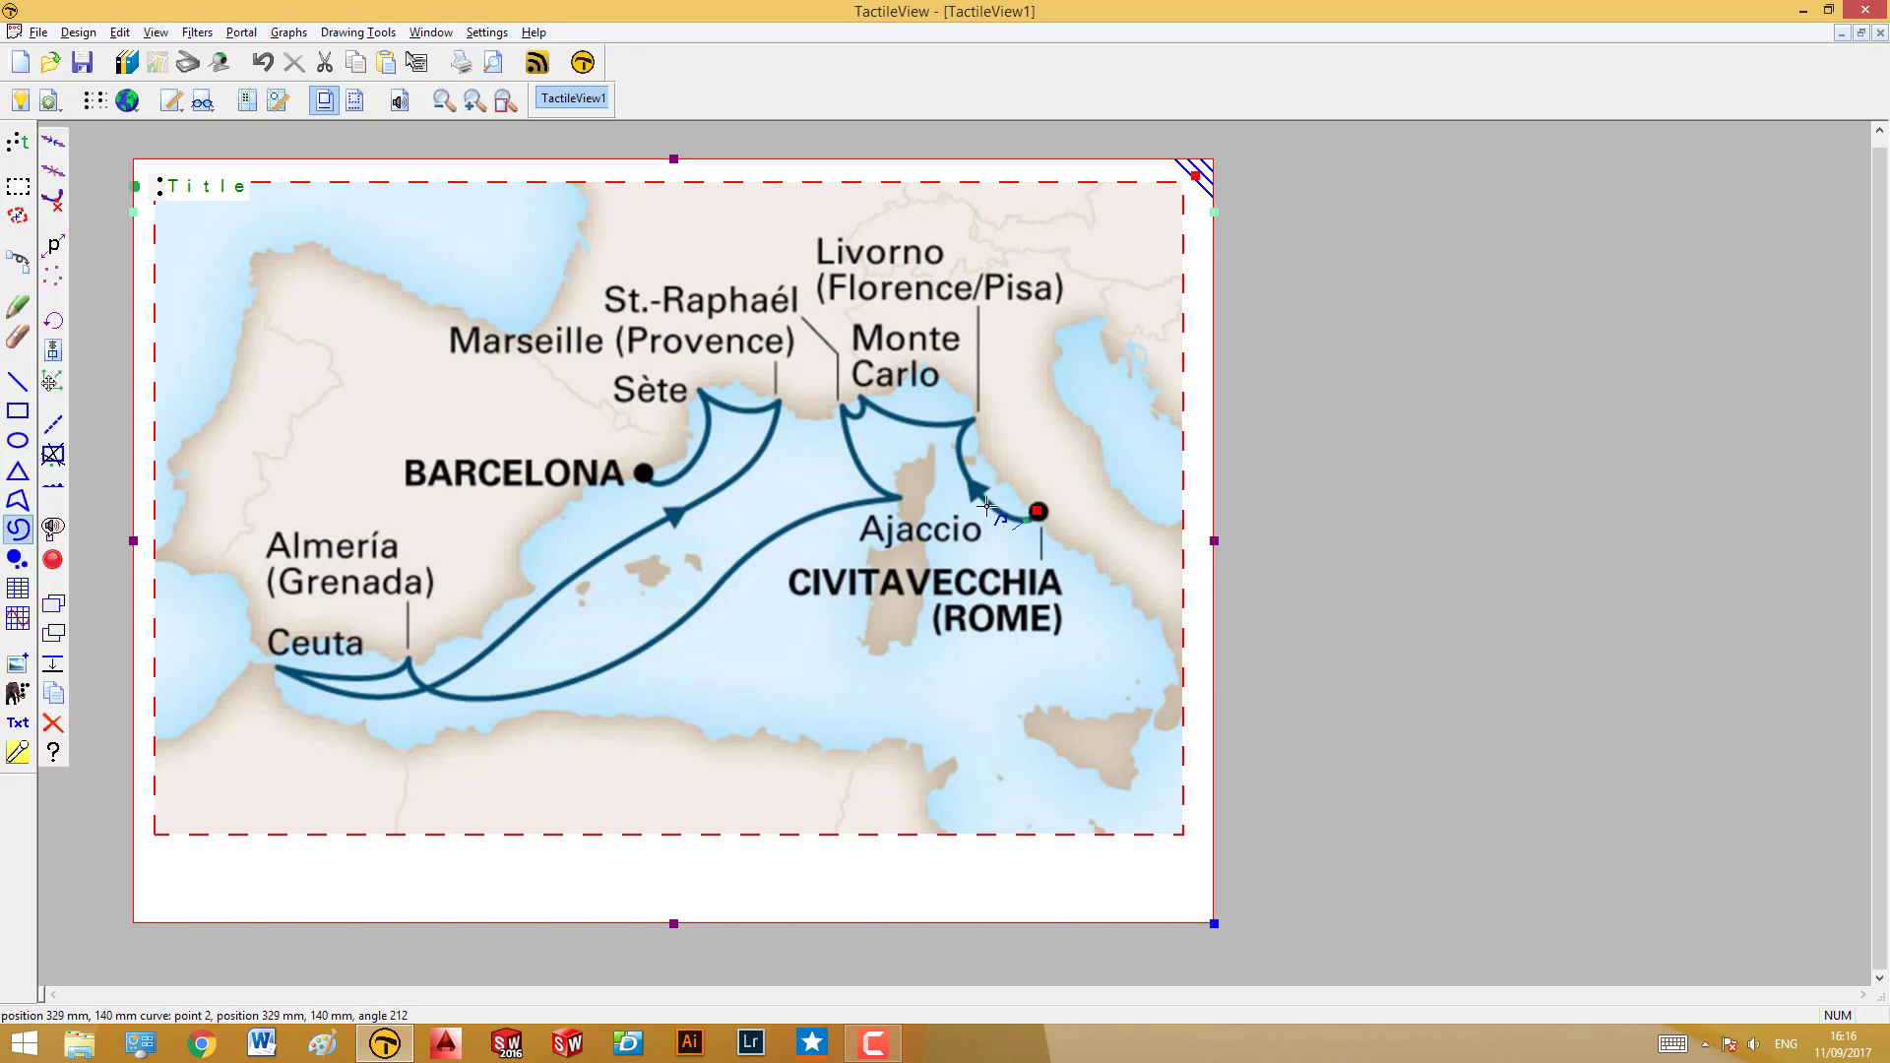
# Trace a Bezier curve from Civitavecchia past Monte Carlo and Ajaccio toward Ceuta and Barcelona
pyautogui.moveTo(1036, 511); pyautogui.dragTo(1006, 352)
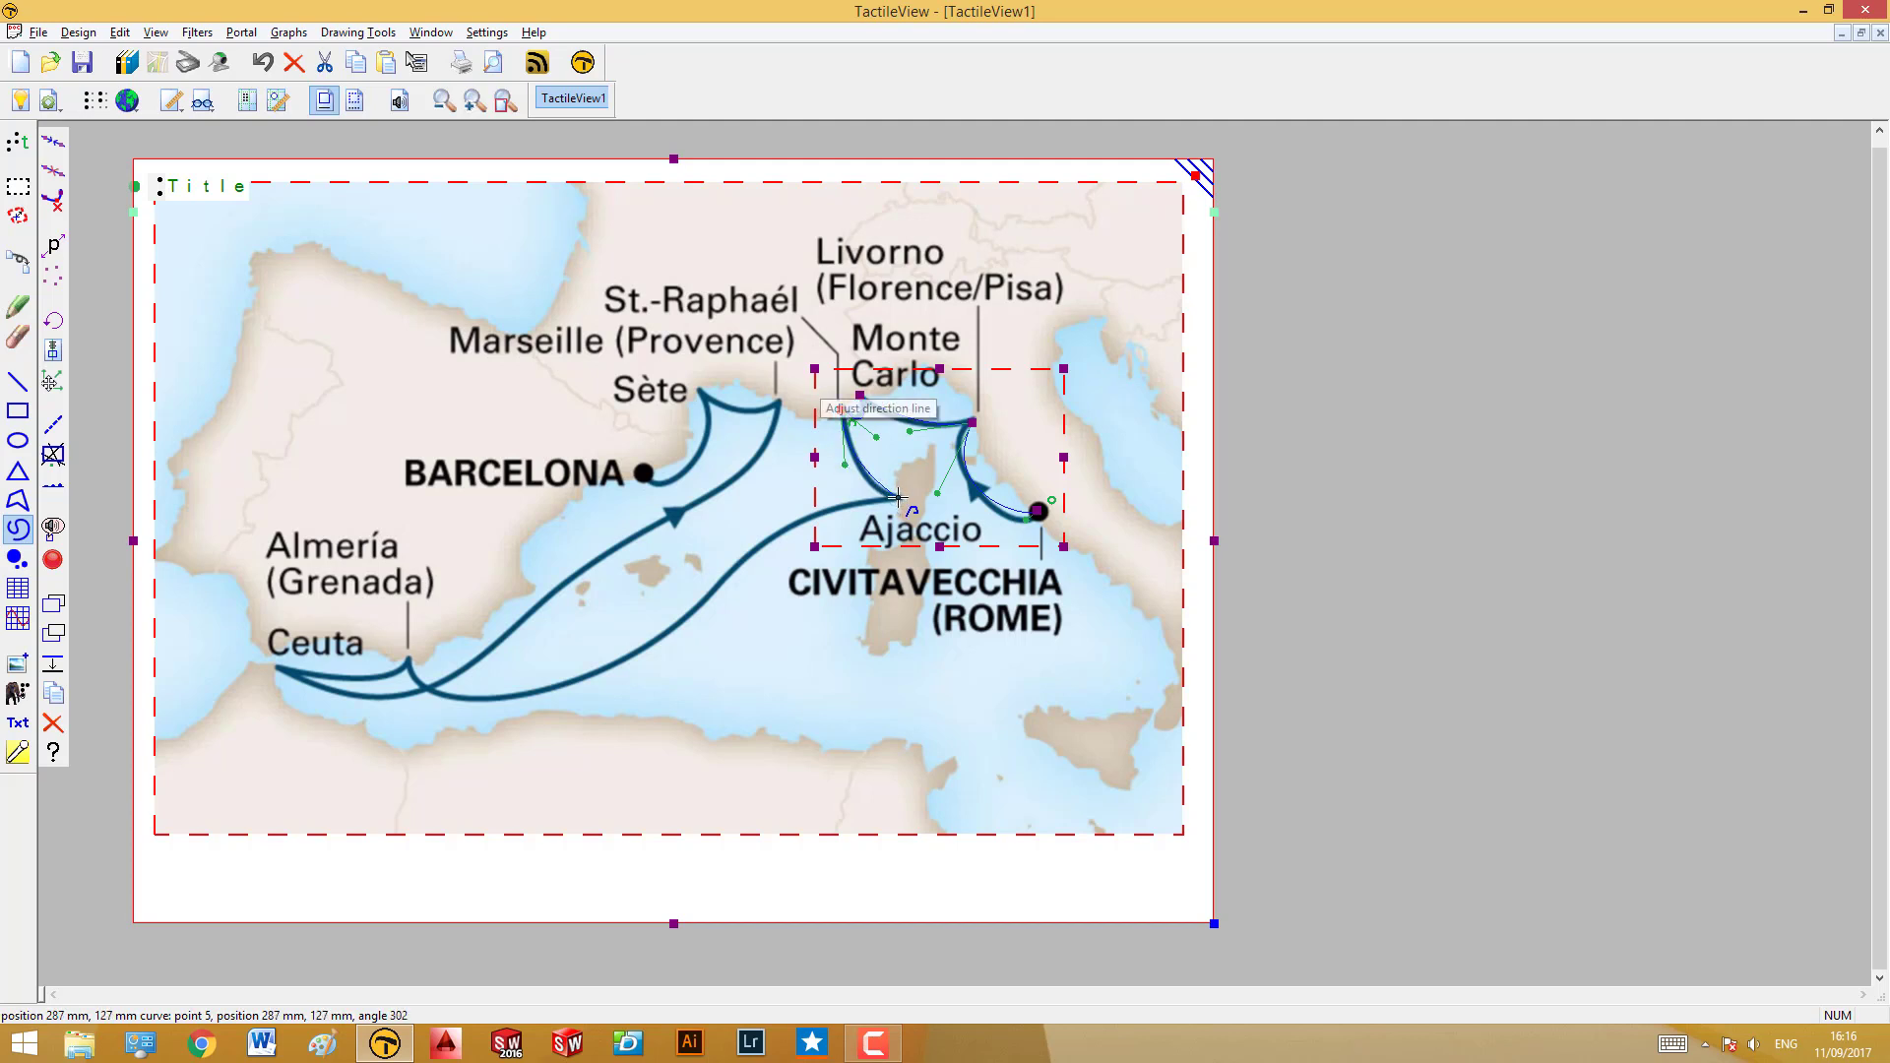
pyautogui.moveTo(896, 494); pyautogui.dragTo(902, 498)
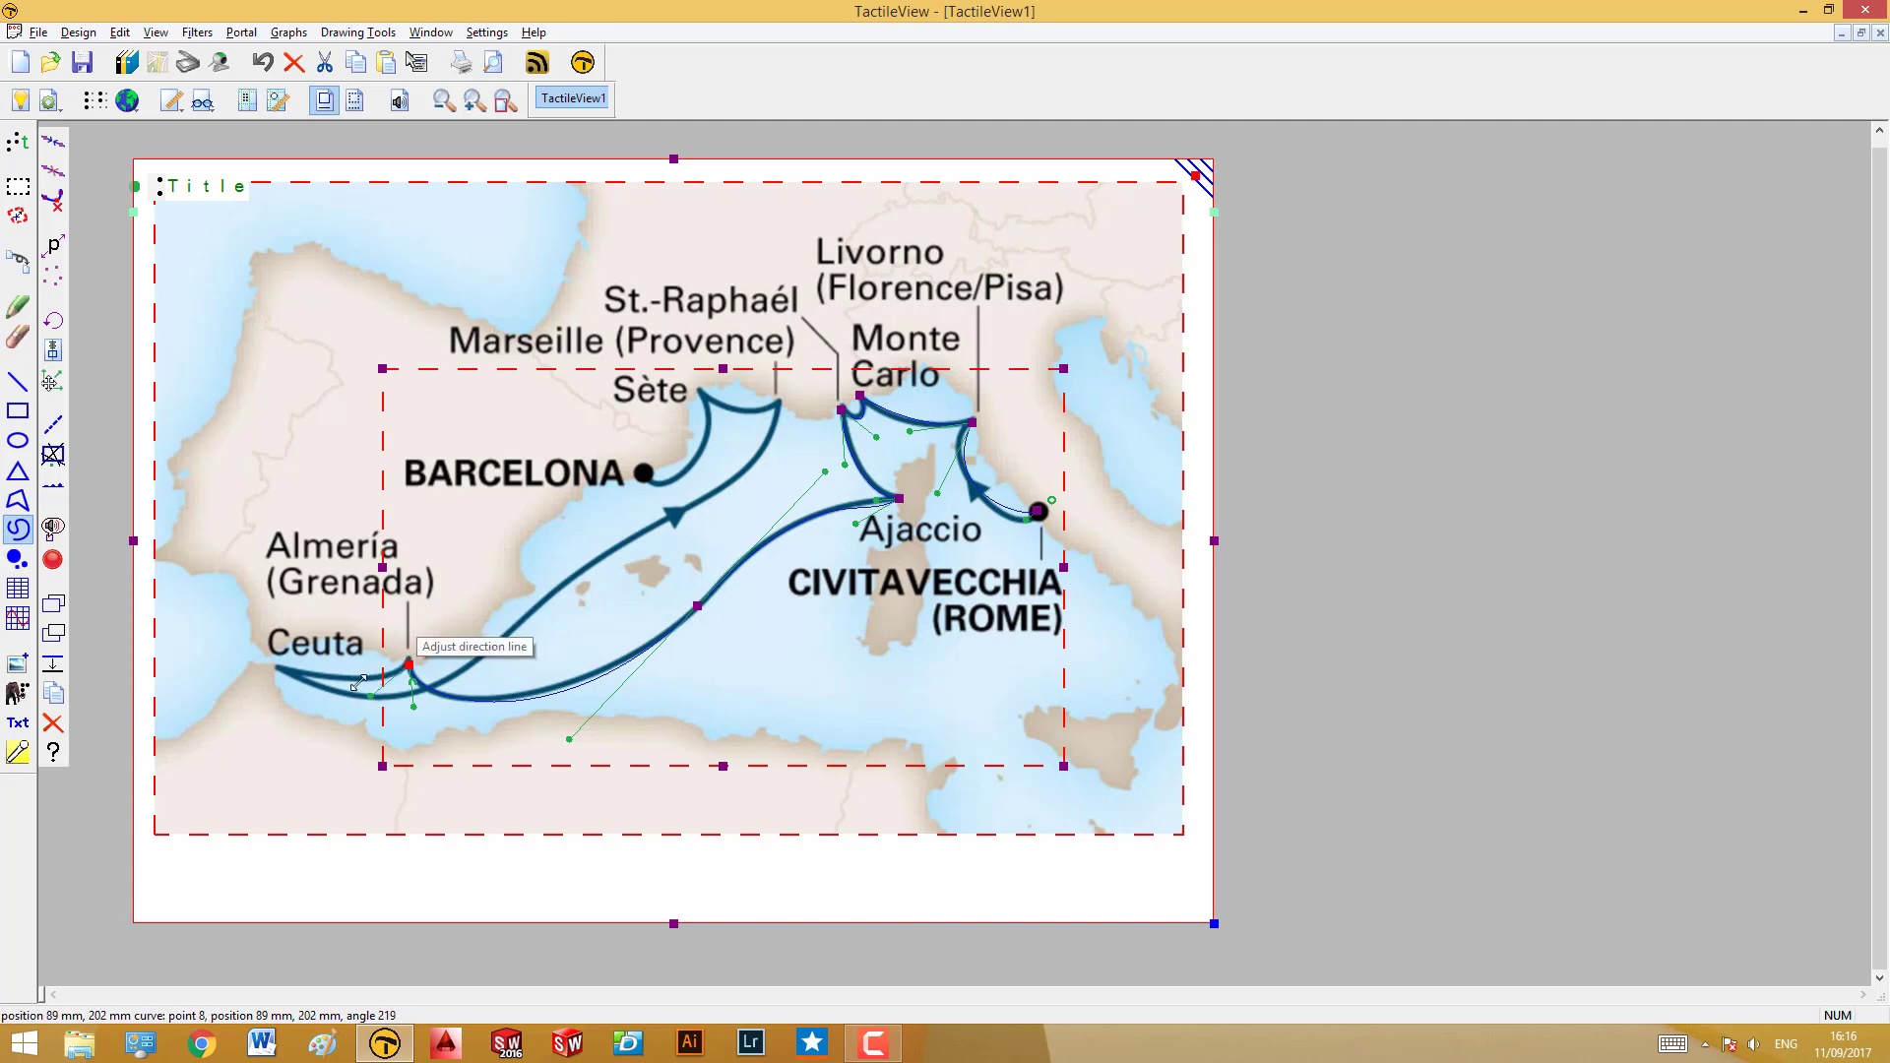
pyautogui.moveTo(408, 663); pyautogui.dragTo(276, 667)
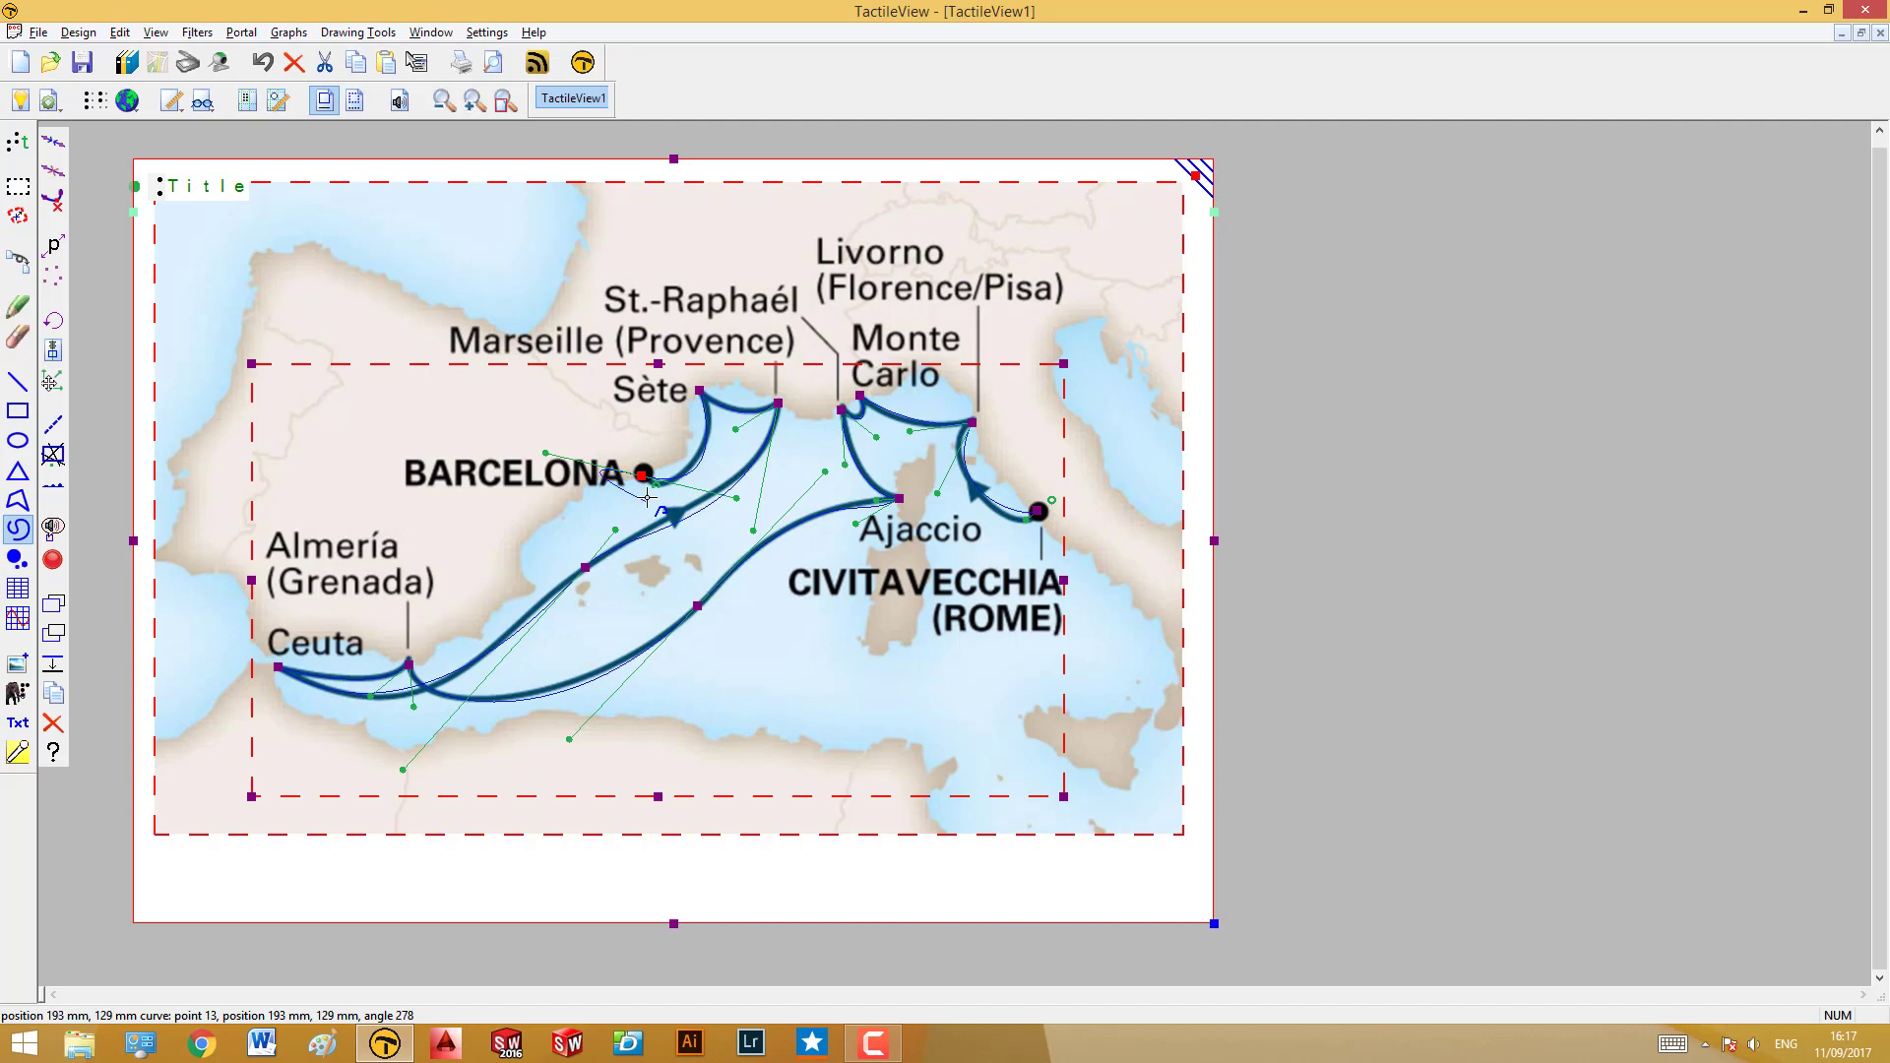
pyautogui.moveTo(656, 489)
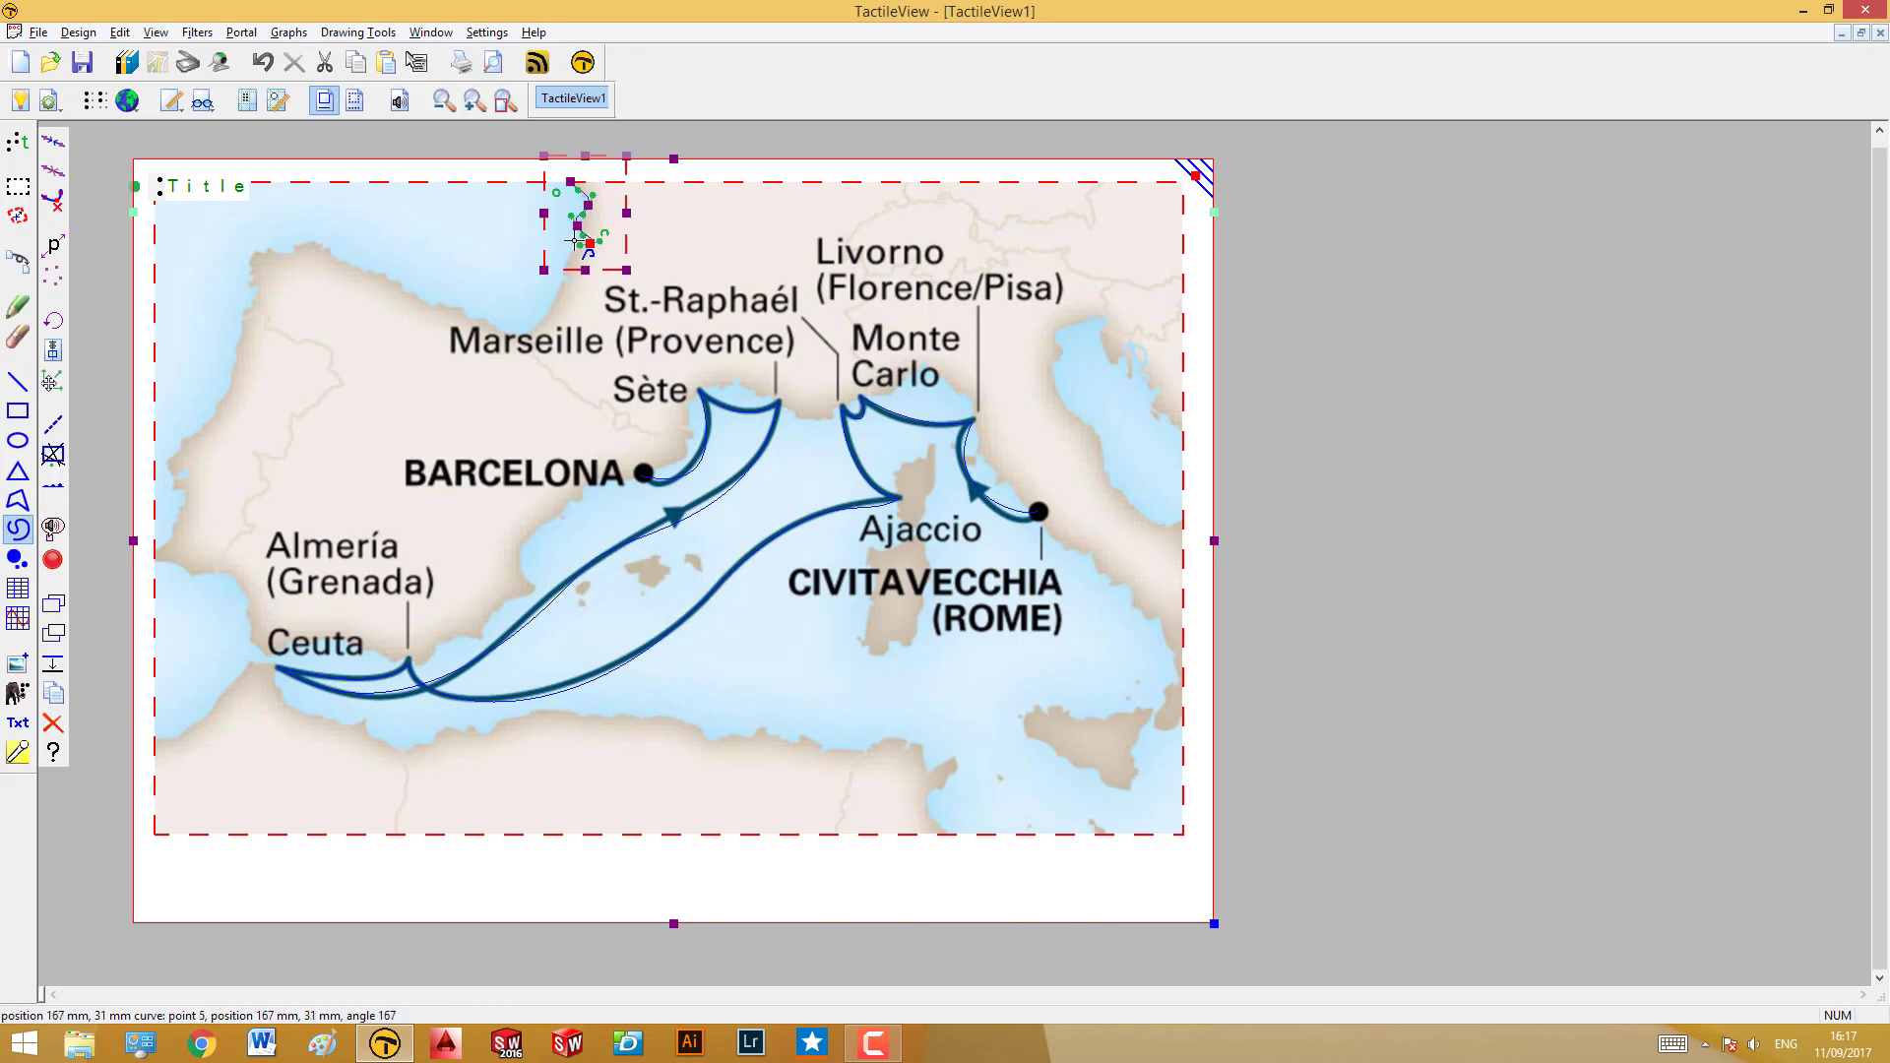
# Trace a Bezier line westward along the northern coastline at the map's top left
pyautogui.moveTo(590, 247); pyautogui.dragTo(560, 307)
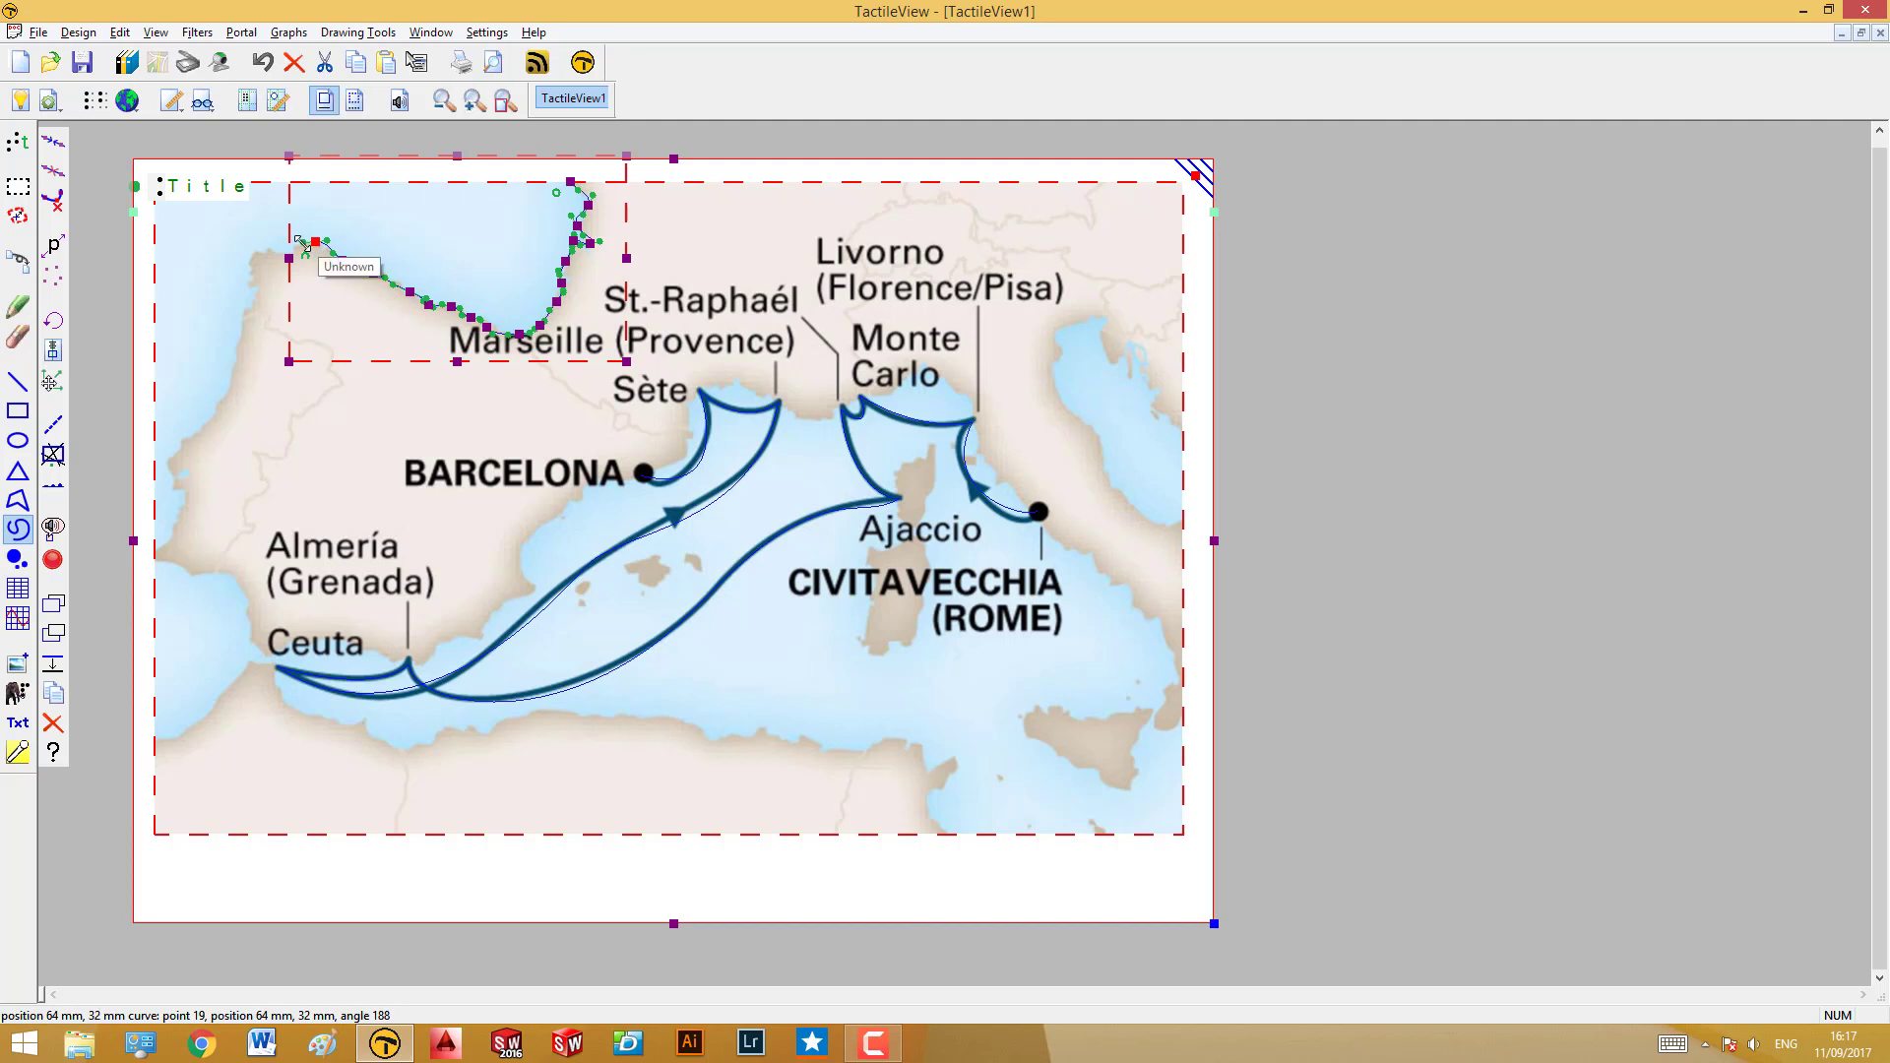
pyautogui.moveTo(311, 246); pyautogui.dragTo(290, 259)
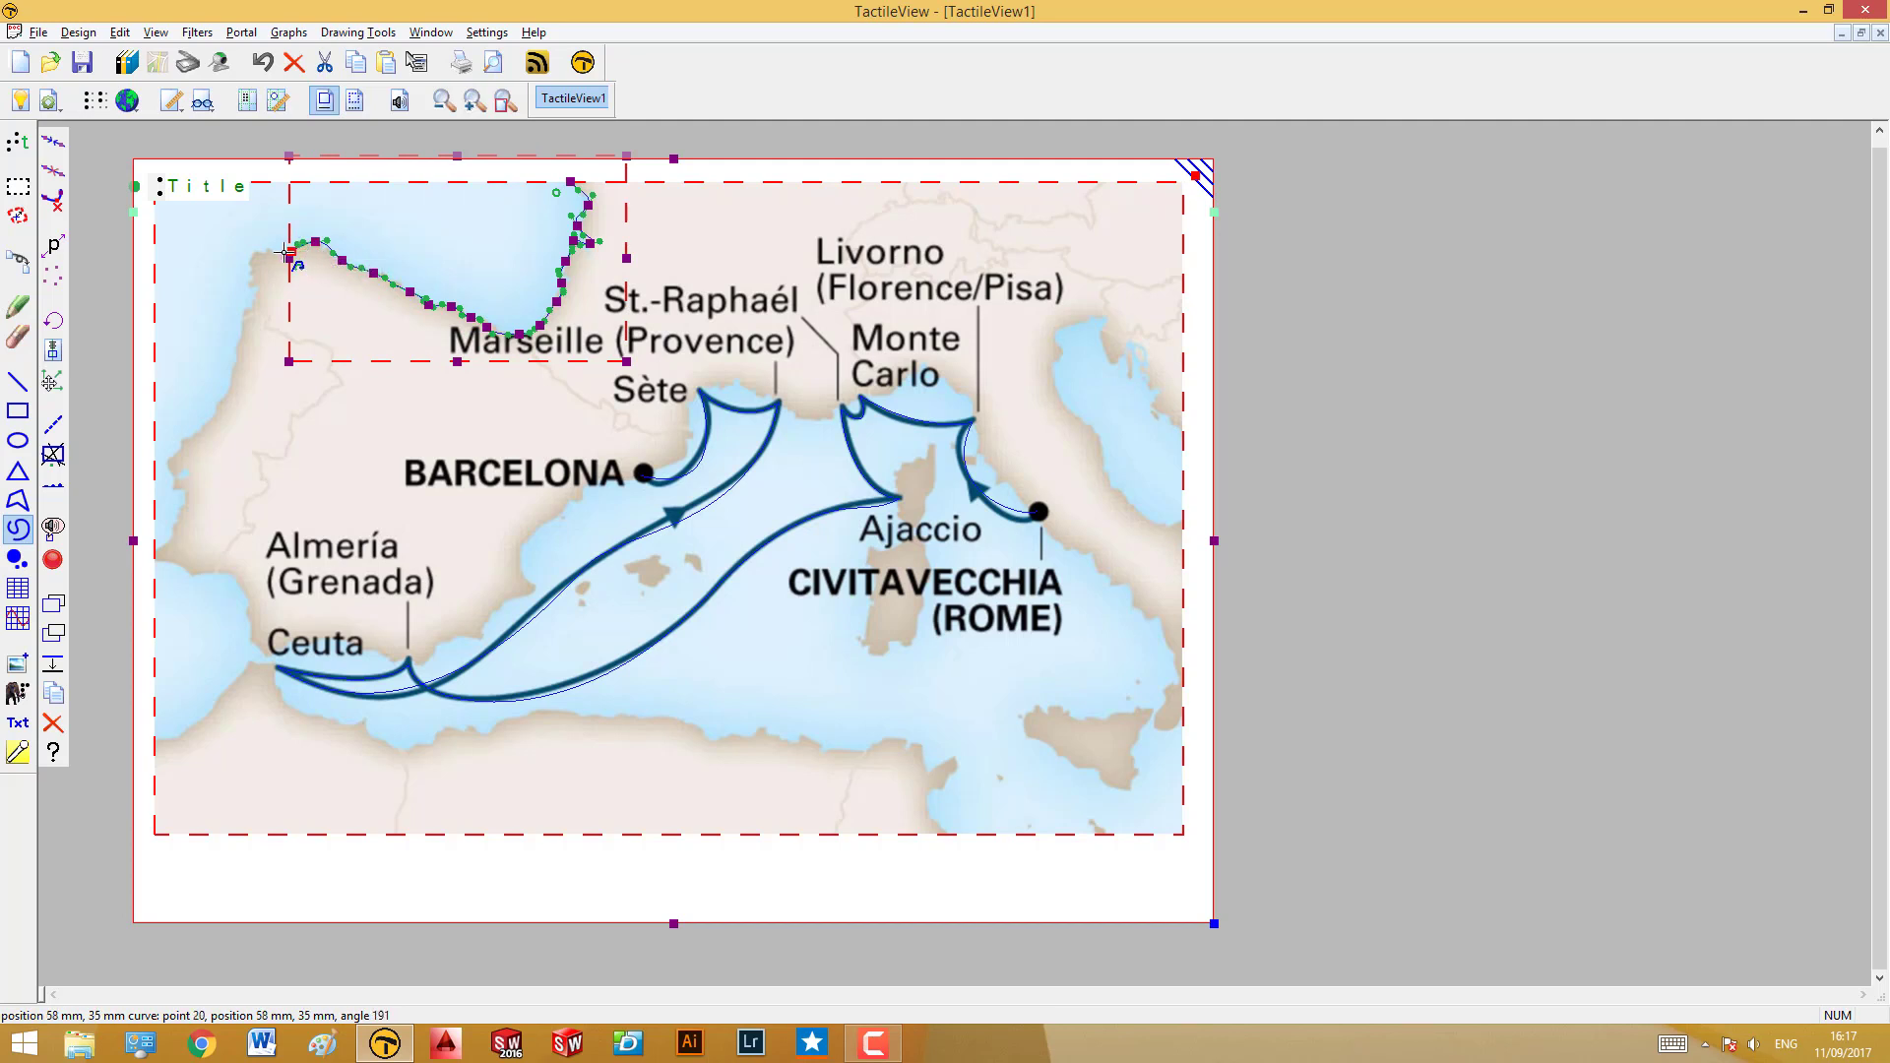
pyautogui.moveTo(290, 253); pyautogui.dragTo(247, 265)
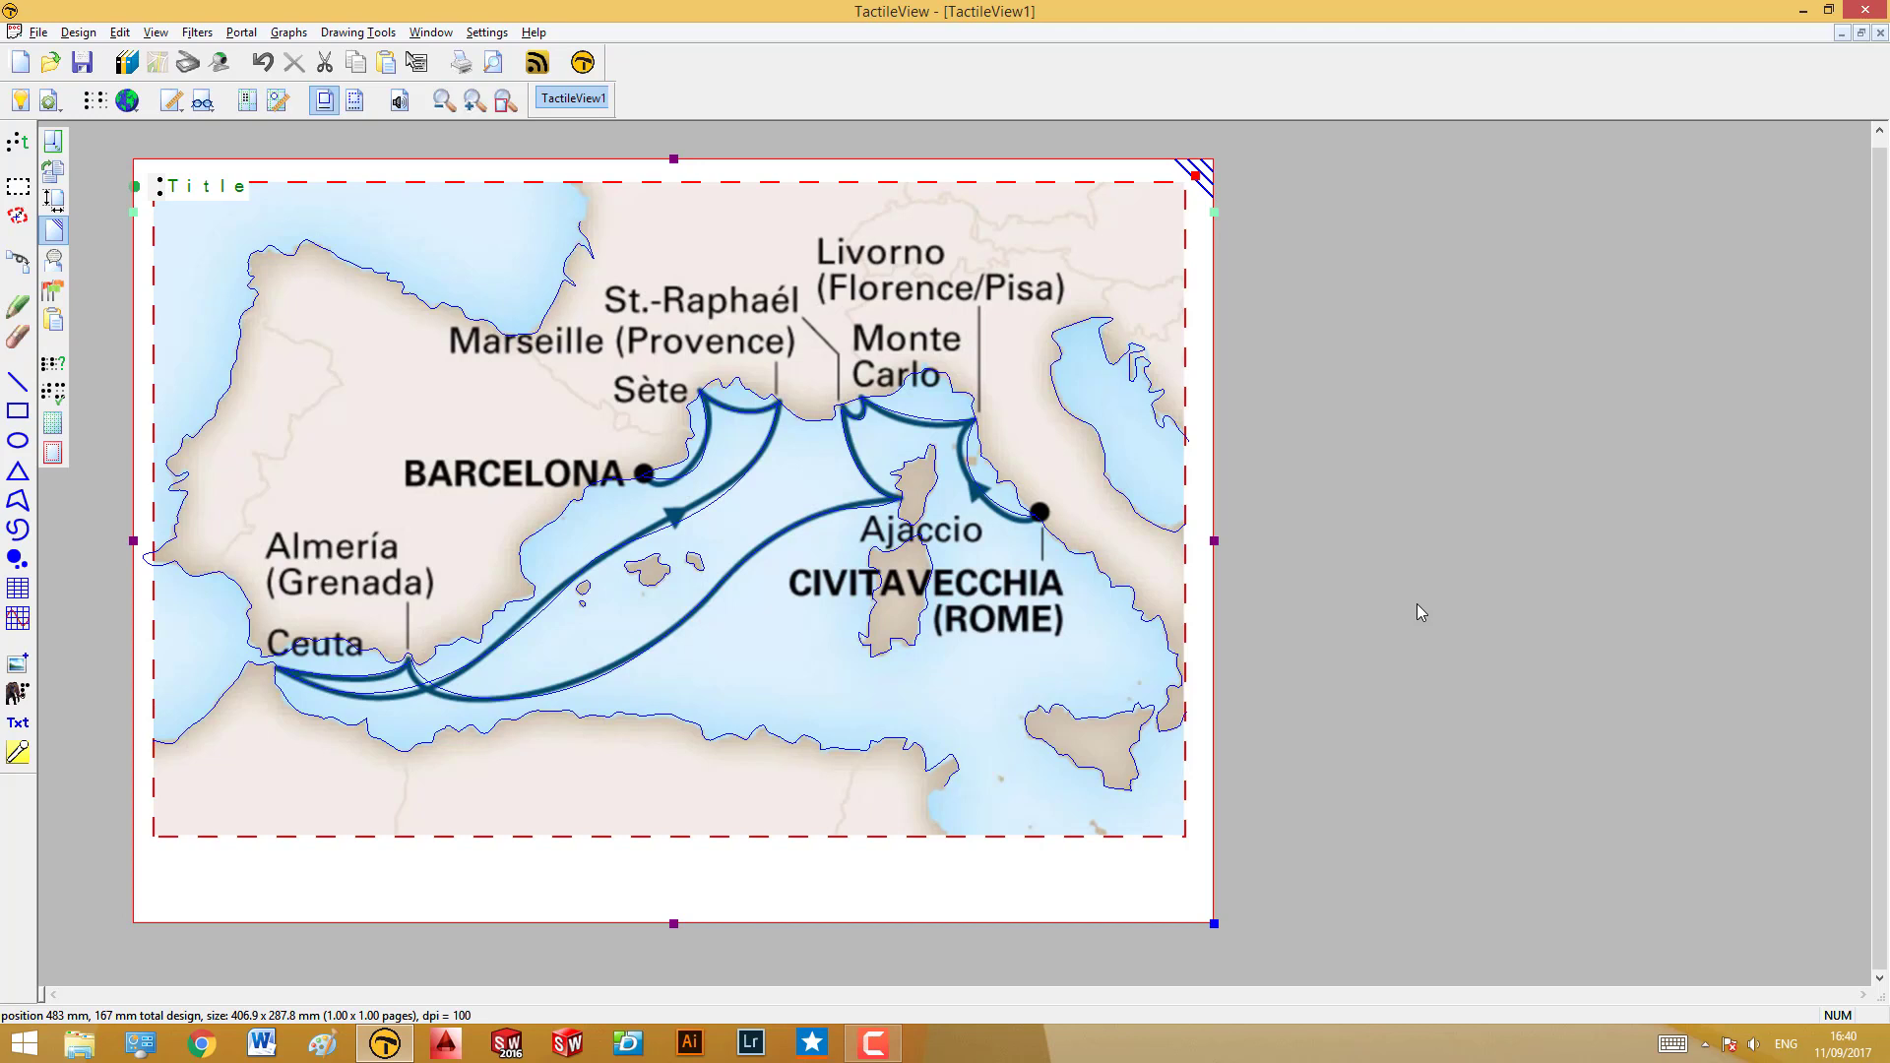
pyautogui.moveTo(1395, 621)
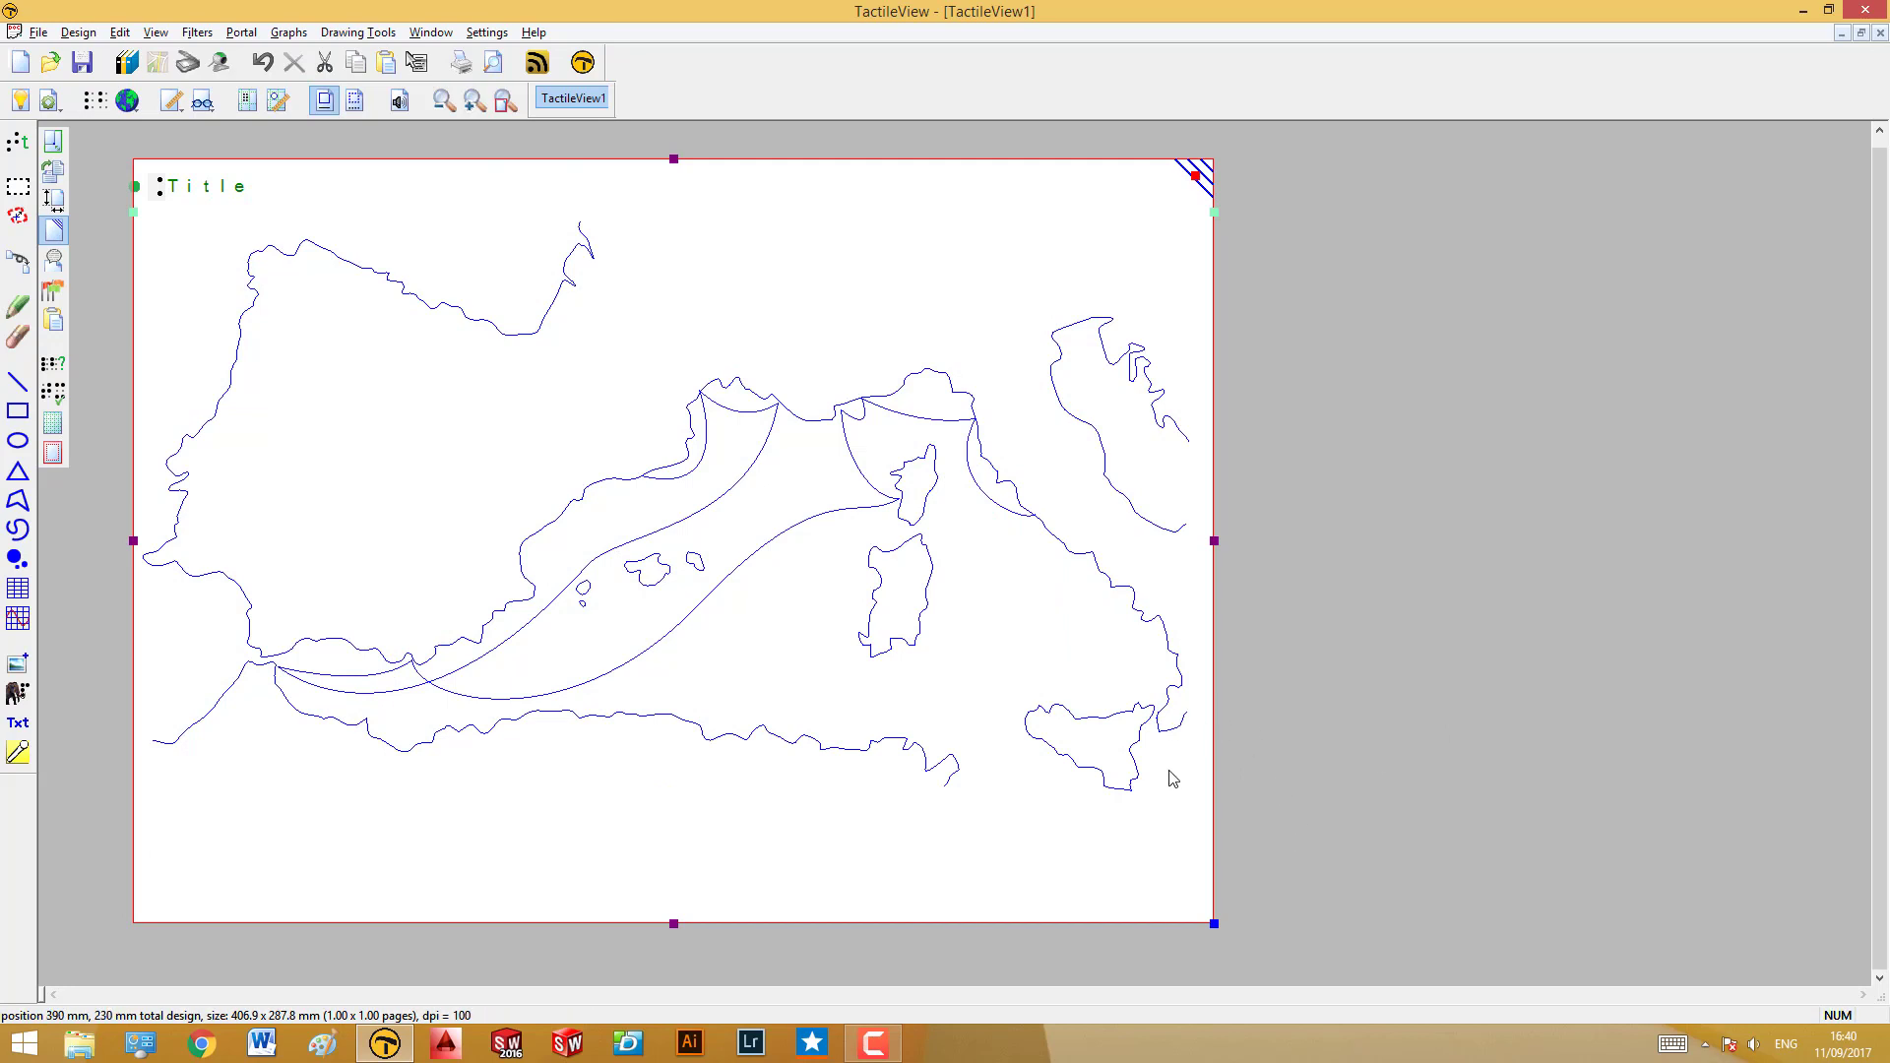
pyautogui.moveTo(1025, 662)
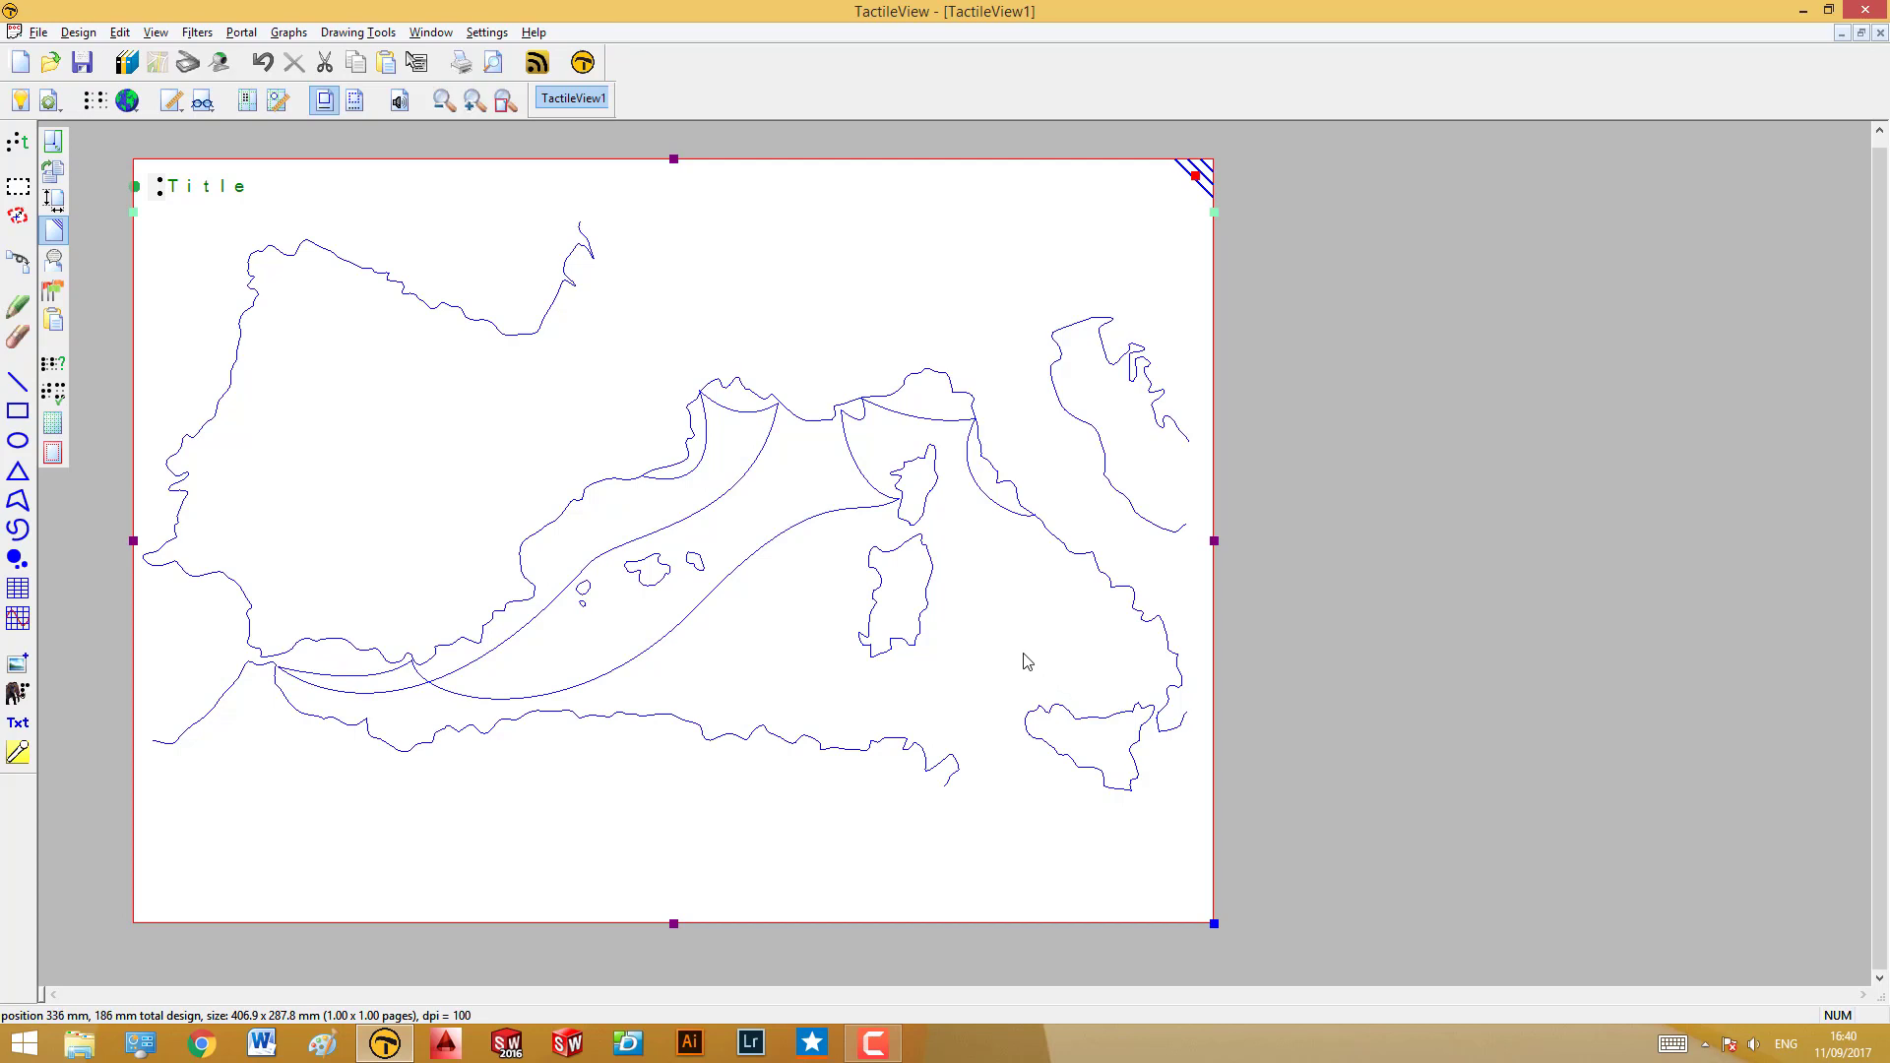
pyautogui.moveTo(748, 684)
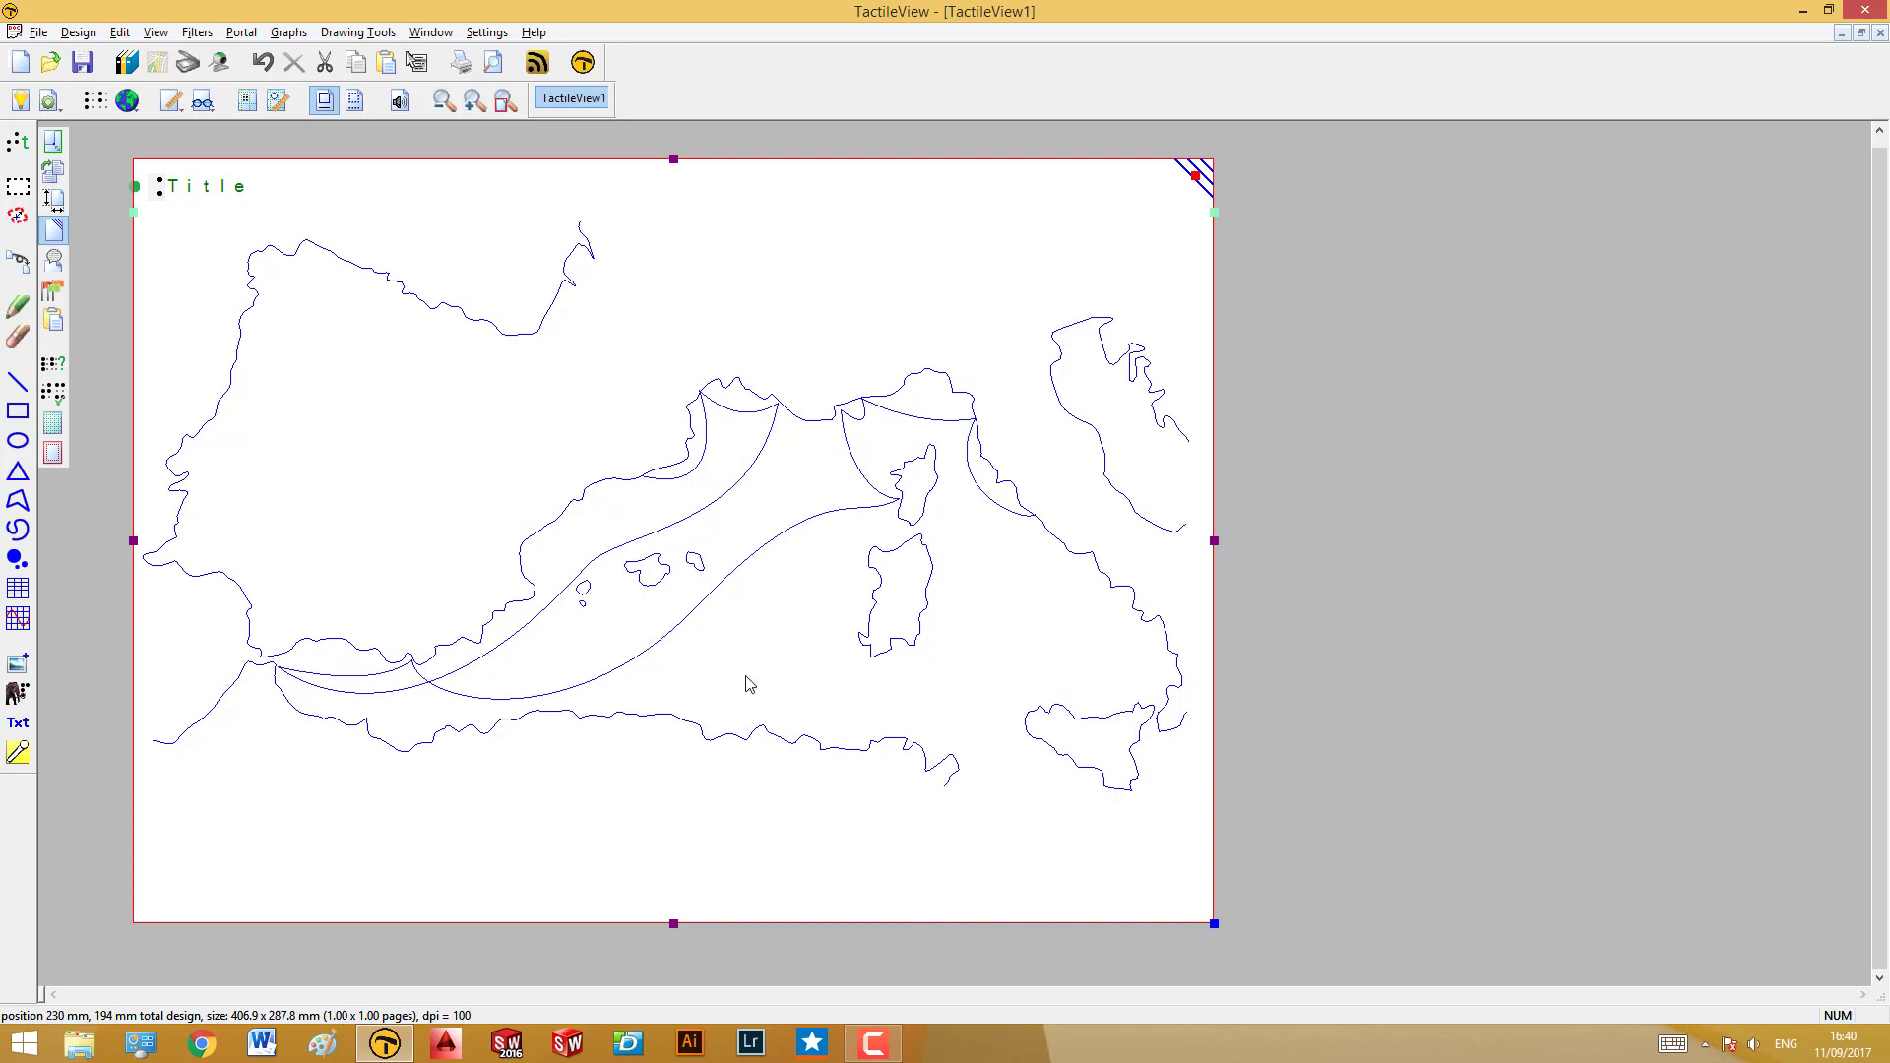
pyautogui.moveTo(716, 667)
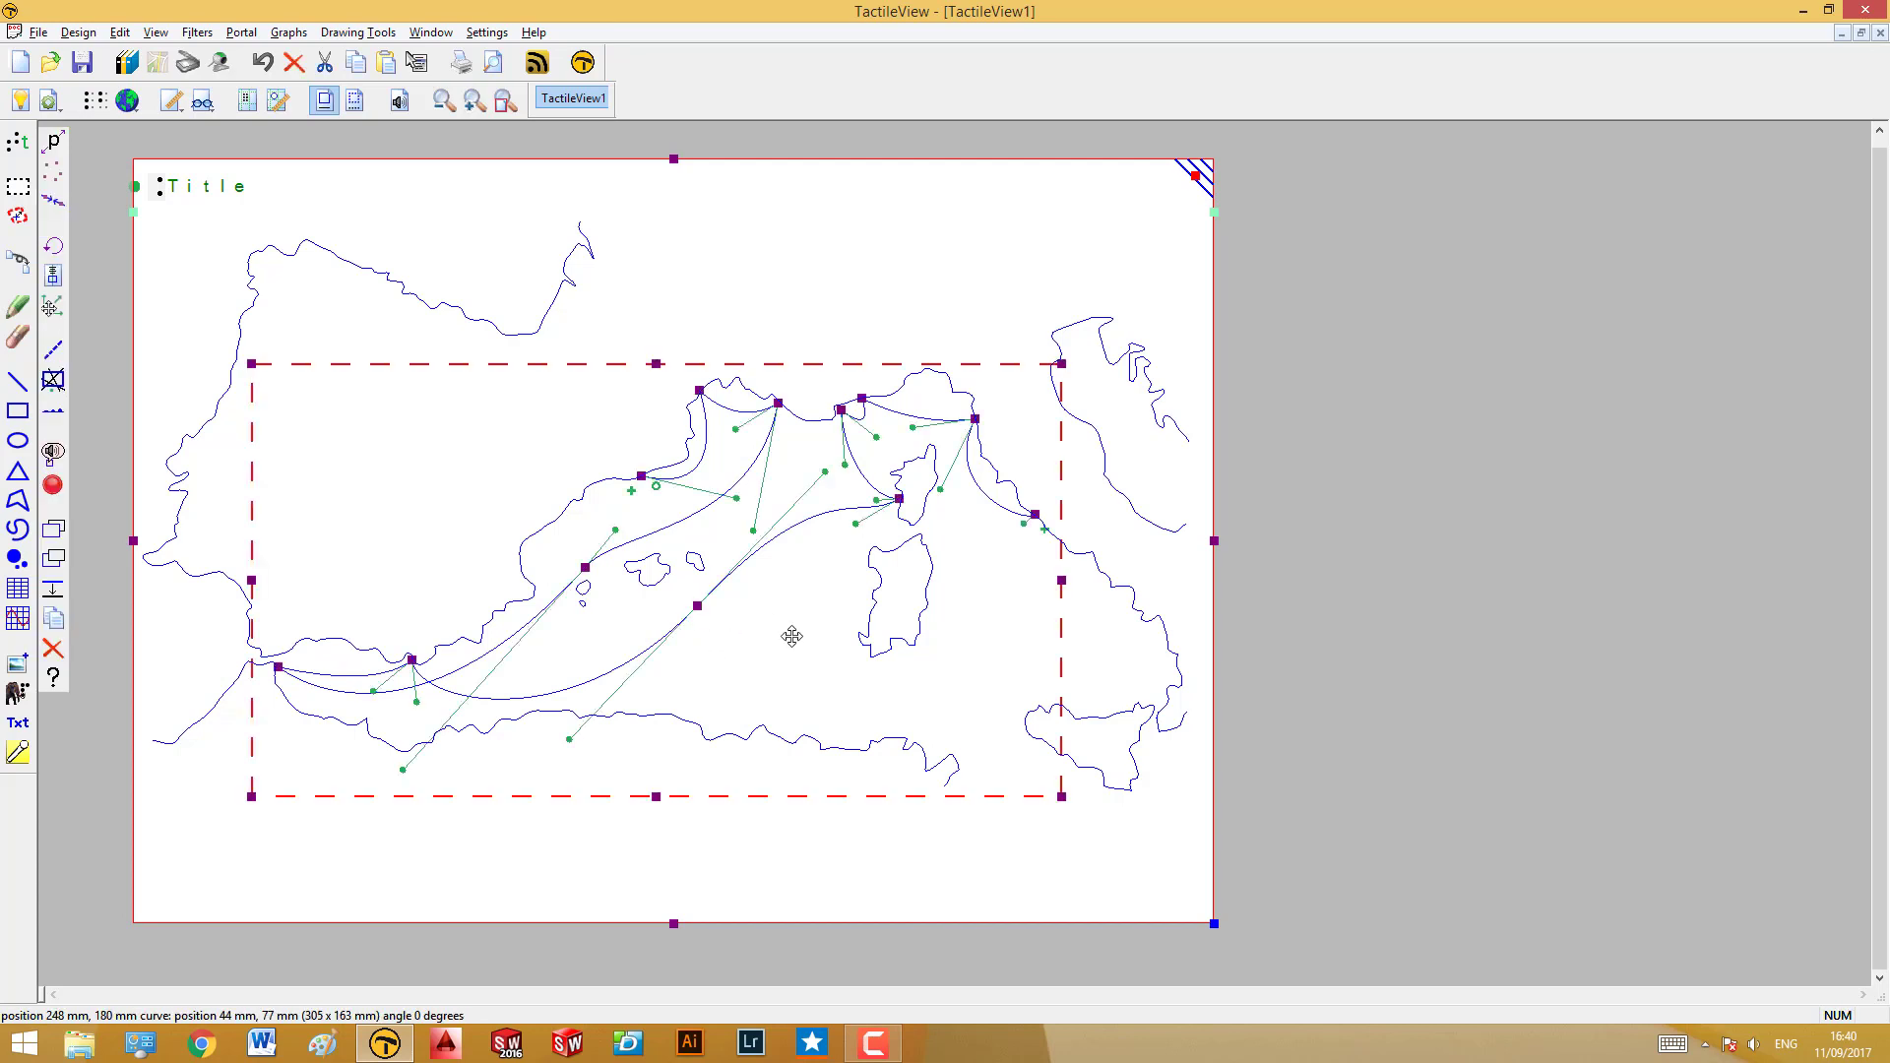
pyautogui.moveTo(778, 516)
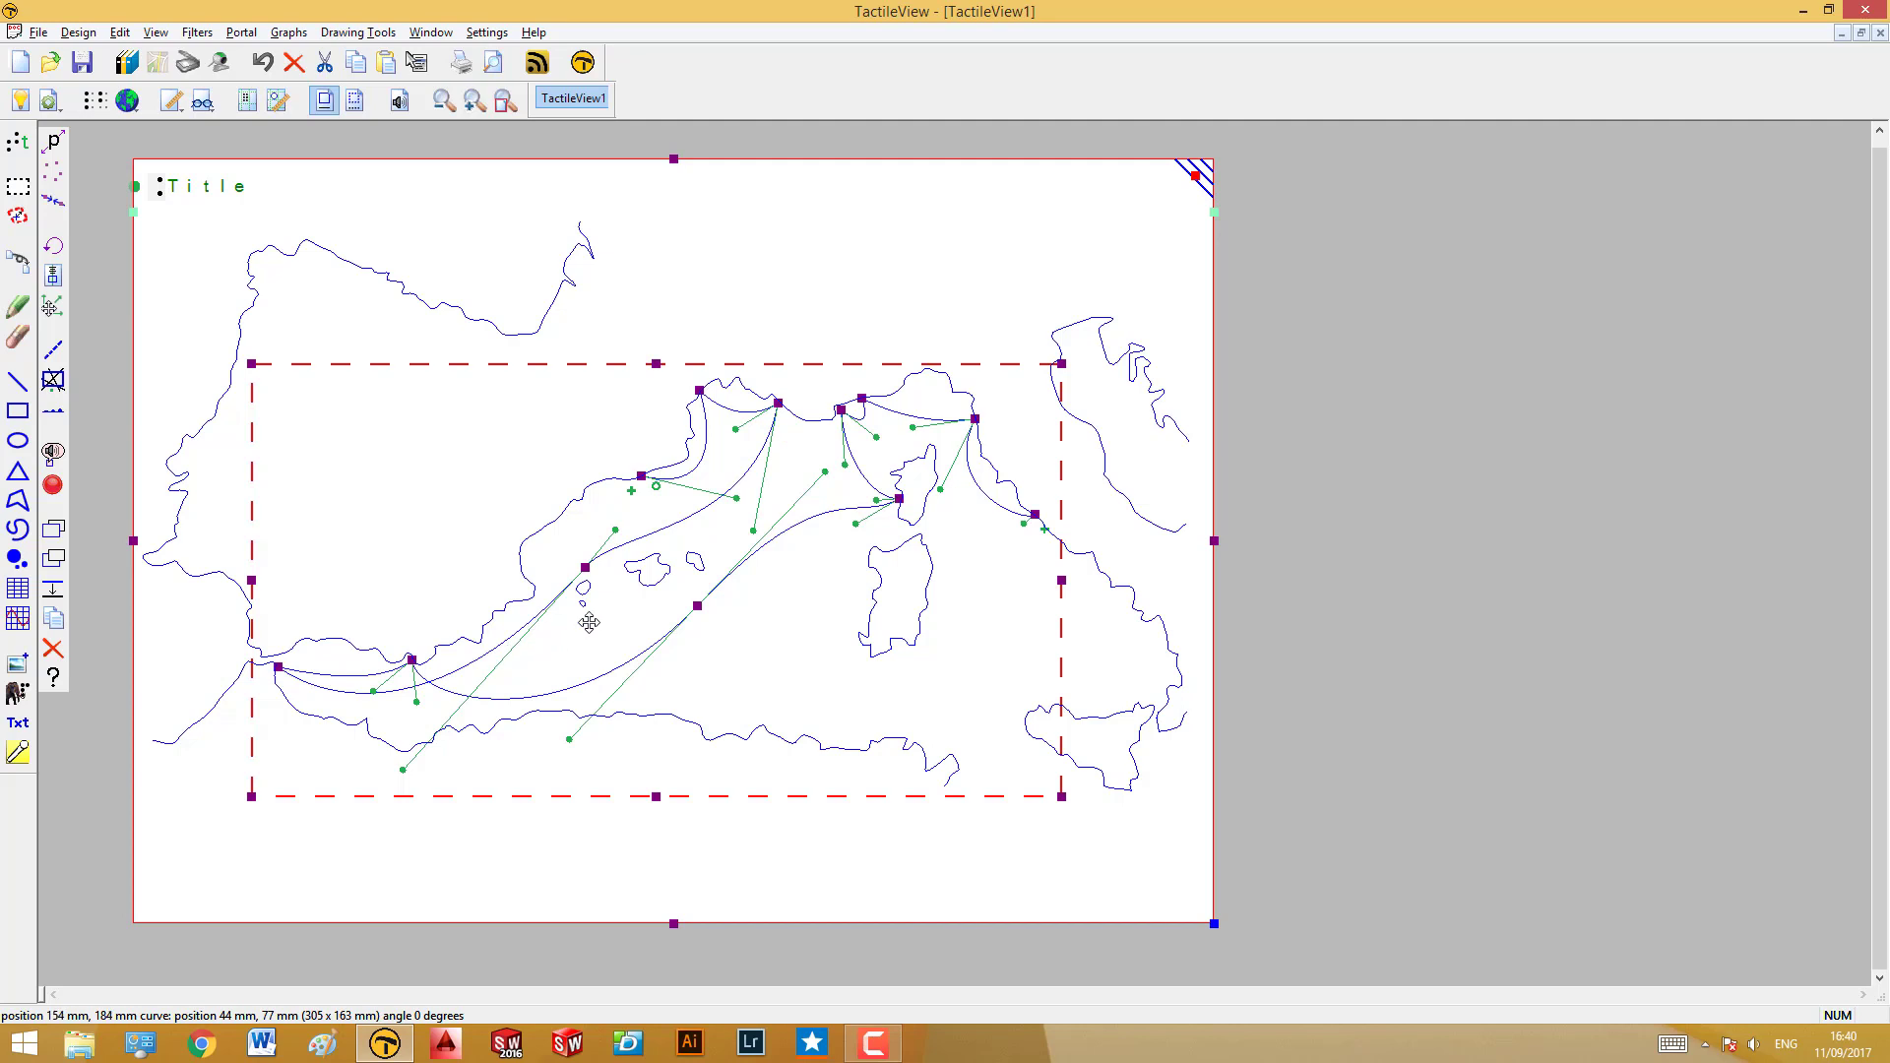
pyautogui.moveTo(336, 650)
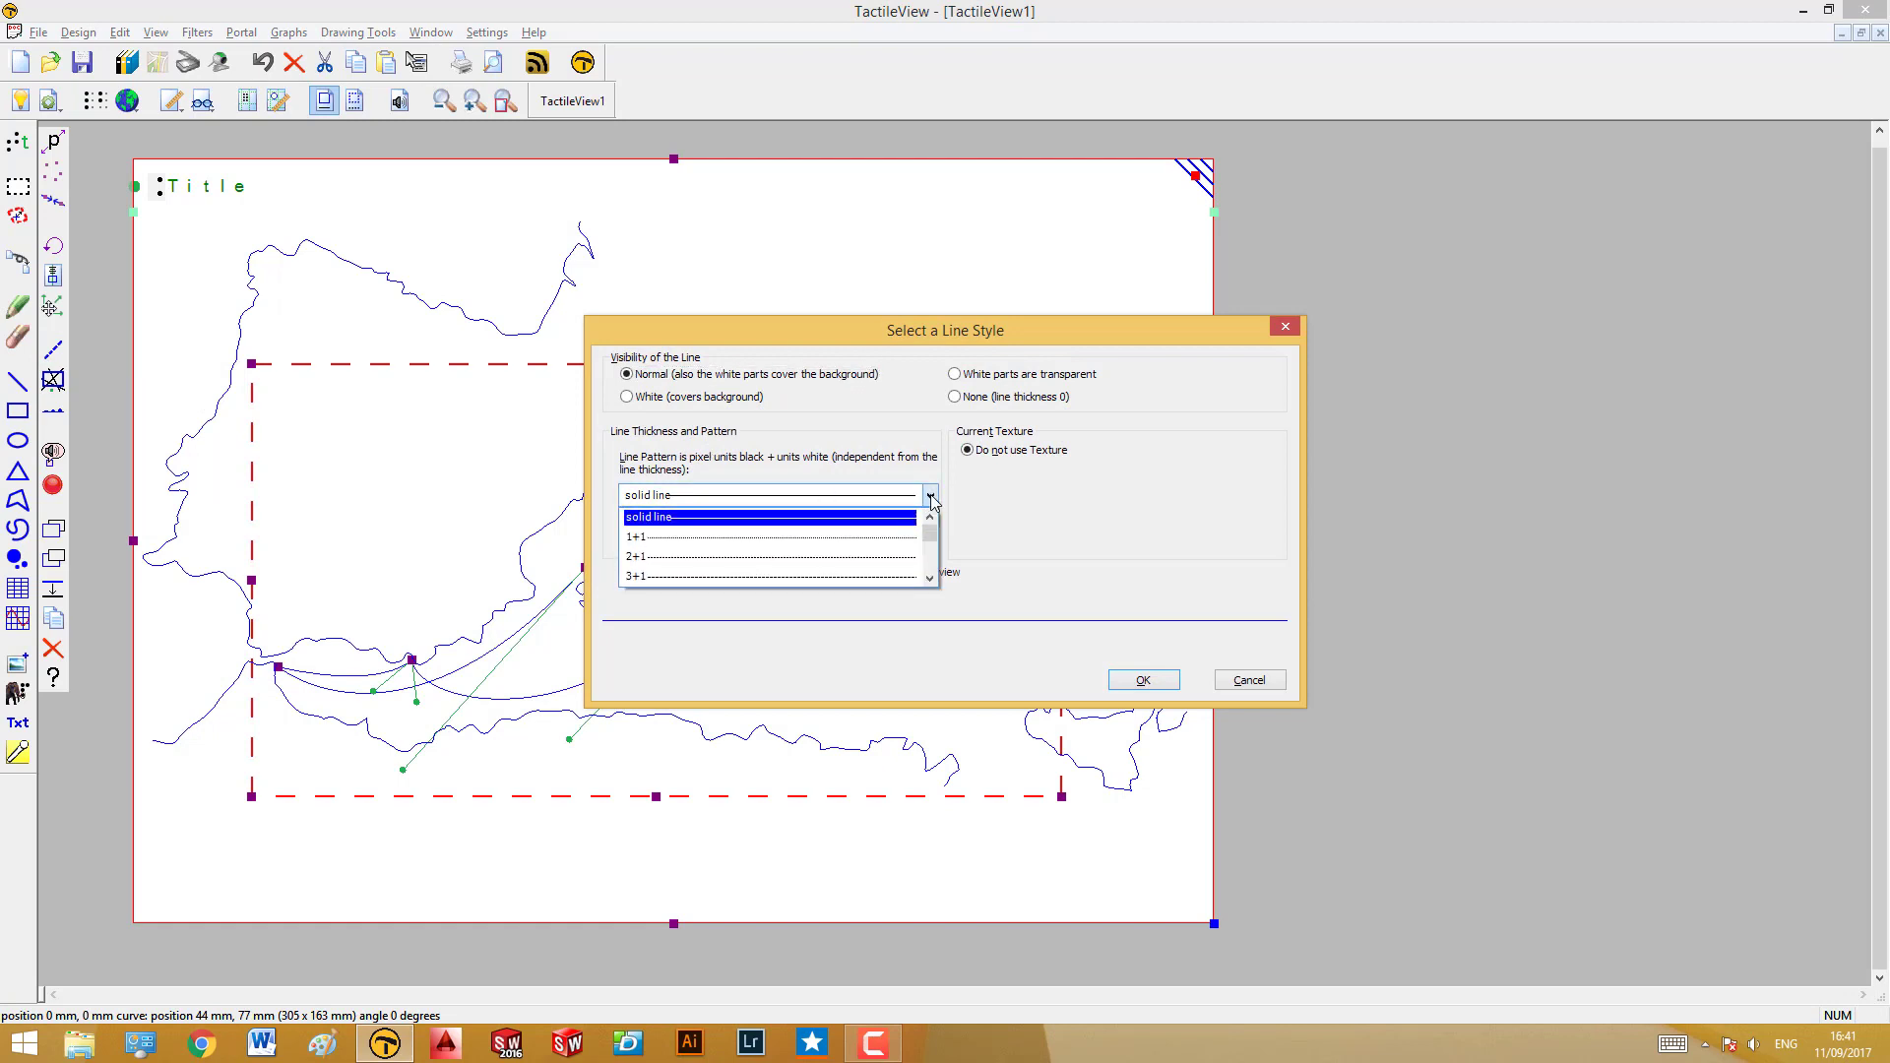
# Apply the evenly dashed 10+10 line pattern to the route curves
pyautogui.scroll(-3)
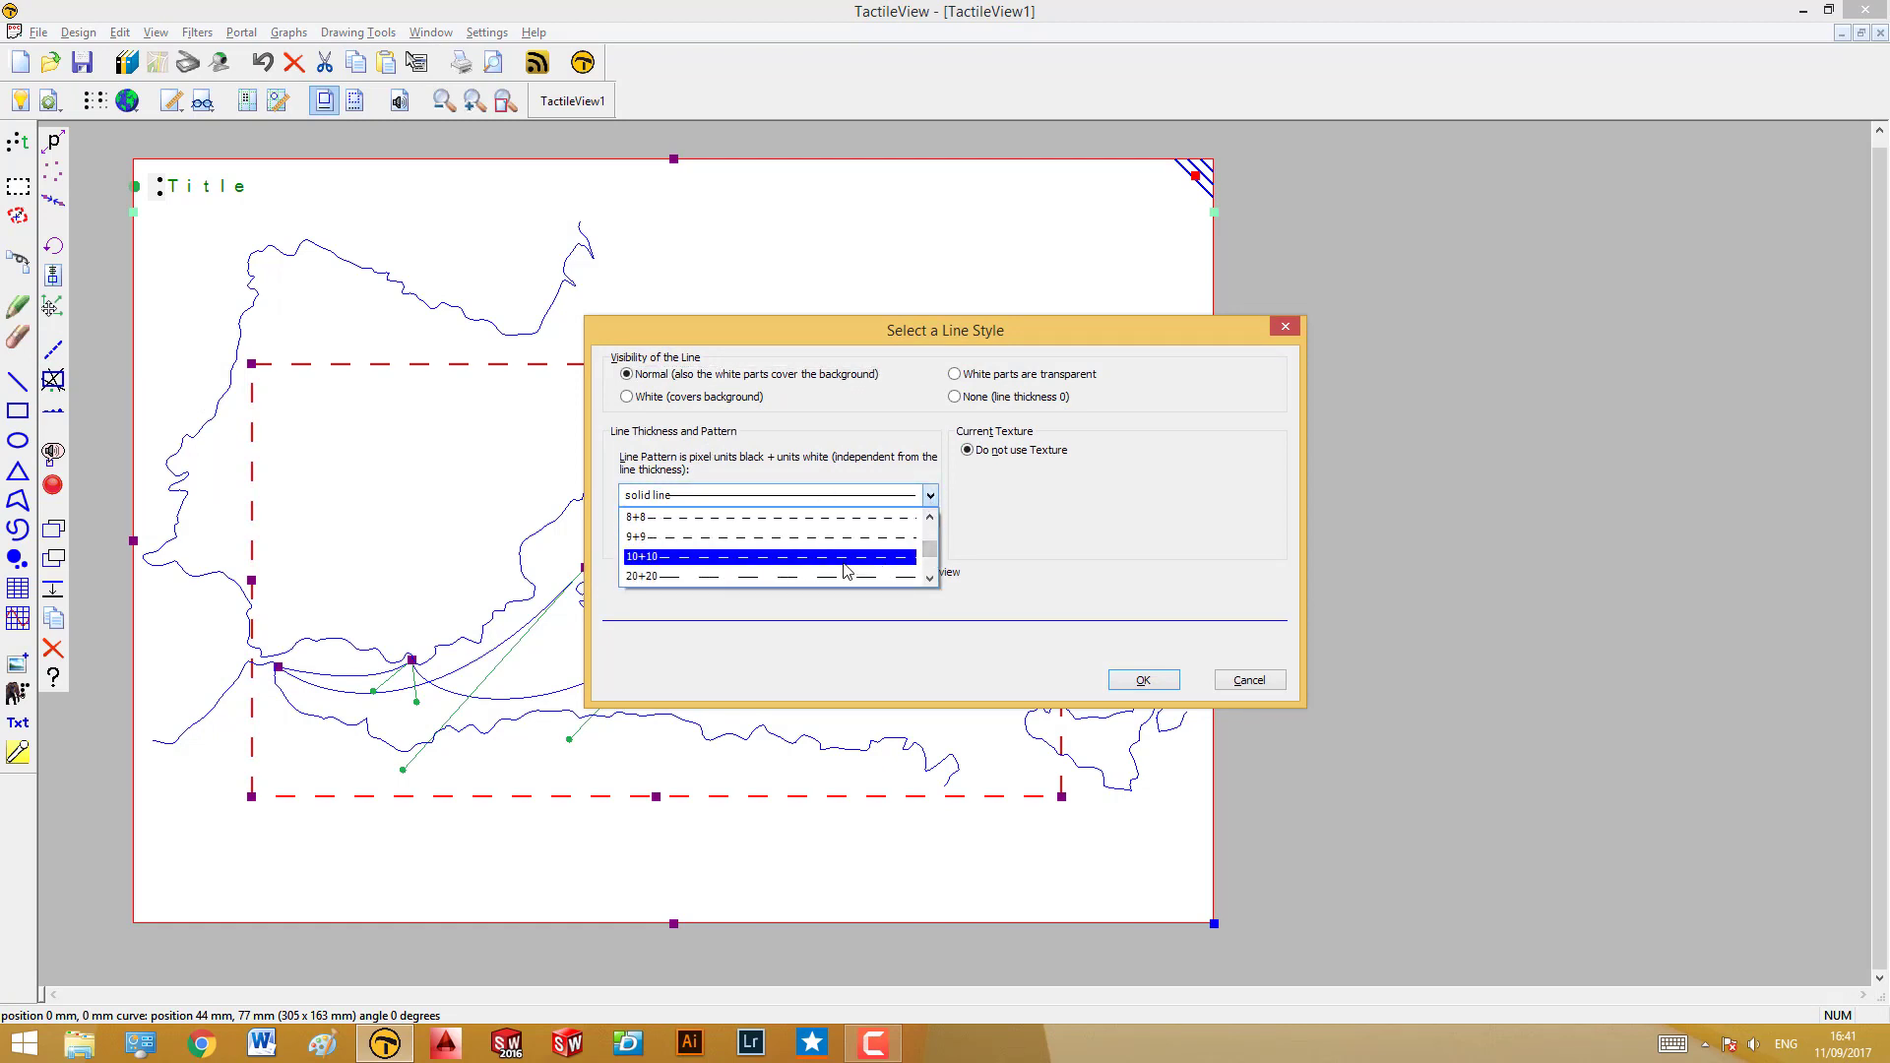
pyautogui.click(1143, 679)
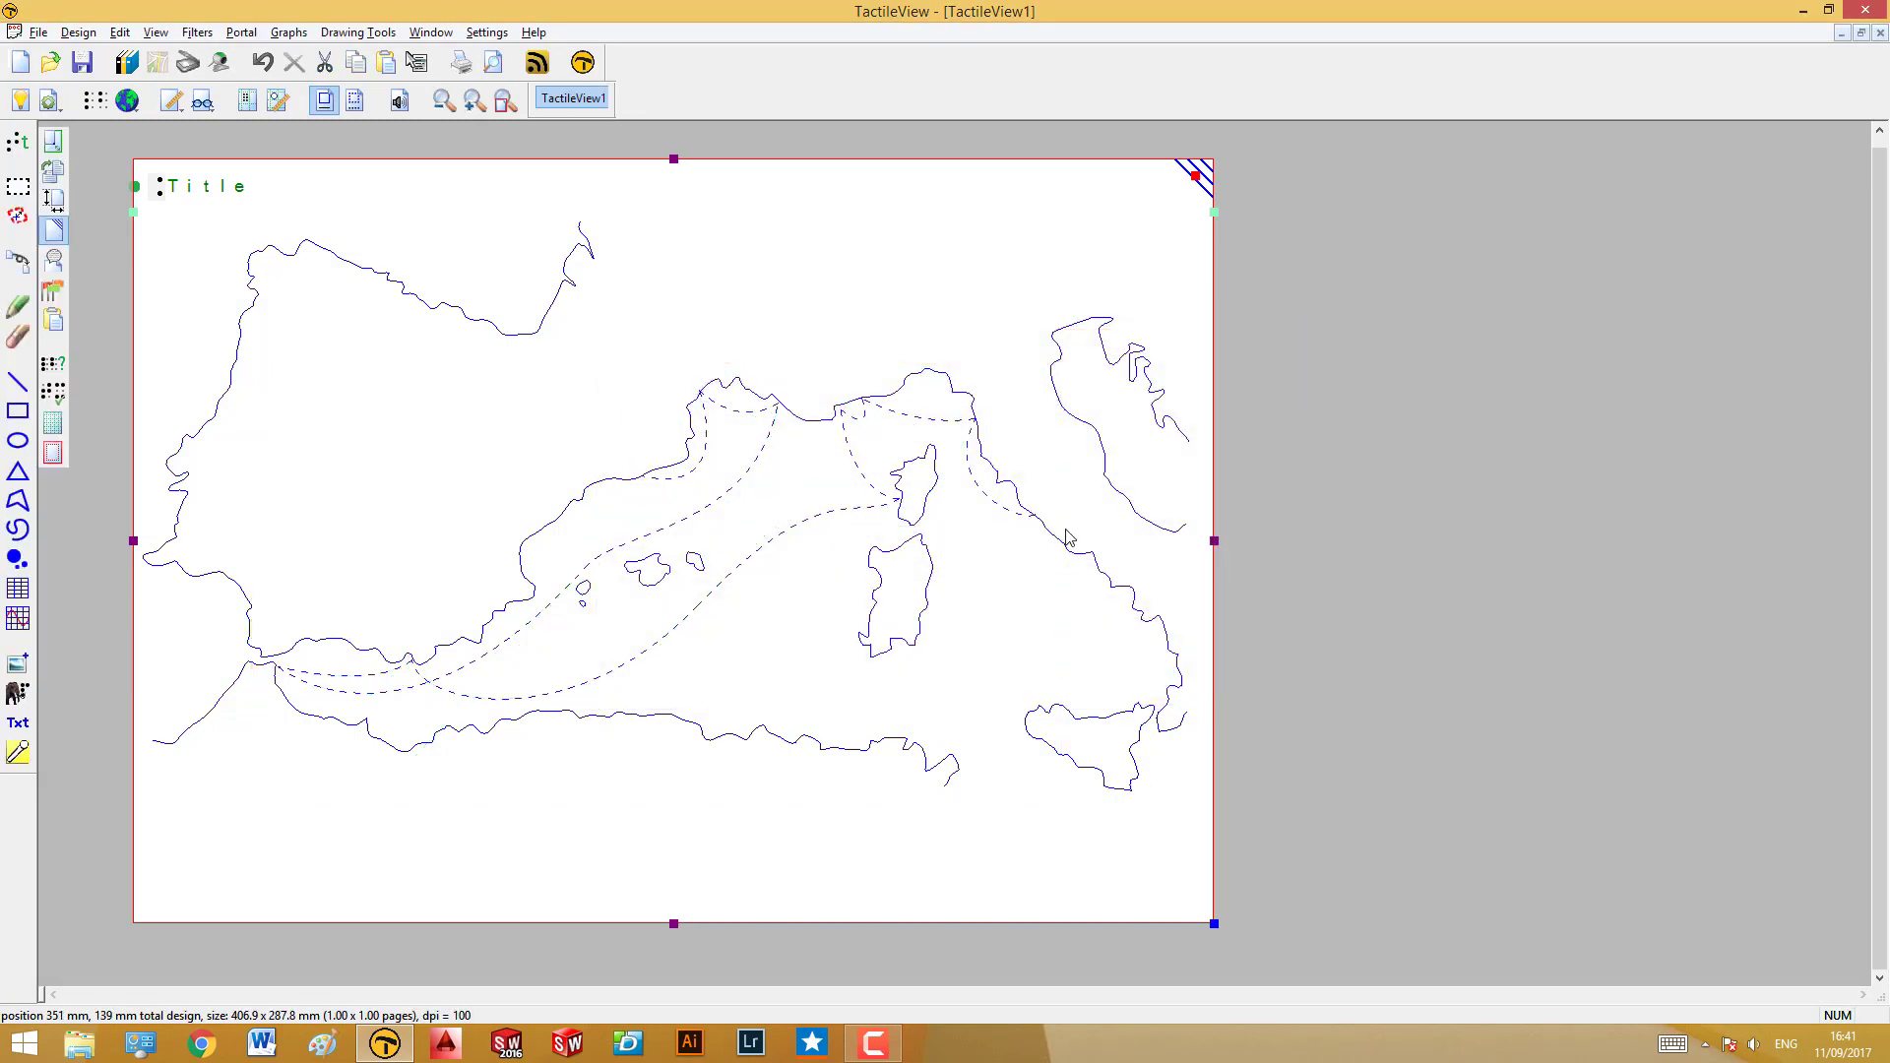
pyautogui.moveTo(876, 438)
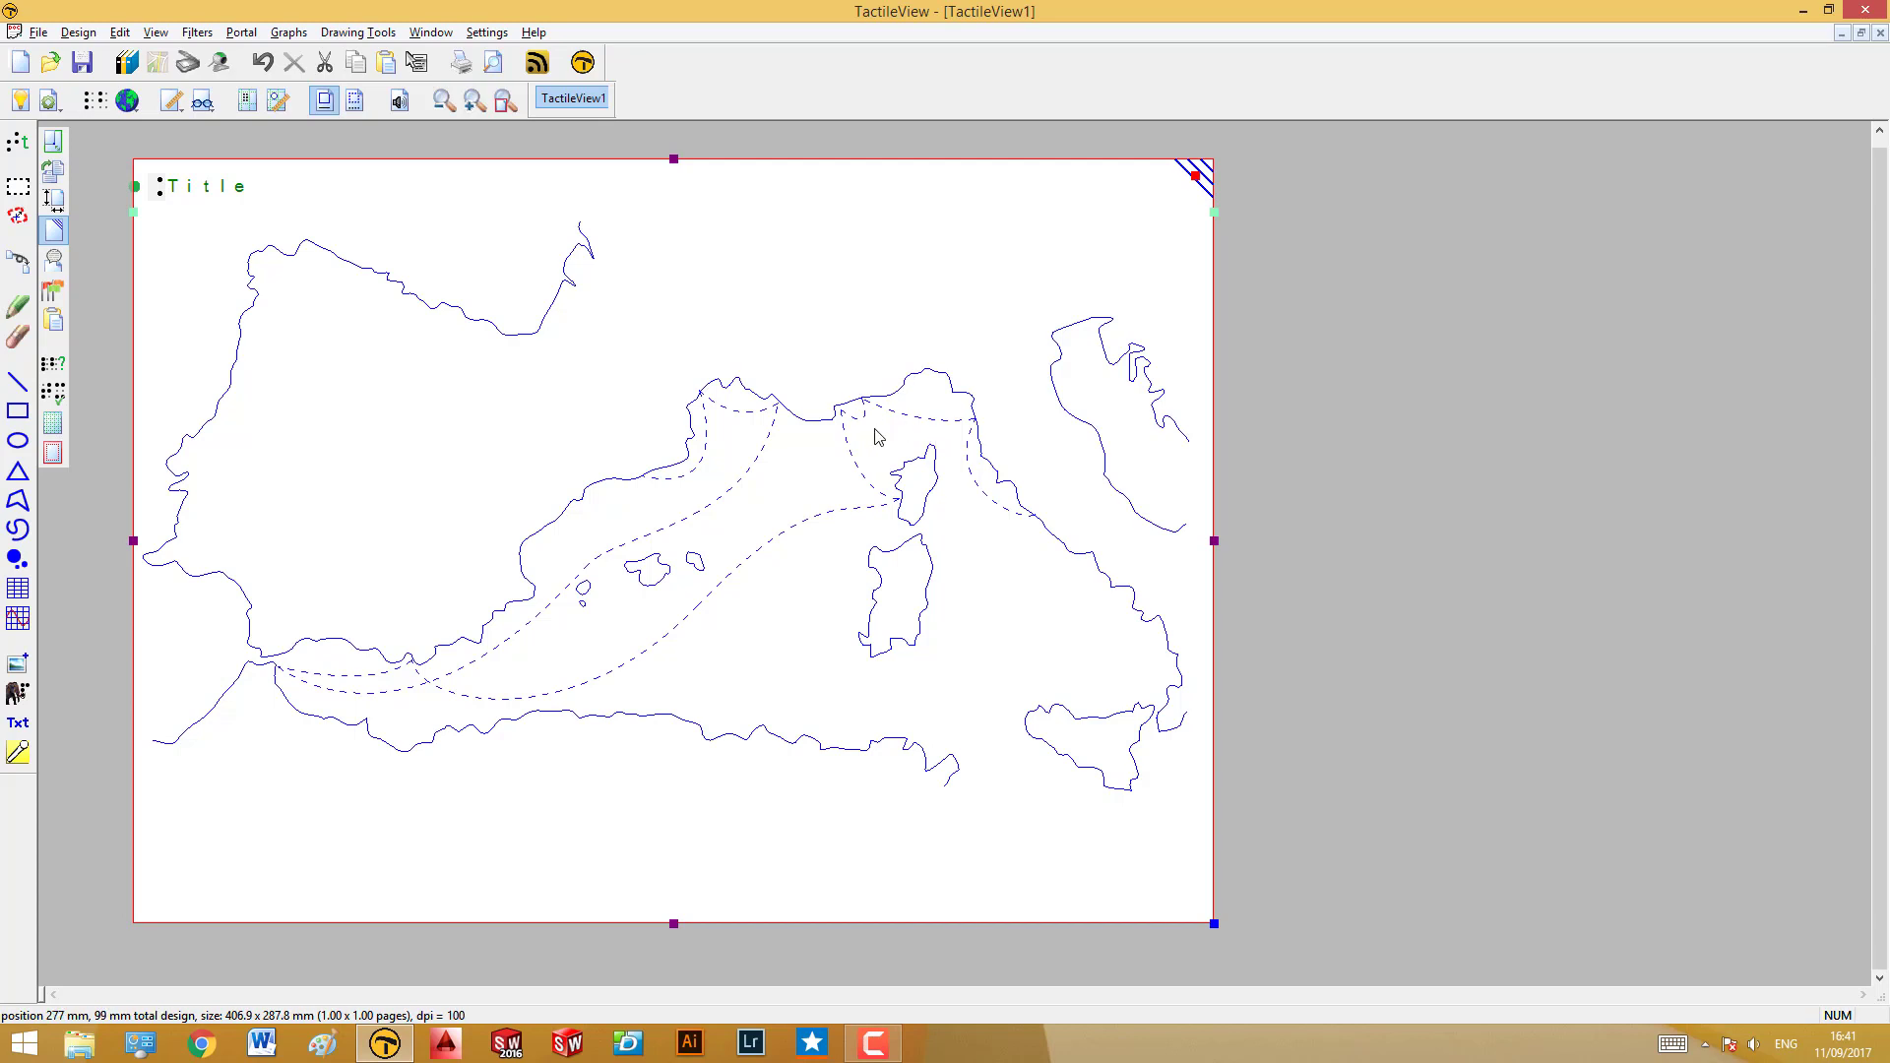
pyautogui.moveTo(466, 698)
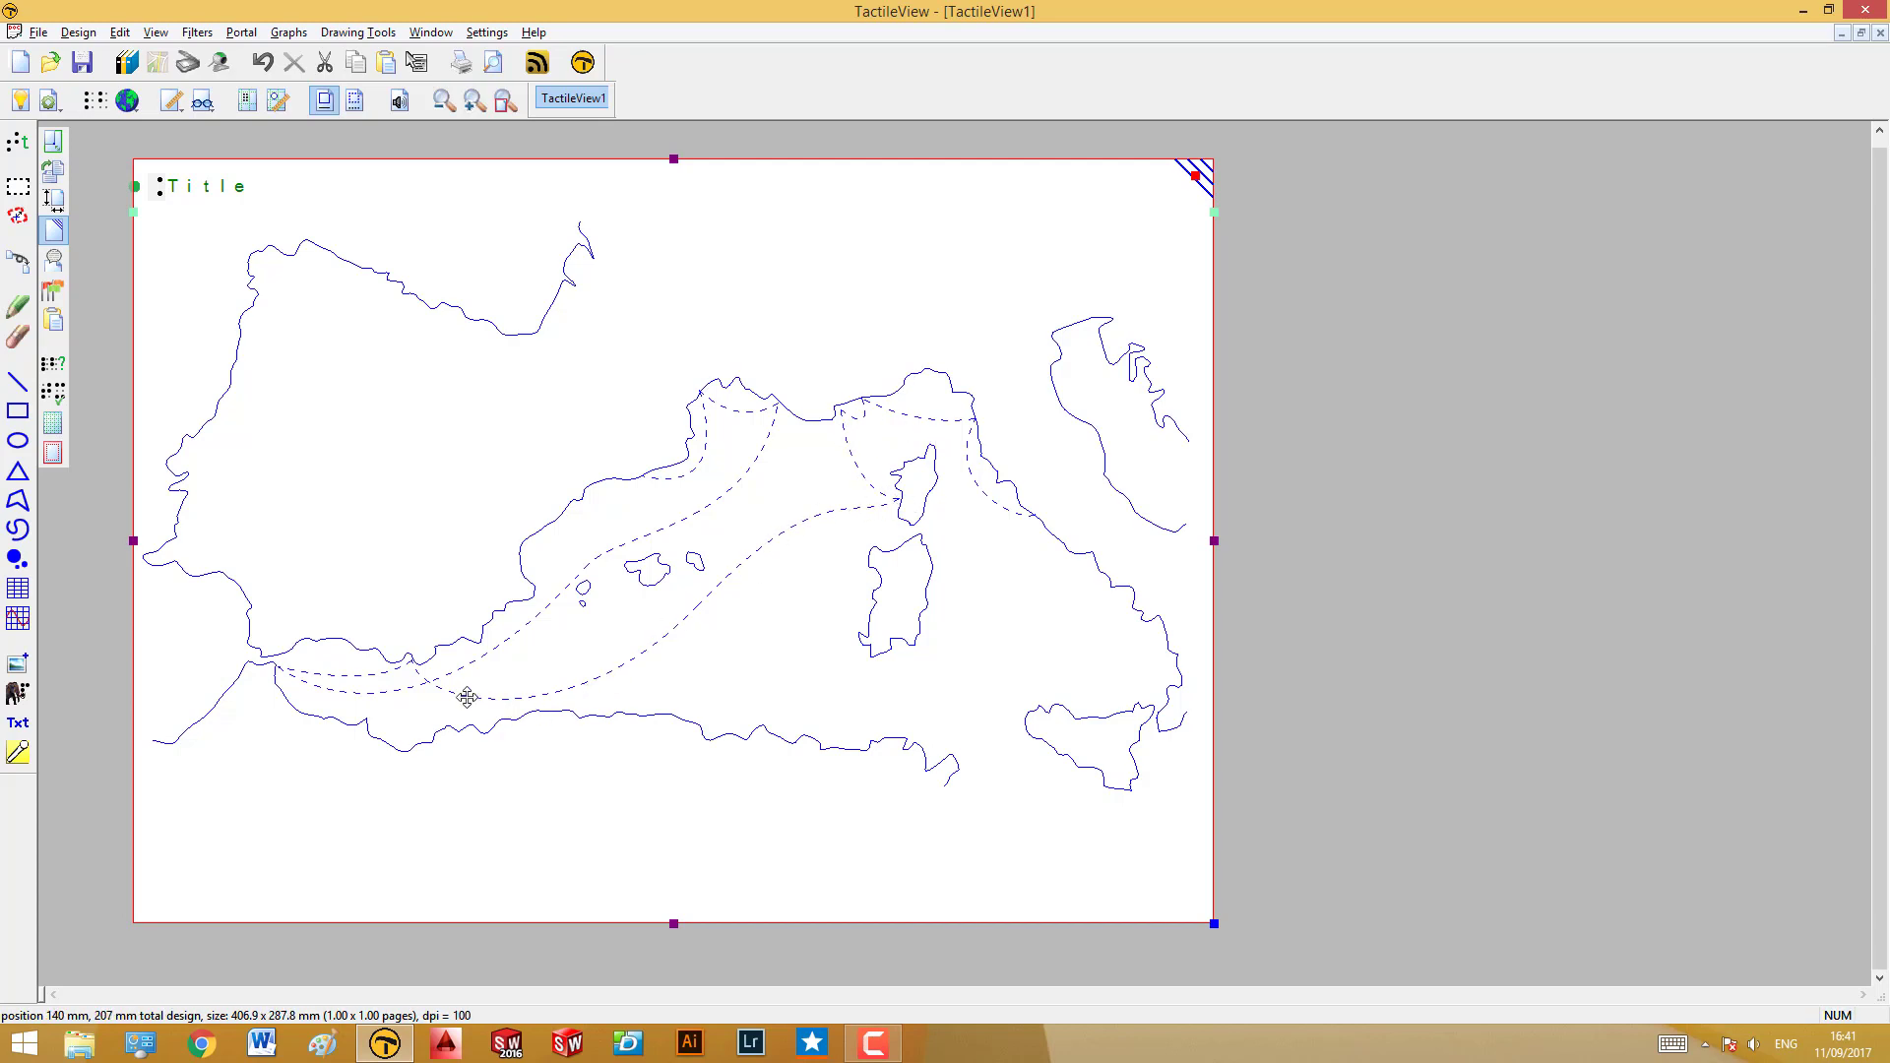
pyautogui.moveTo(795, 416)
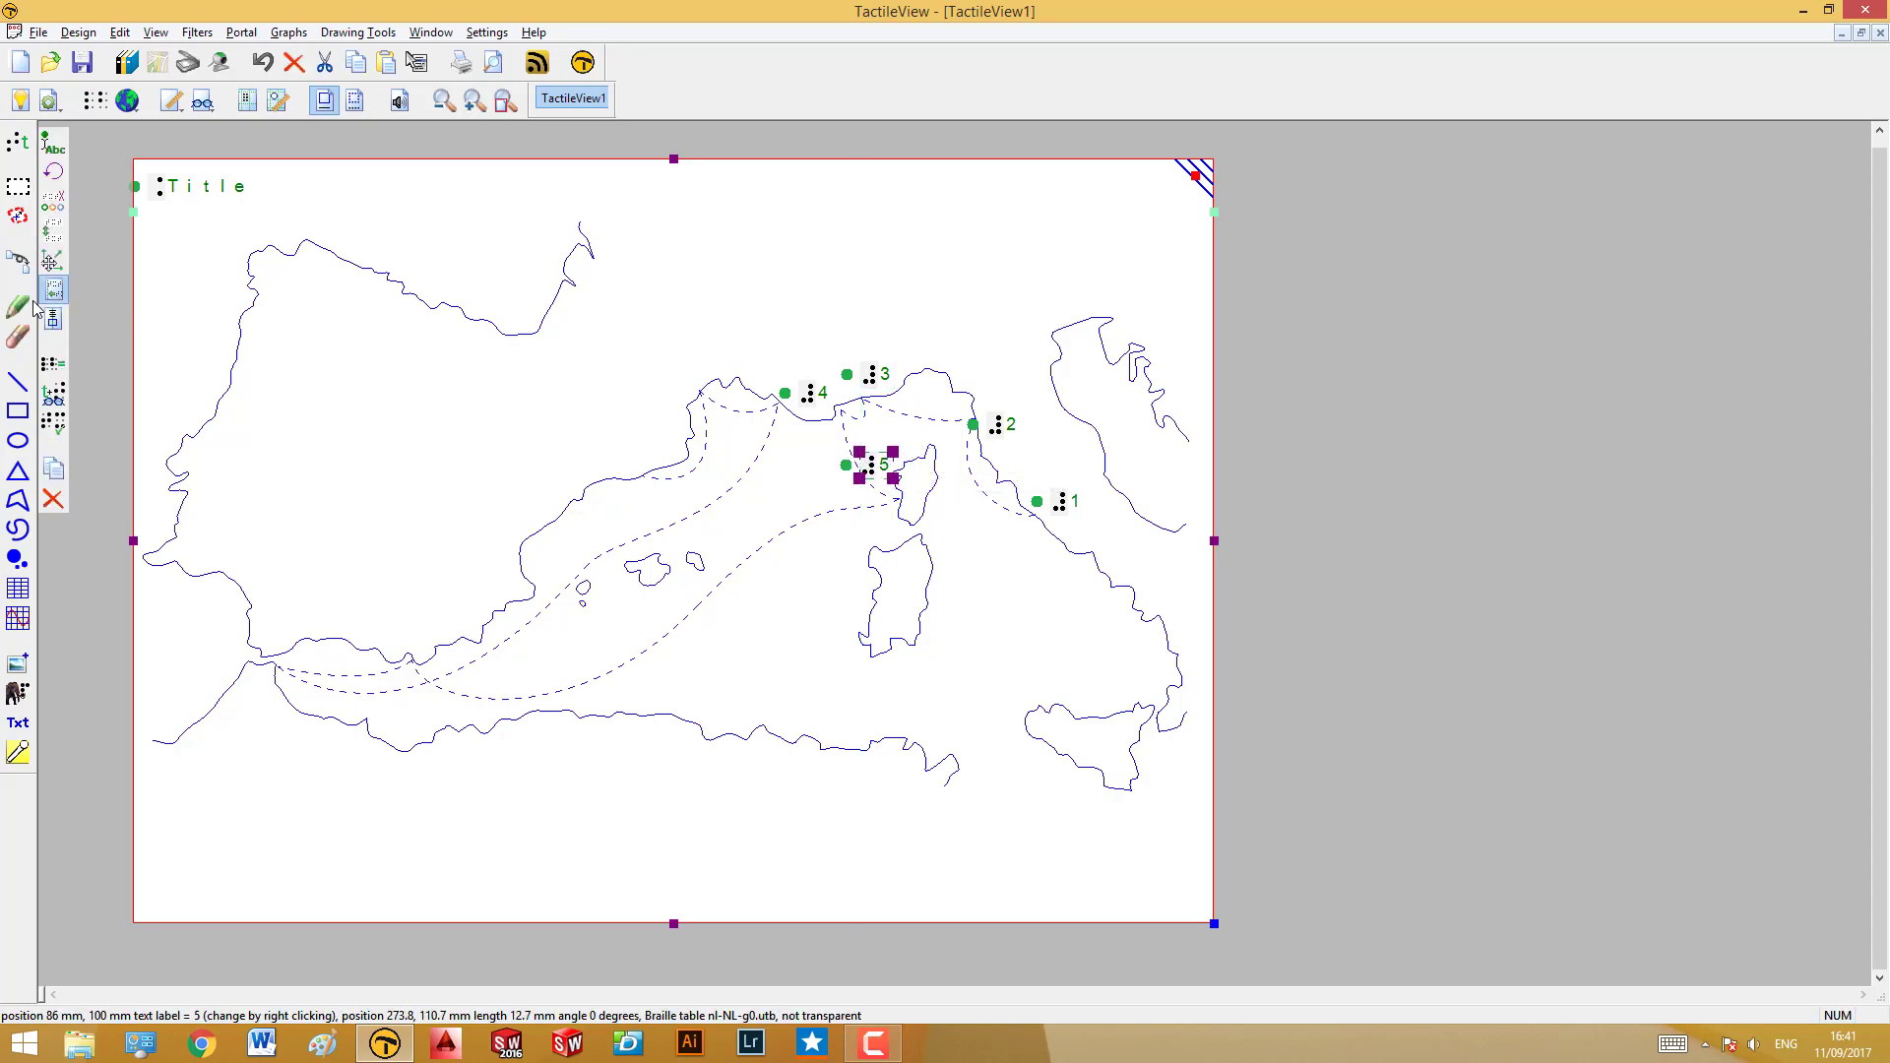
# Add a bottom-left key text frame listing '1 Rome' and '2 Livorno'
pyautogui.moveTo(874, 471); pyautogui.dragTo(169, 784)
pyautogui.write('Rome')
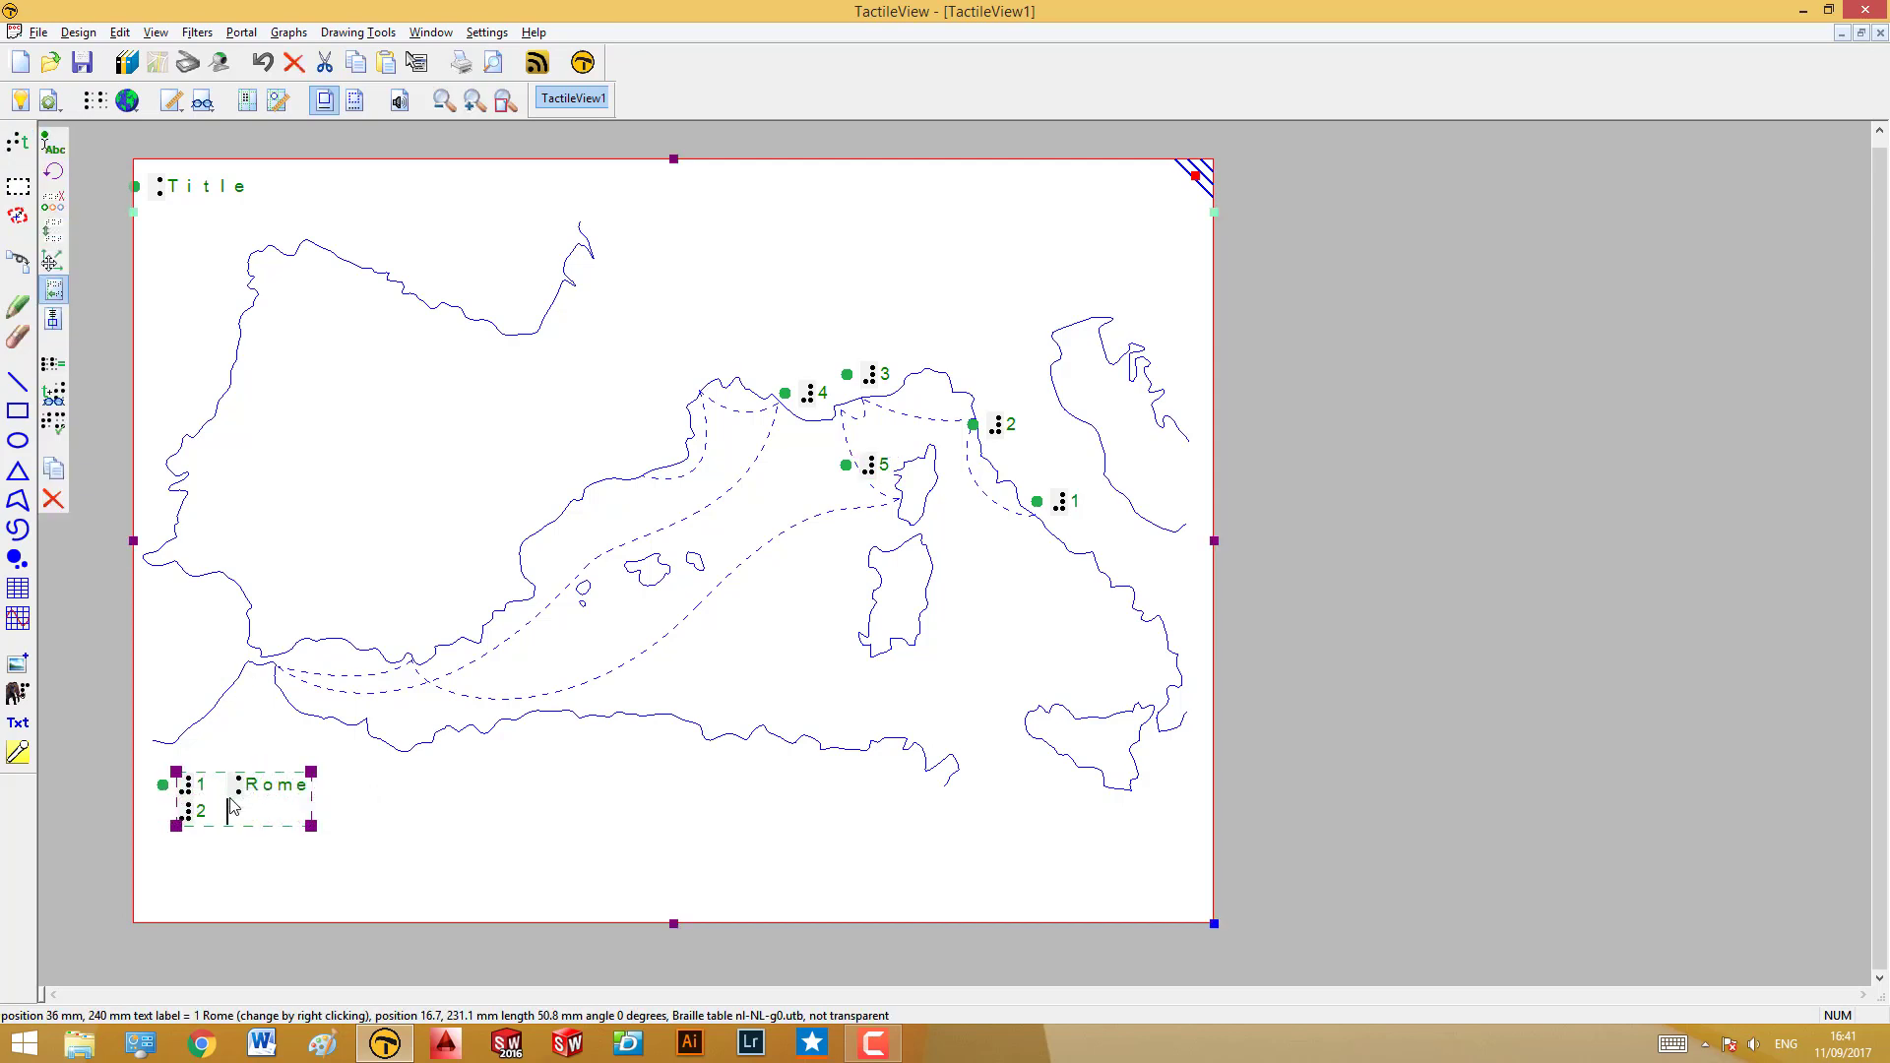
pyautogui.write('Livo')
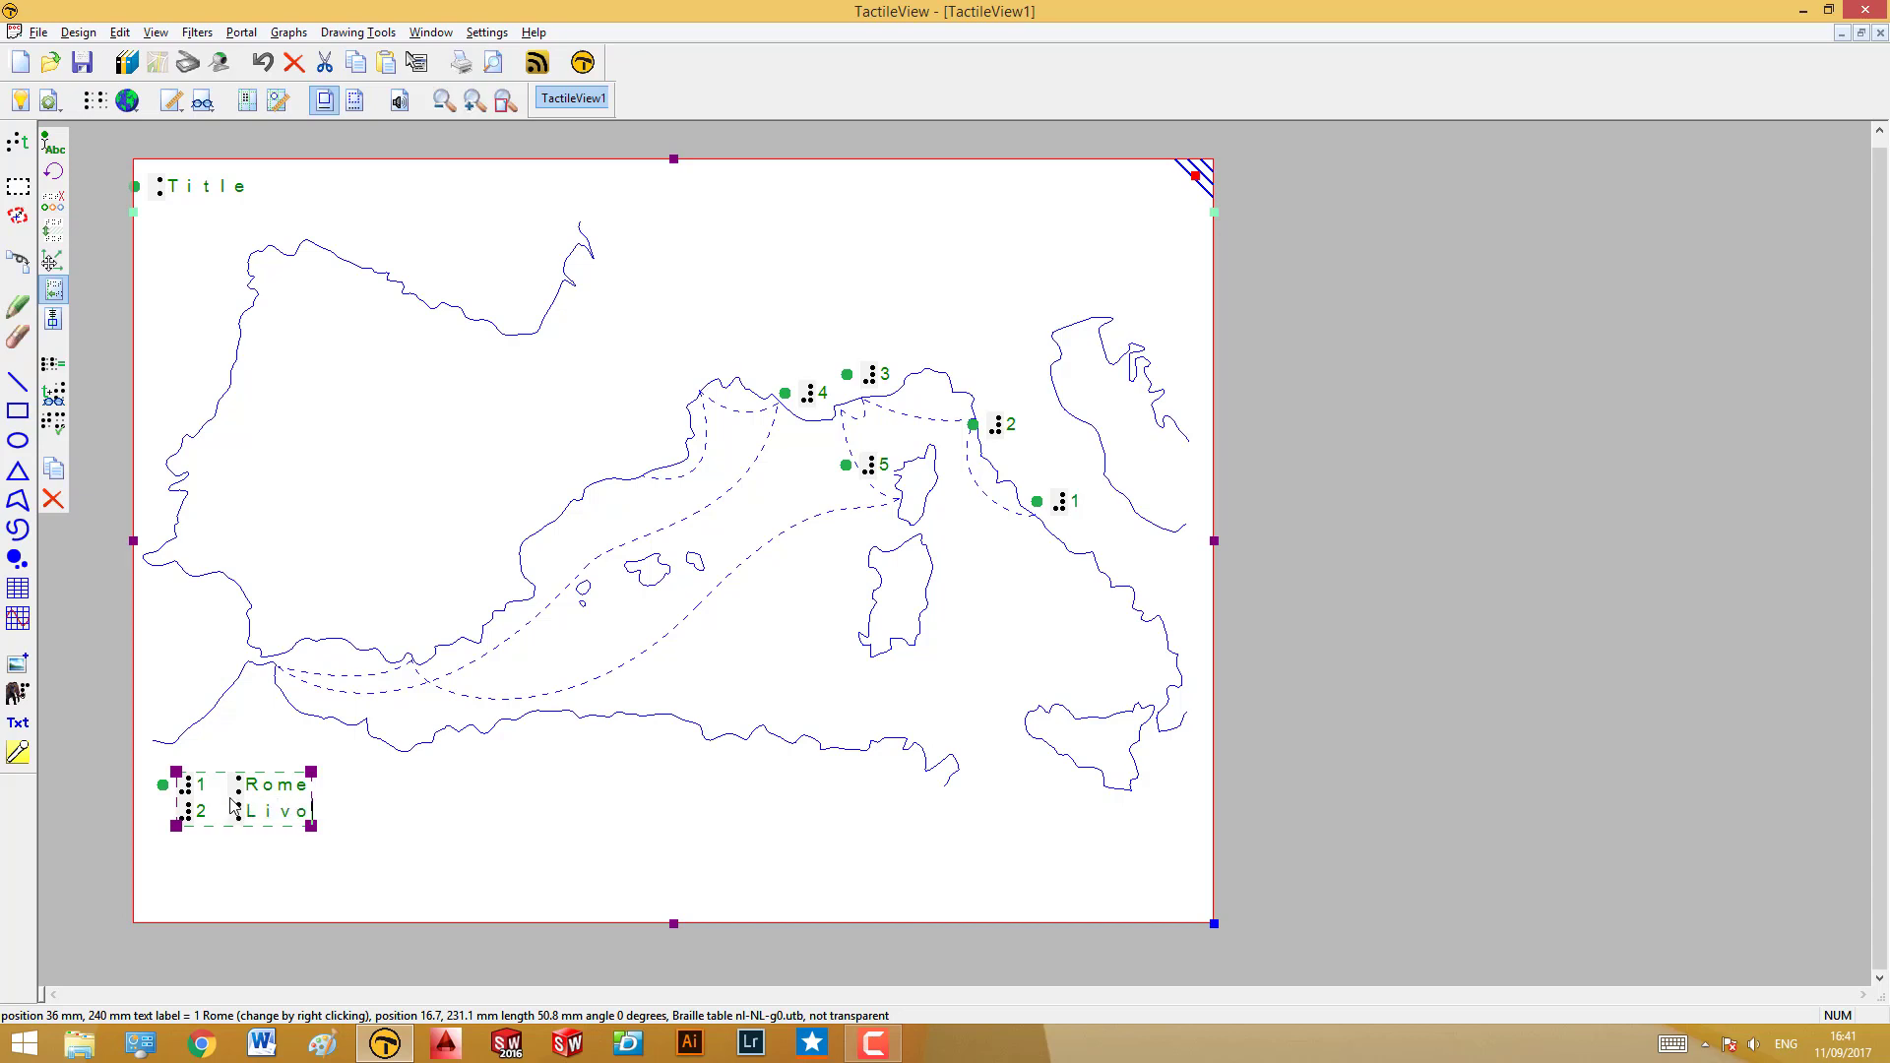
pyautogui.write('rno')
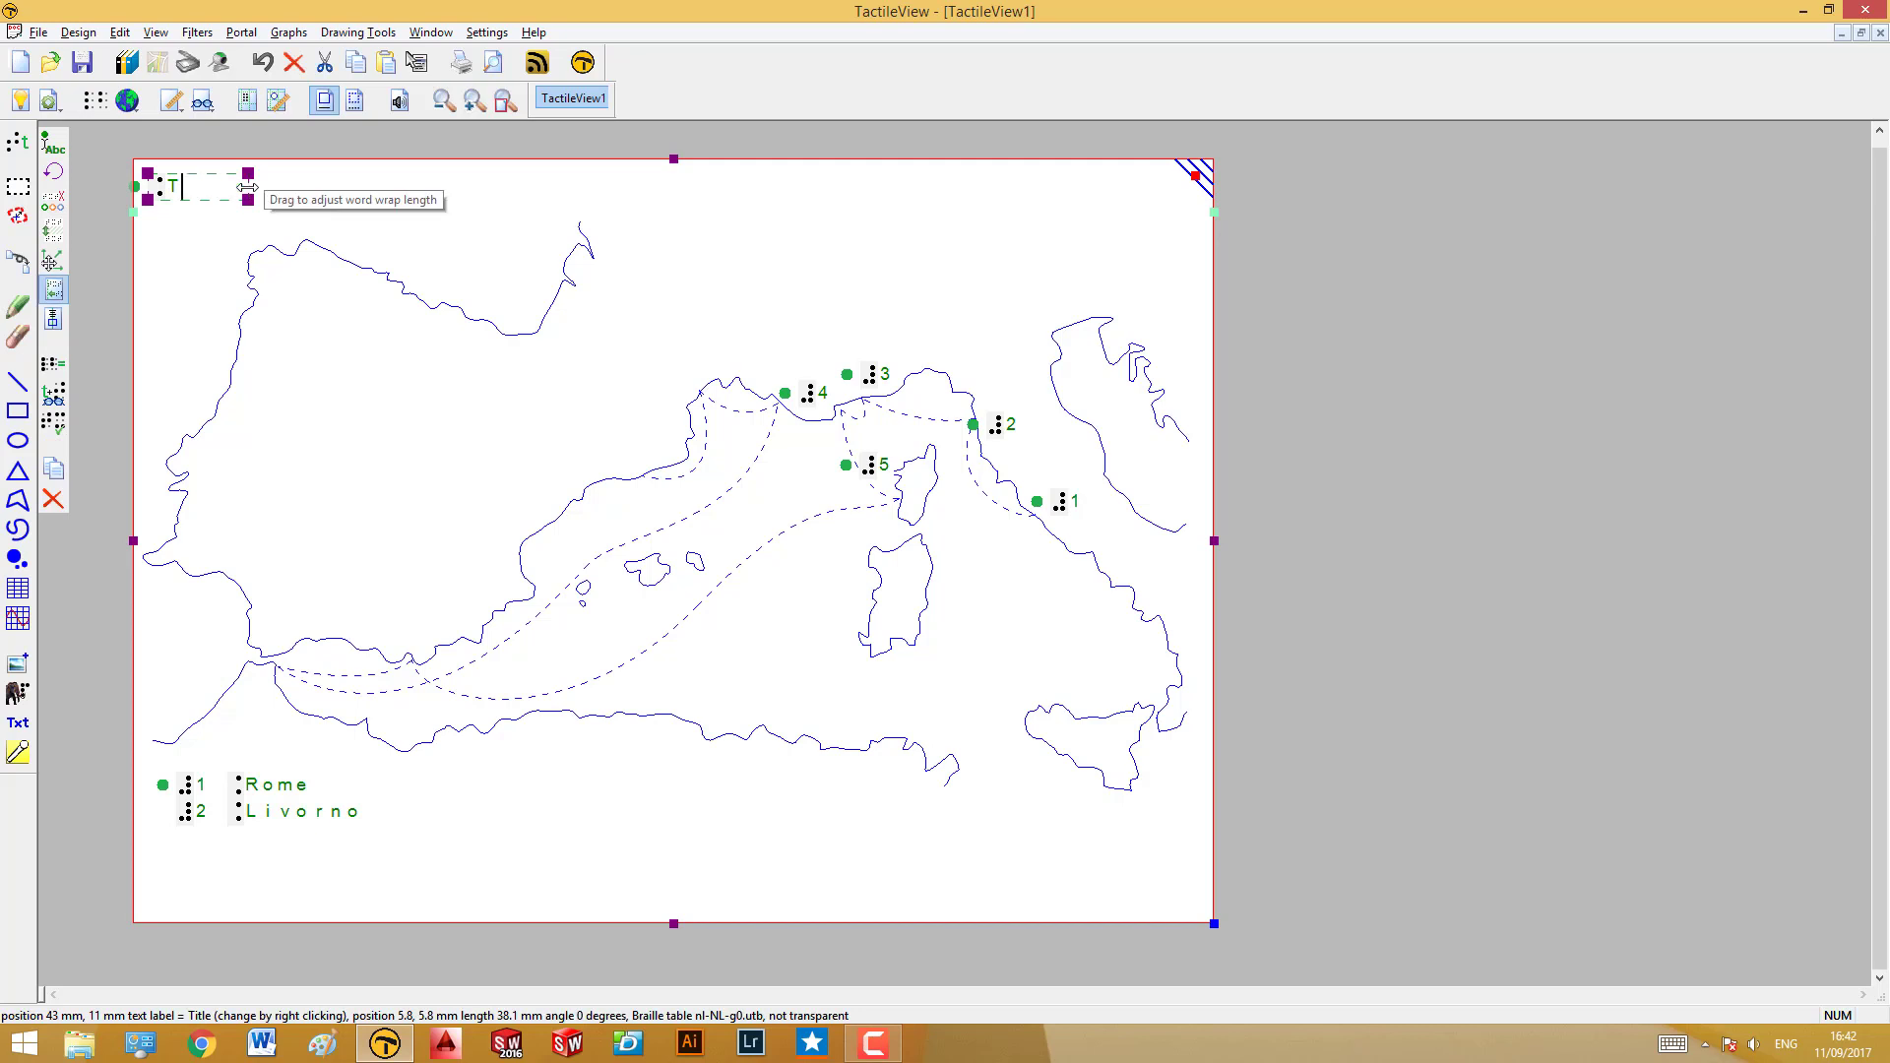
# Retype the map title as 'Mediterranean cruise - route and ports'
pyautogui.write('edi')
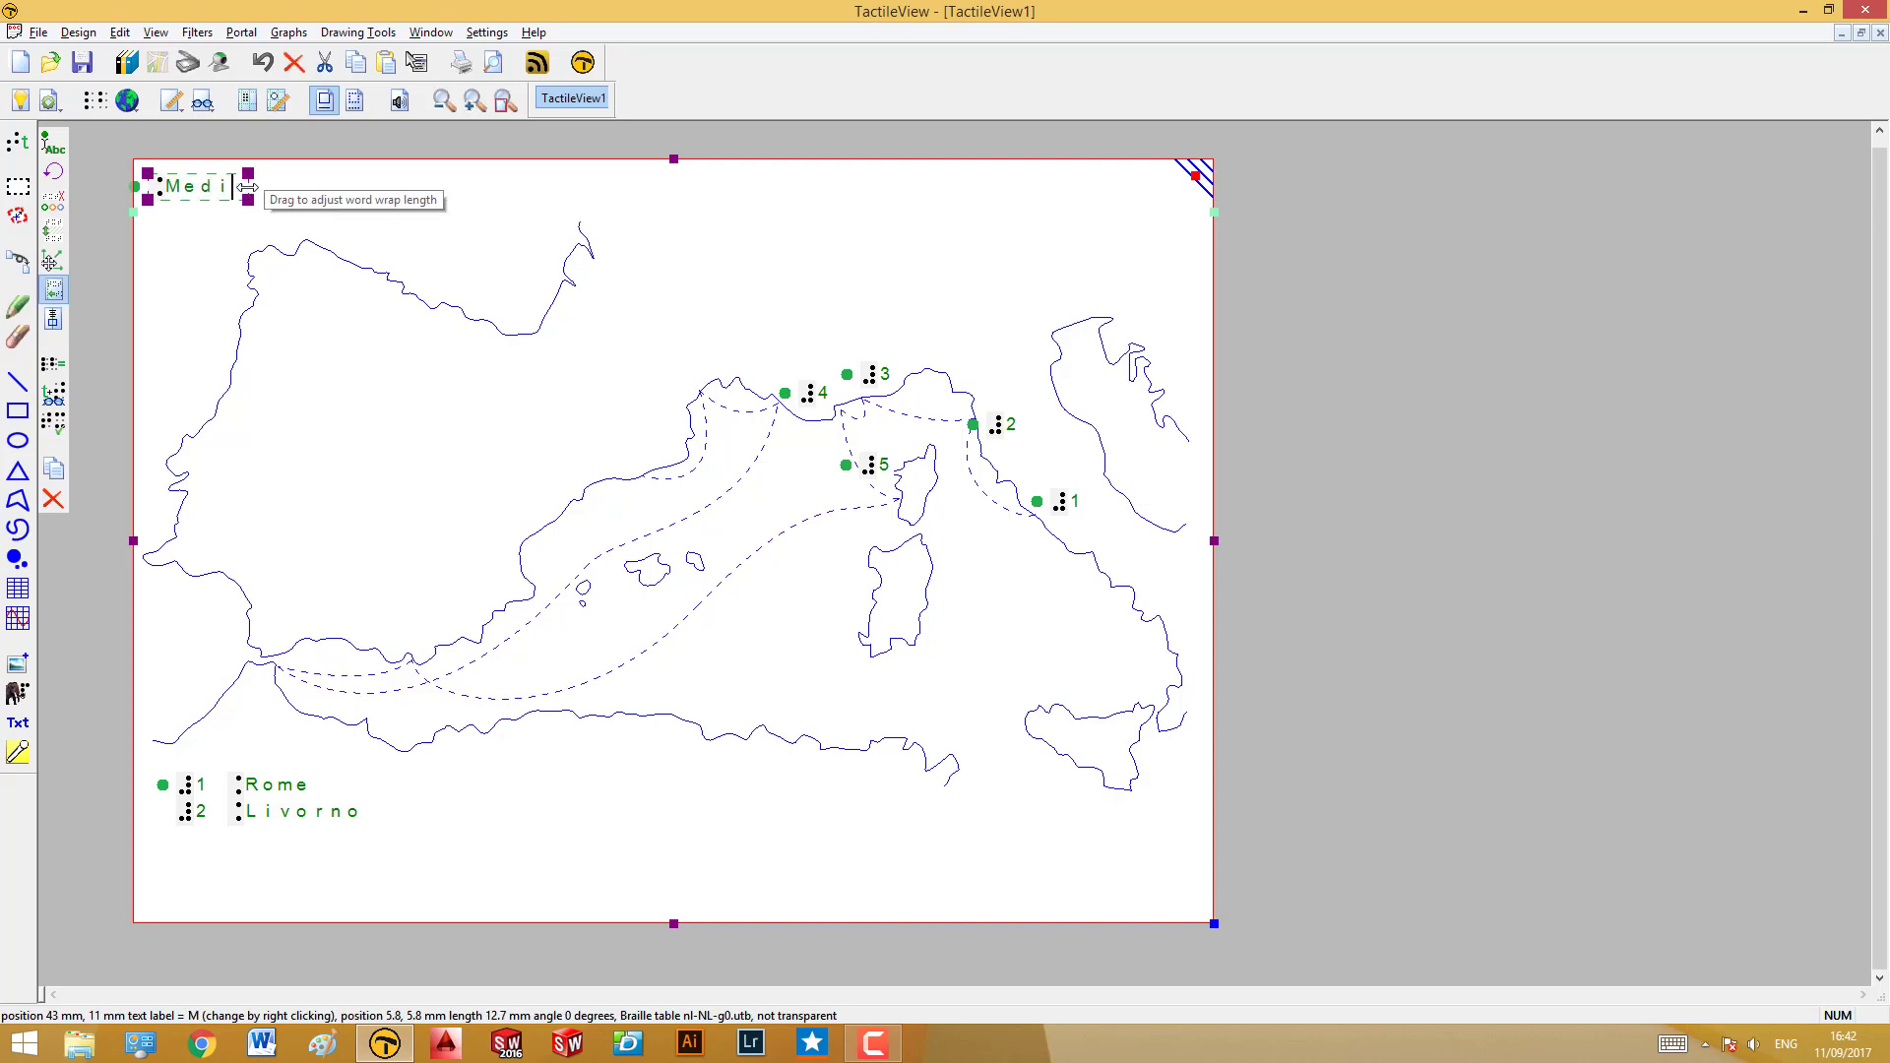
pyautogui.write('erranean')
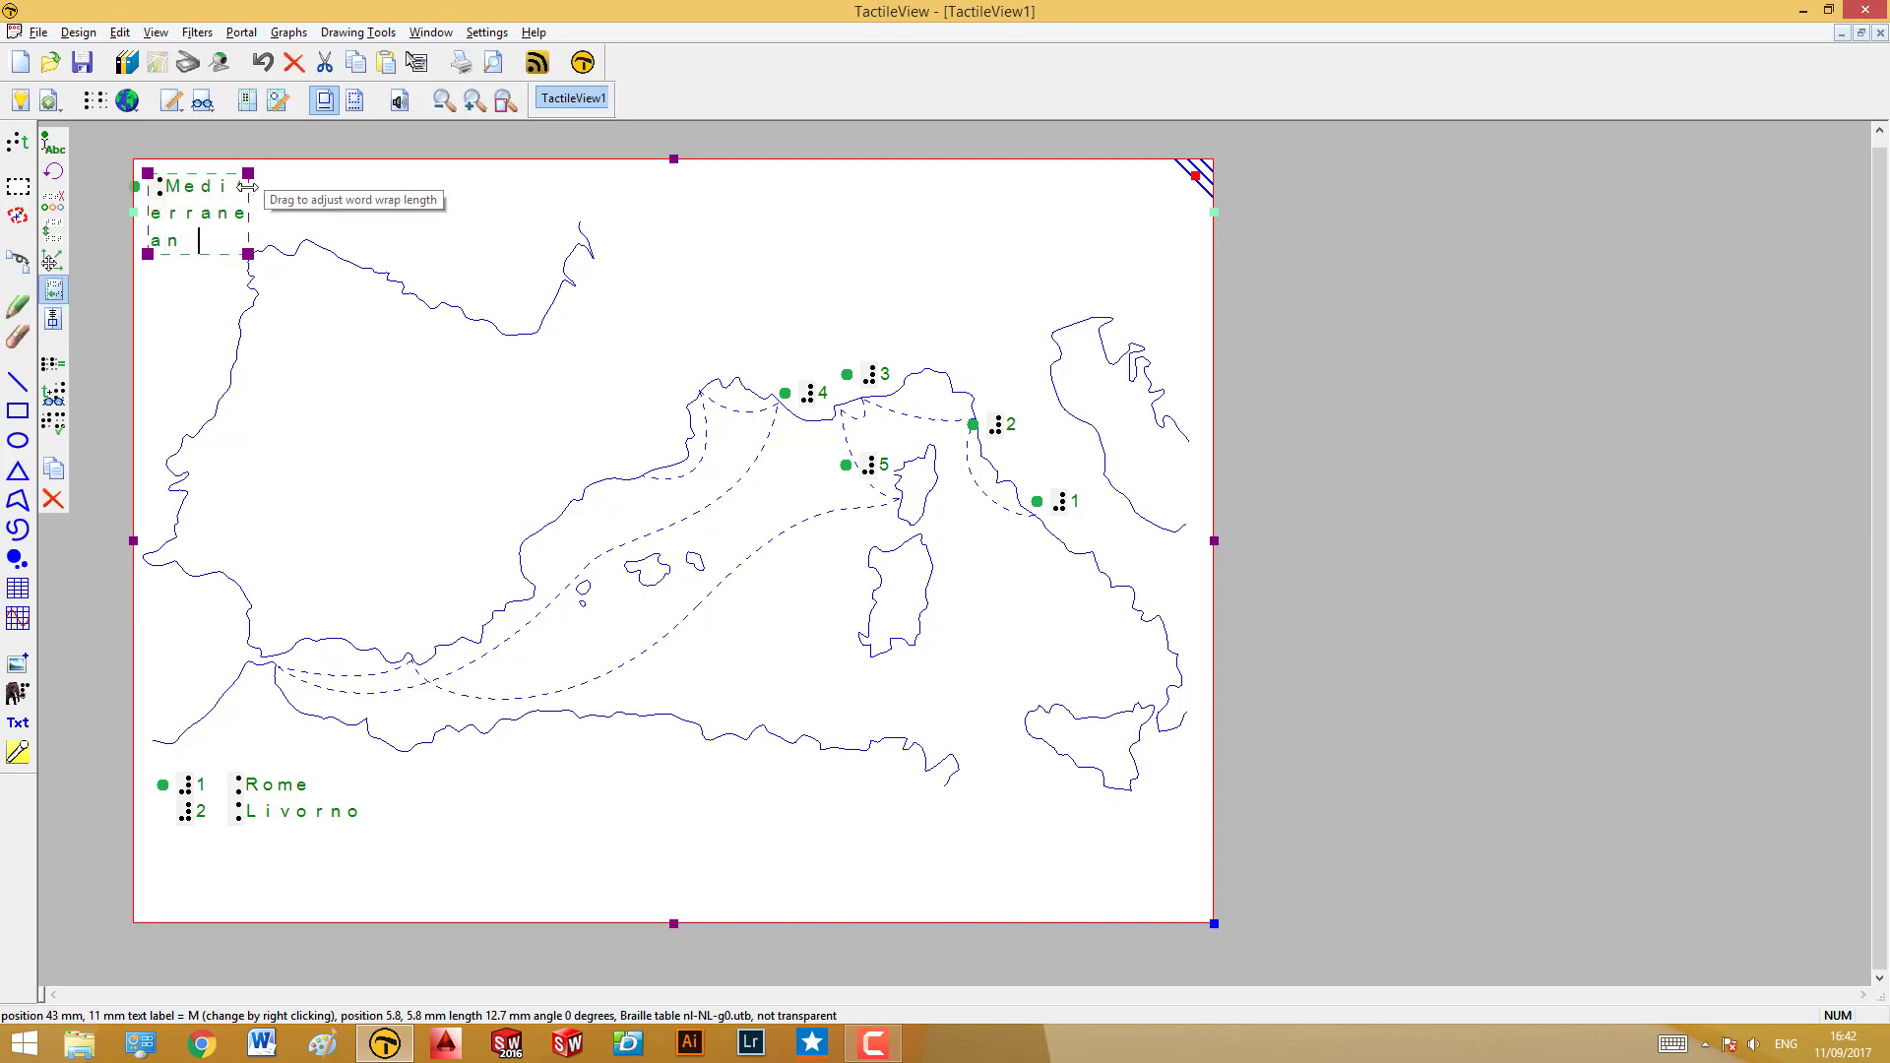
pyautogui.write('cruise')
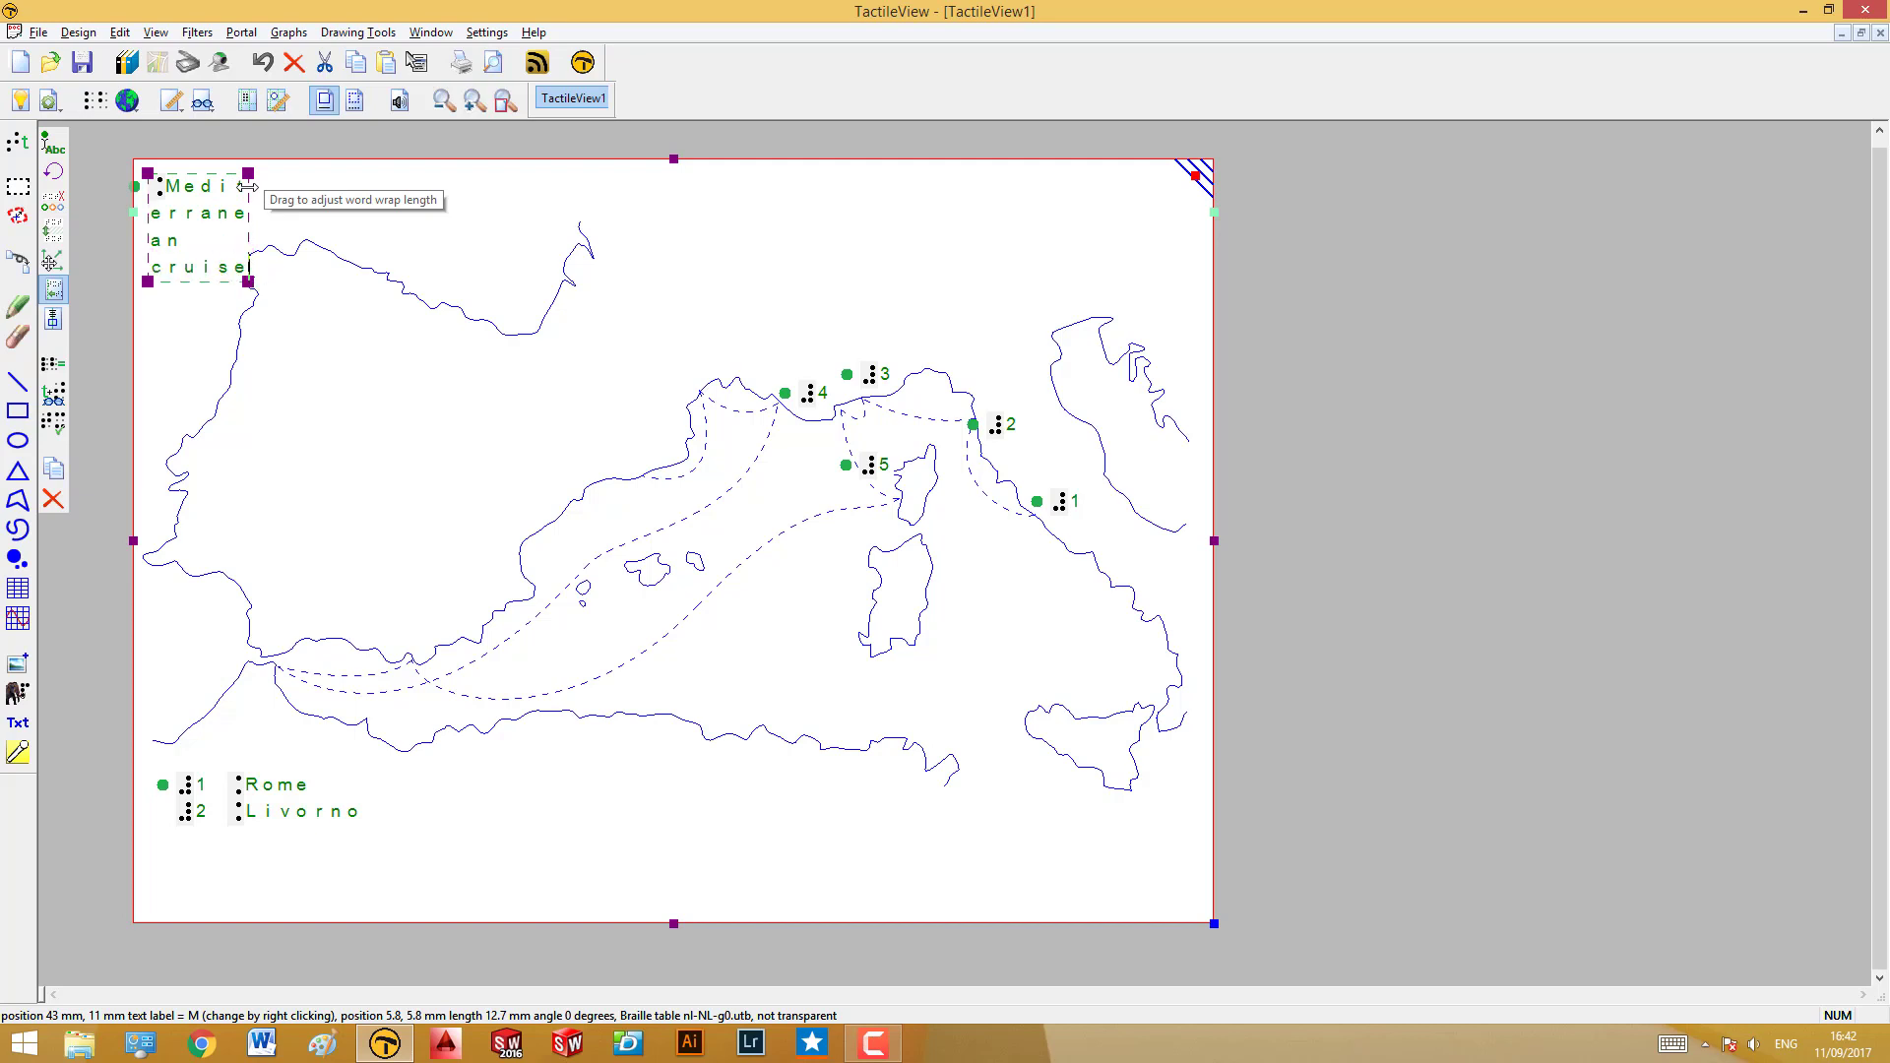
pyautogui.write('-route')
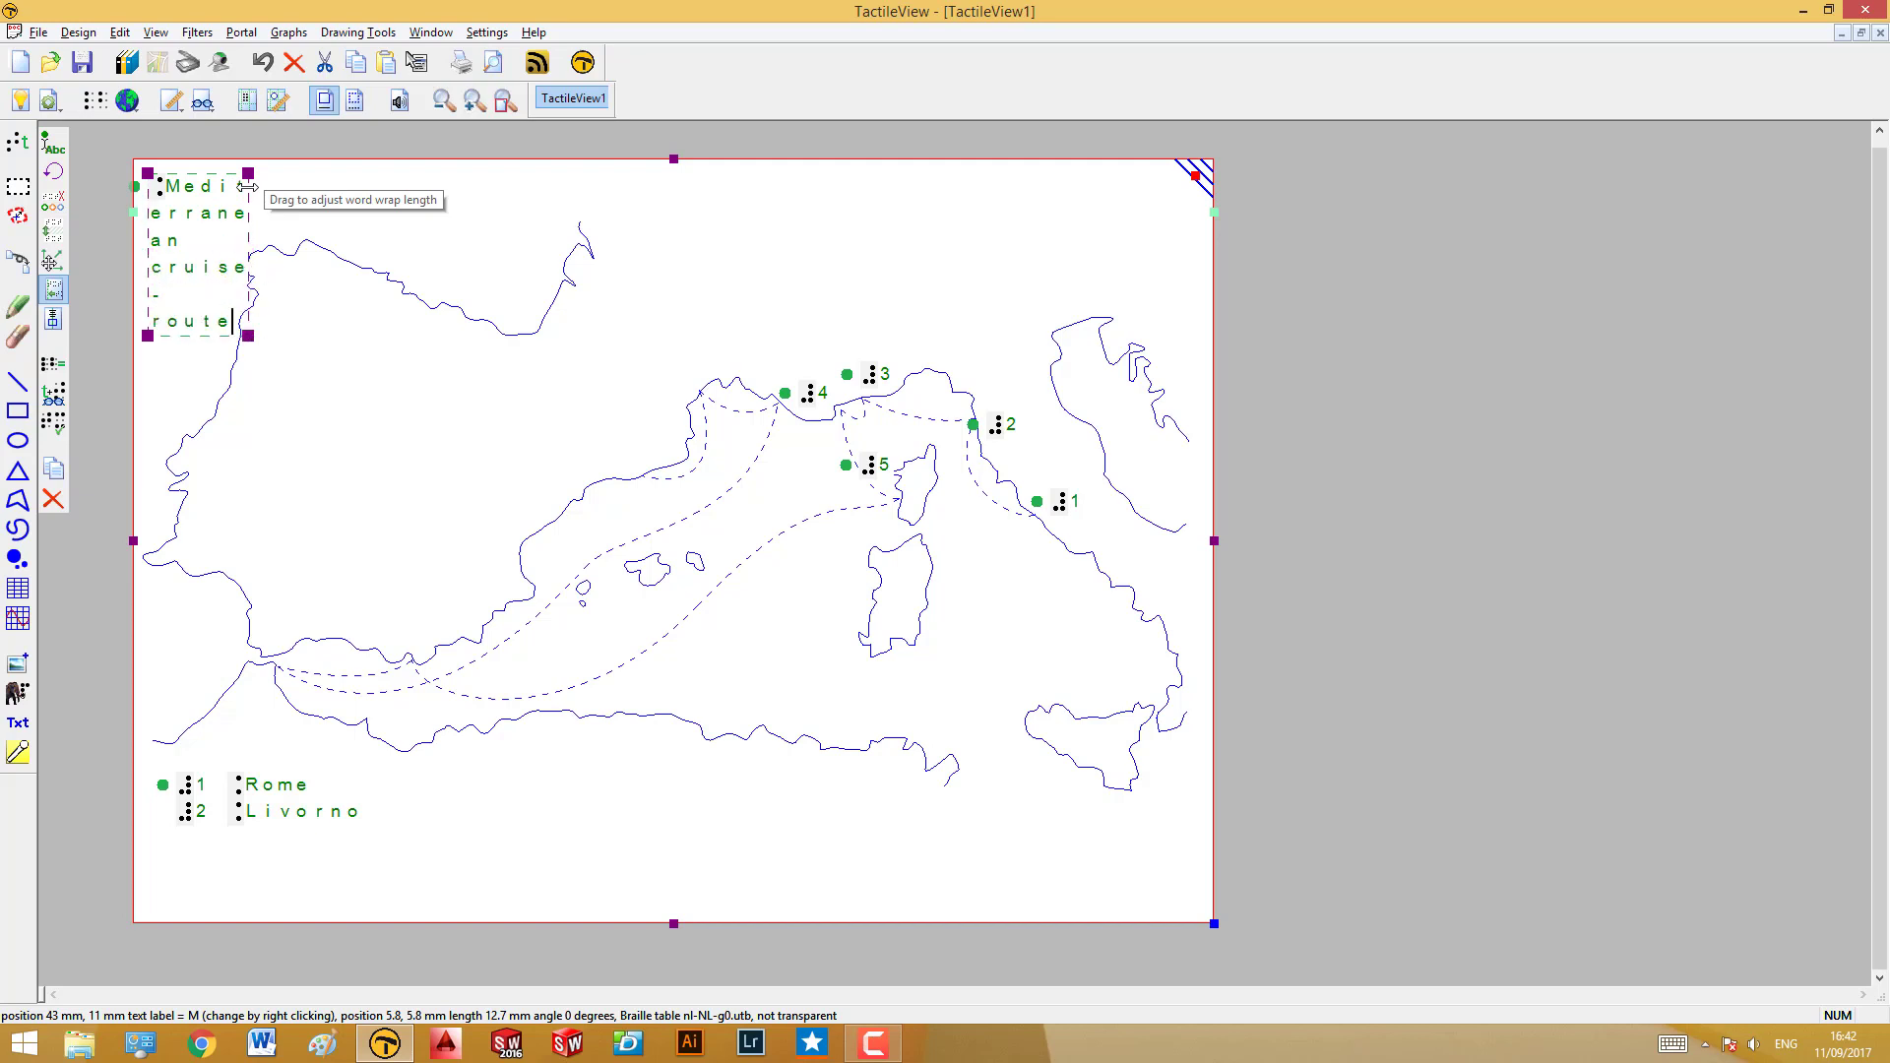
pyautogui.write('and ports')
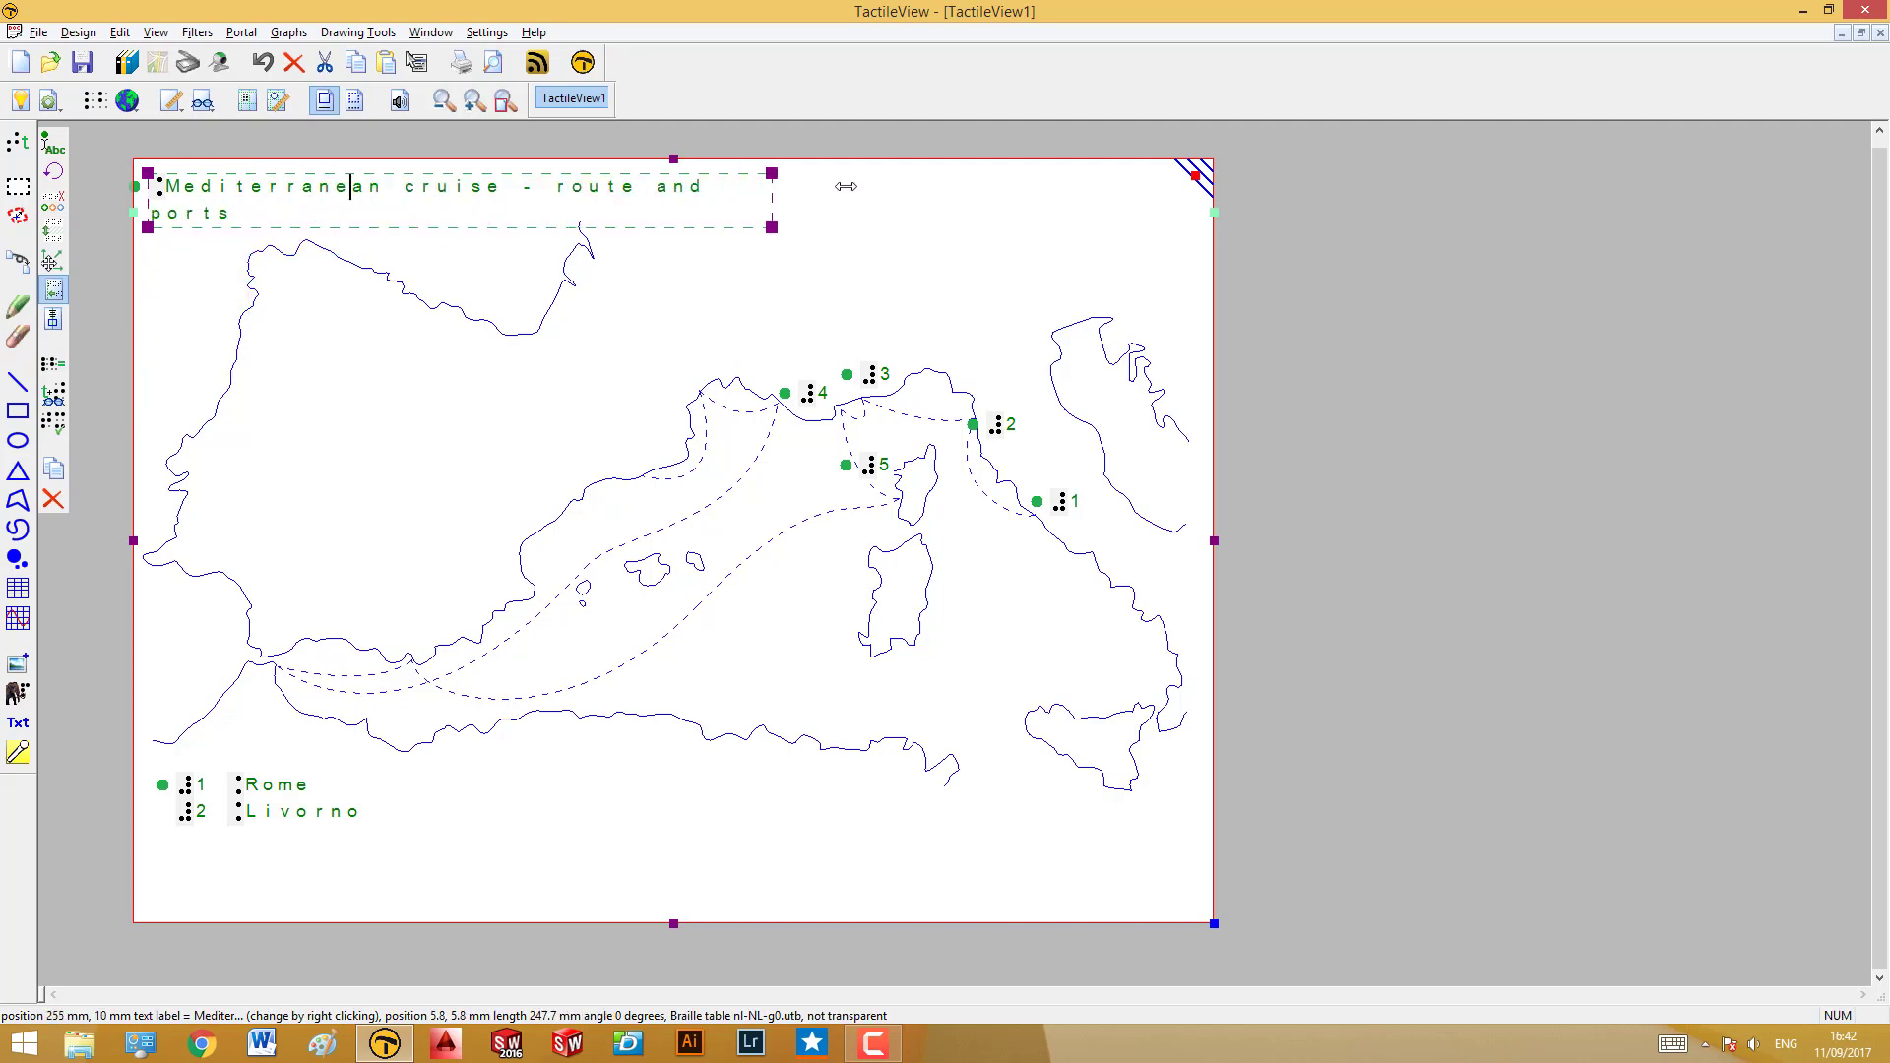
pyautogui.click(894, 206)
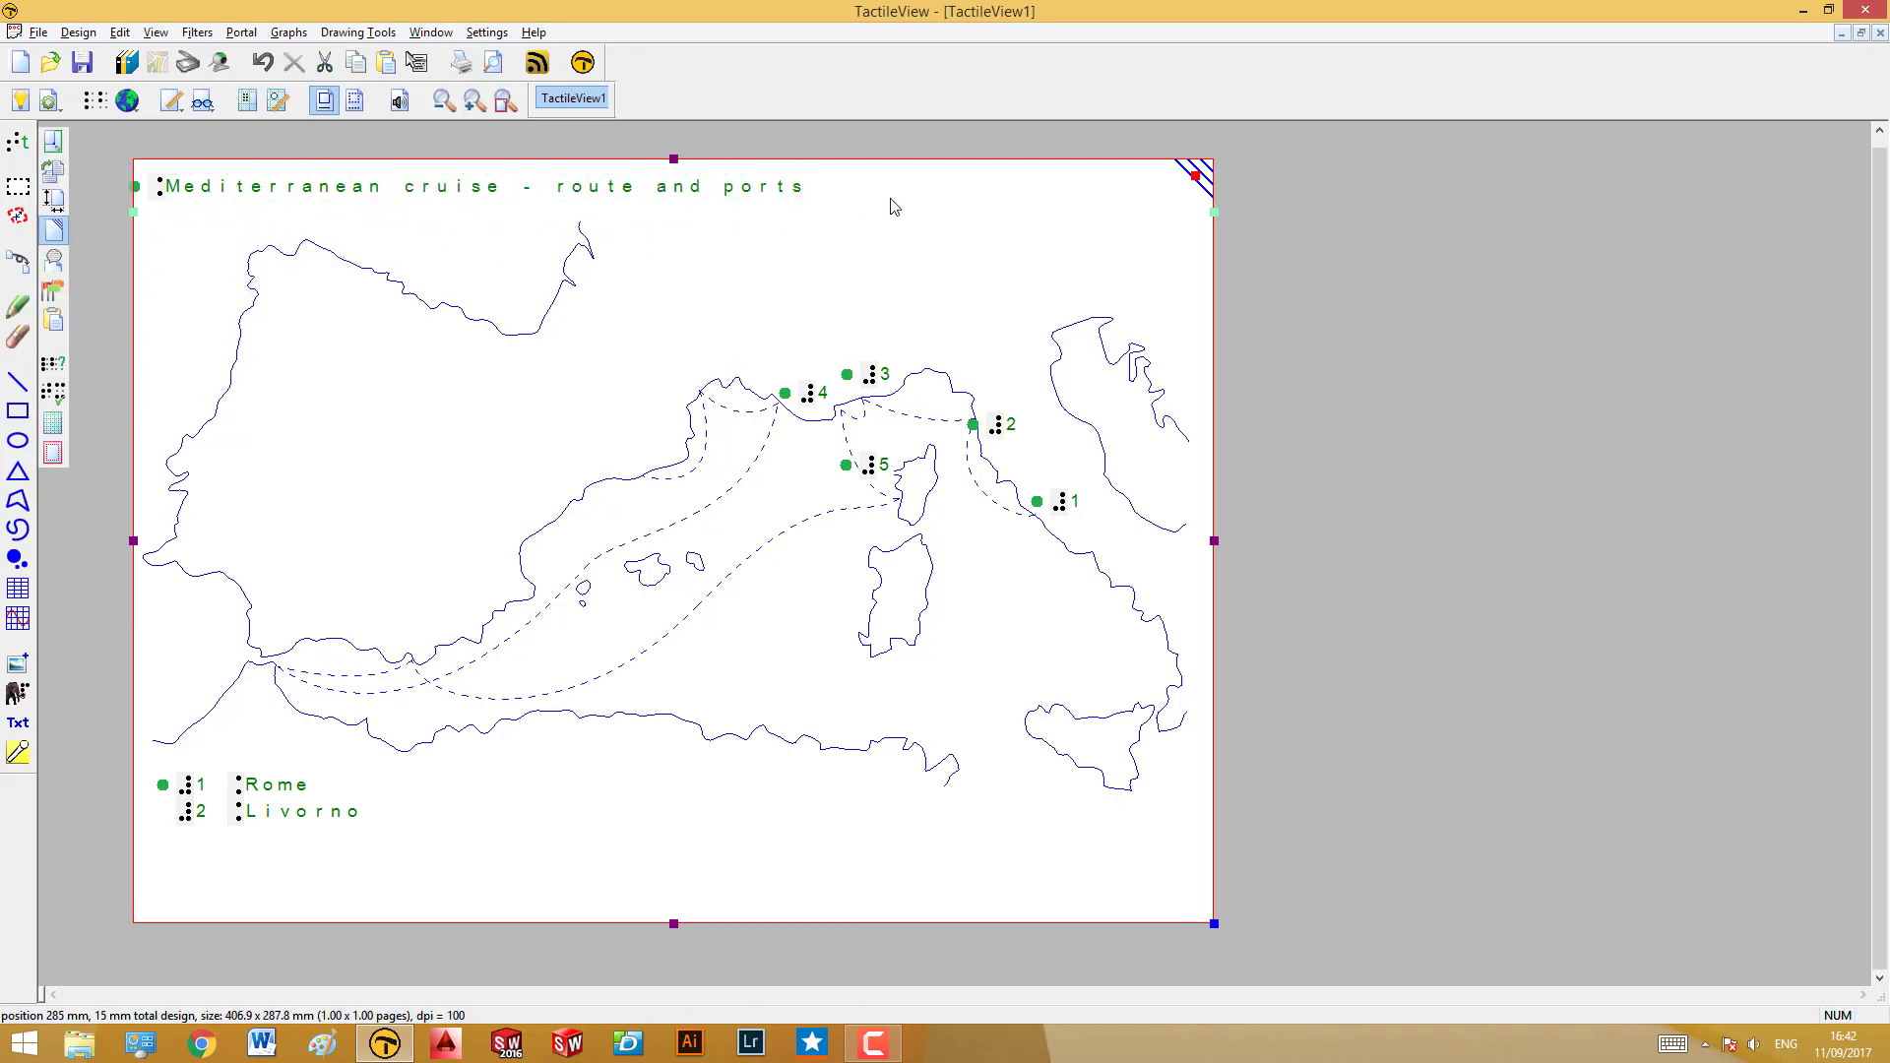